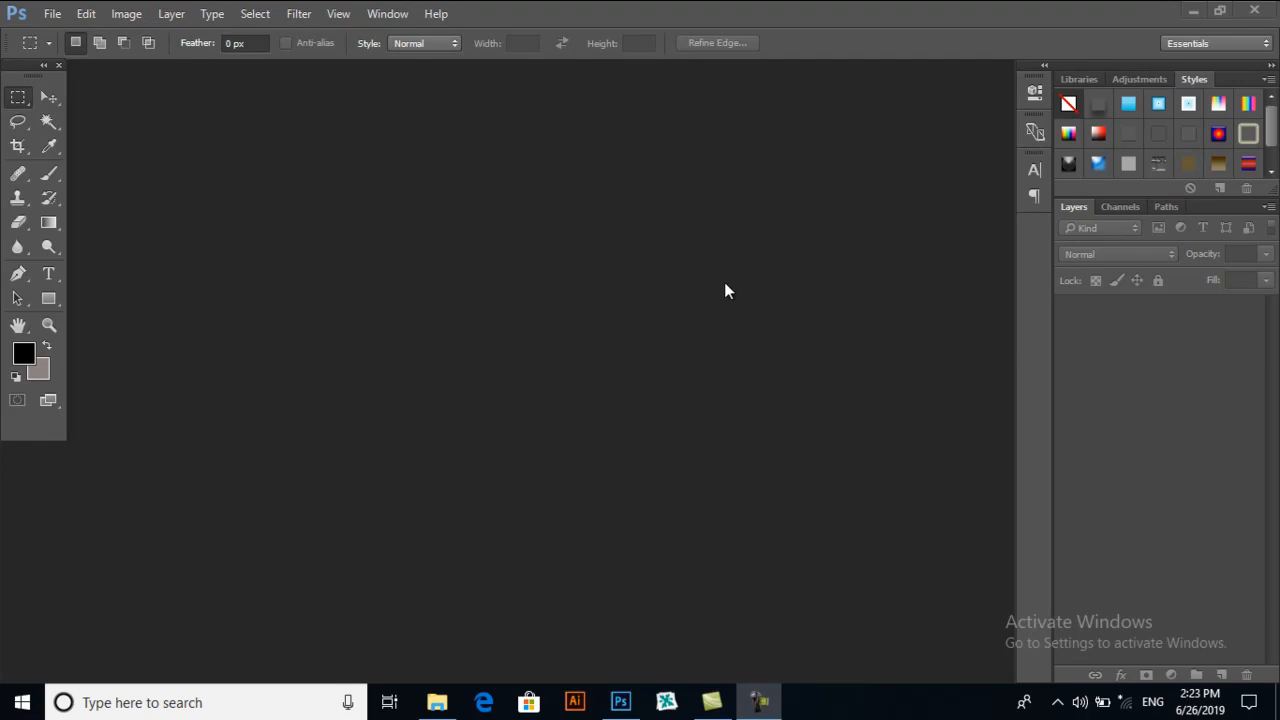
{"action": "mouse_move", "coordinate": [700, 288]}
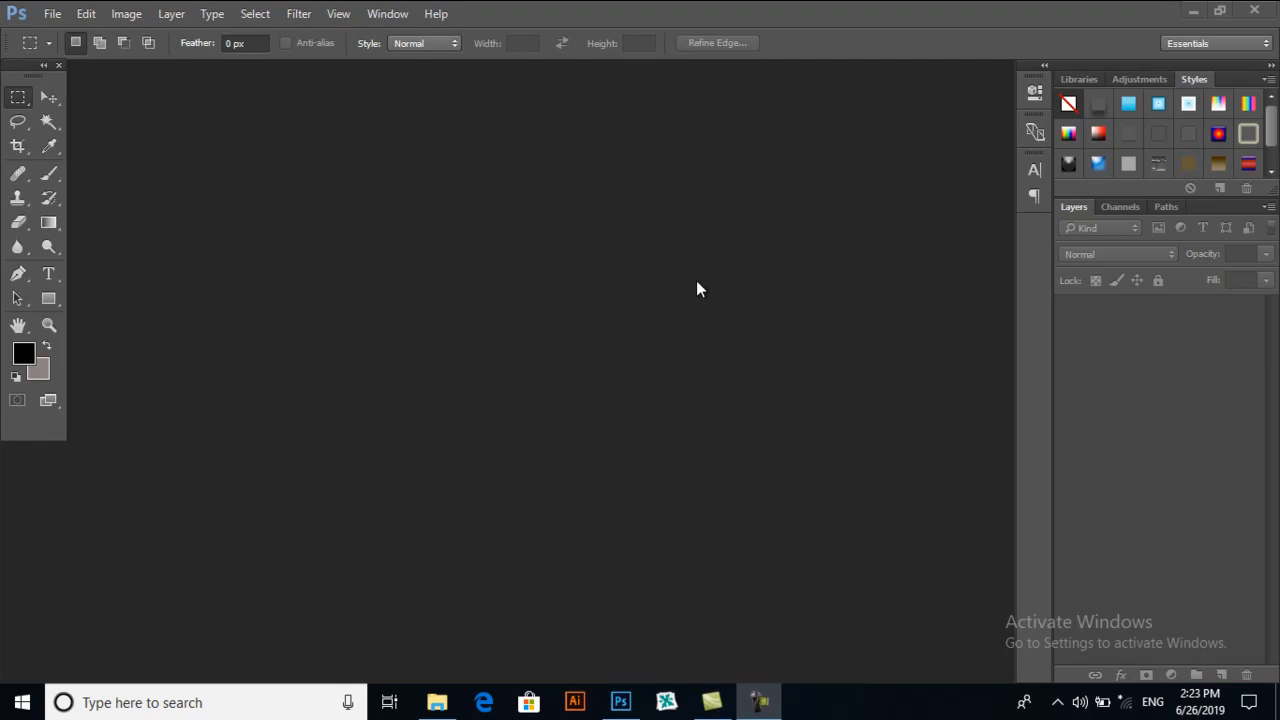
{"action": "mouse_move", "coordinate": [676, 294]}
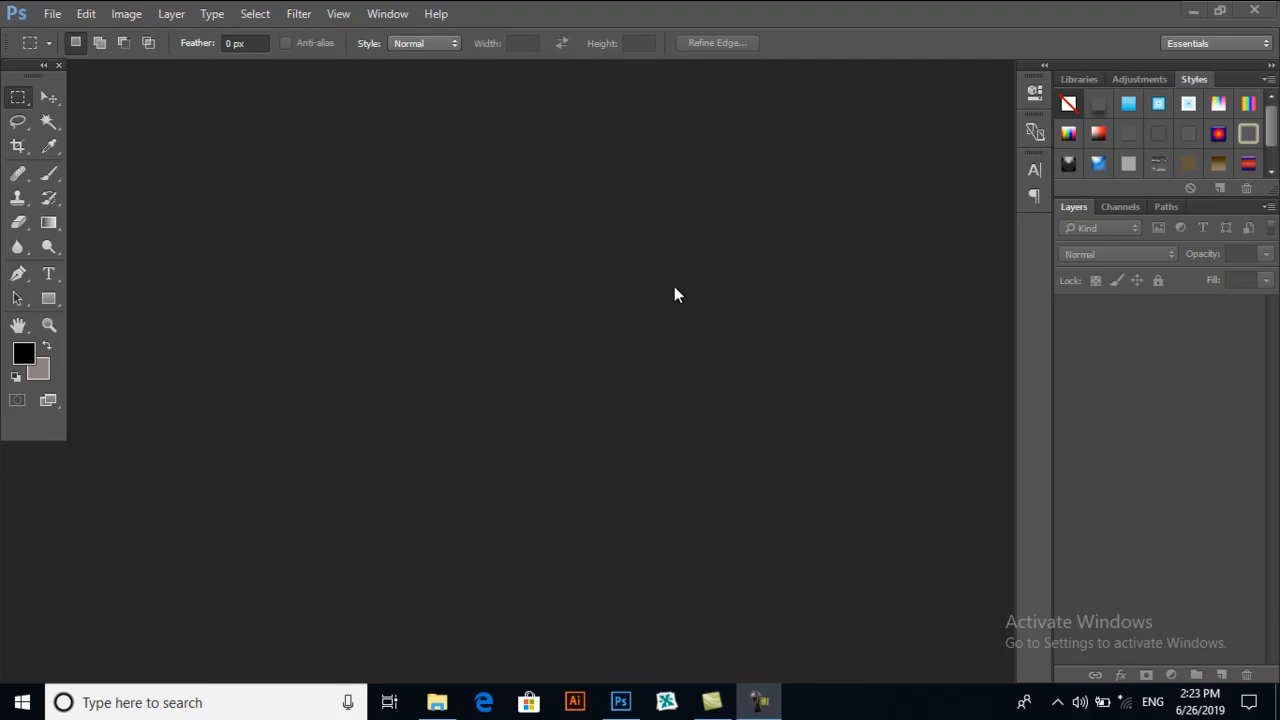
{"action": "mouse_move", "coordinate": [690, 292]}
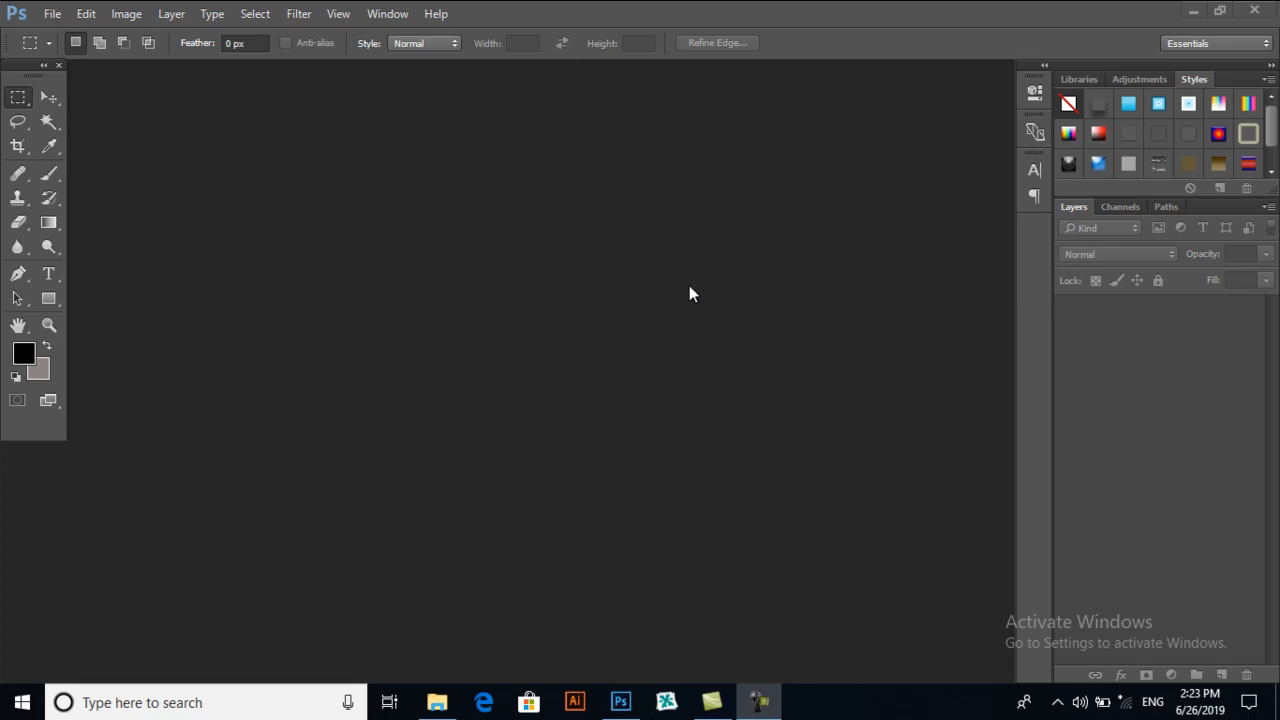
{"action": "mouse_move", "coordinate": [604, 292]}
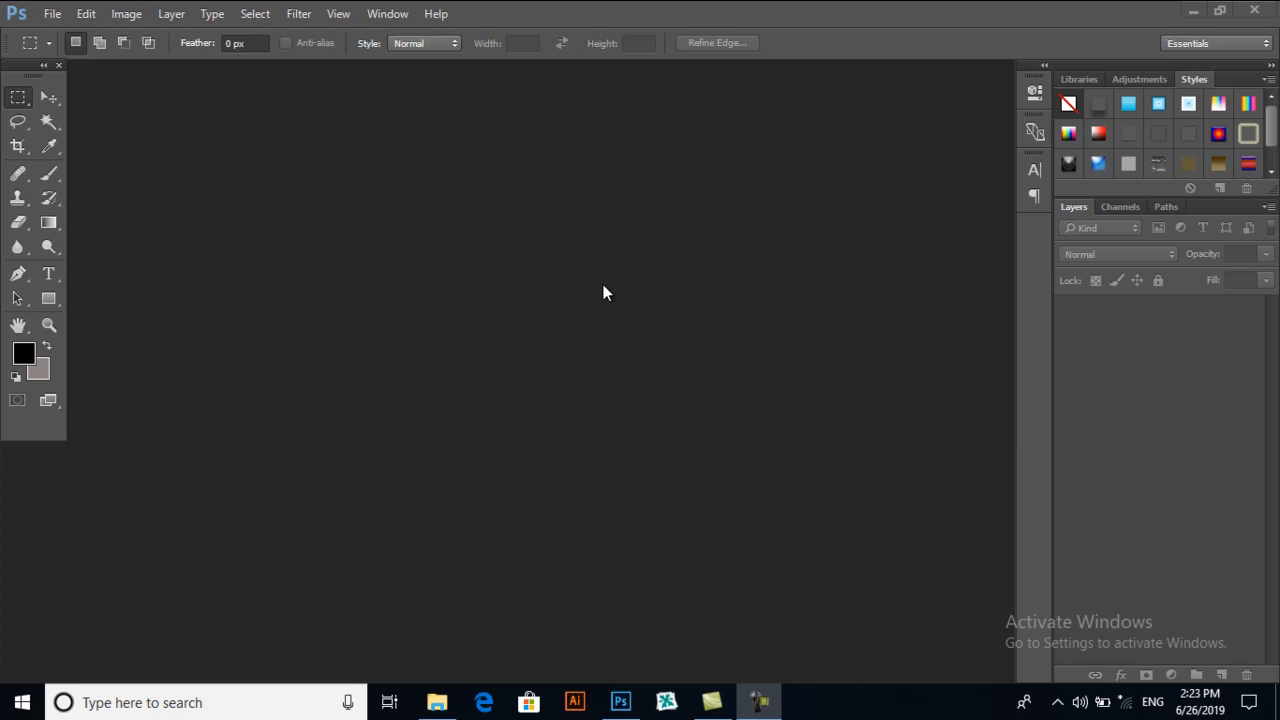
{"action": "mouse_move", "coordinate": [588, 296]}
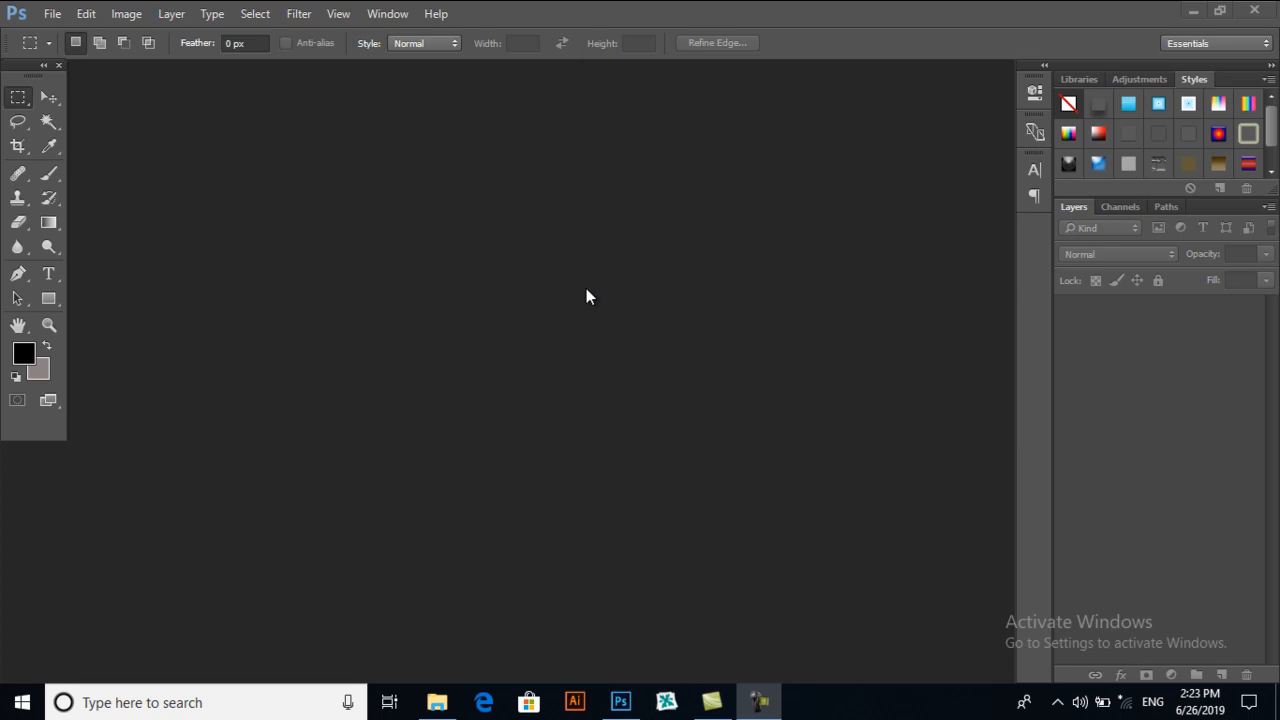
{"action": "mouse_move", "coordinate": [590, 292]}
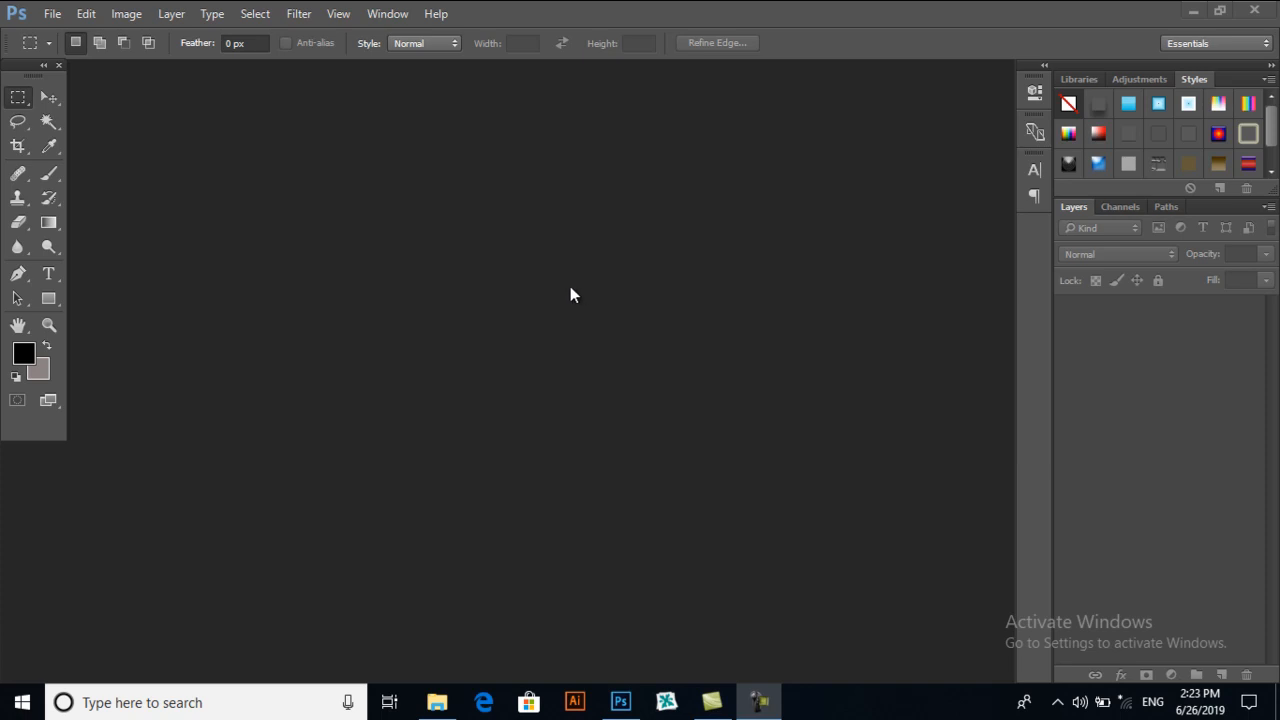
{"action": "mouse_move", "coordinate": [456, 298]}
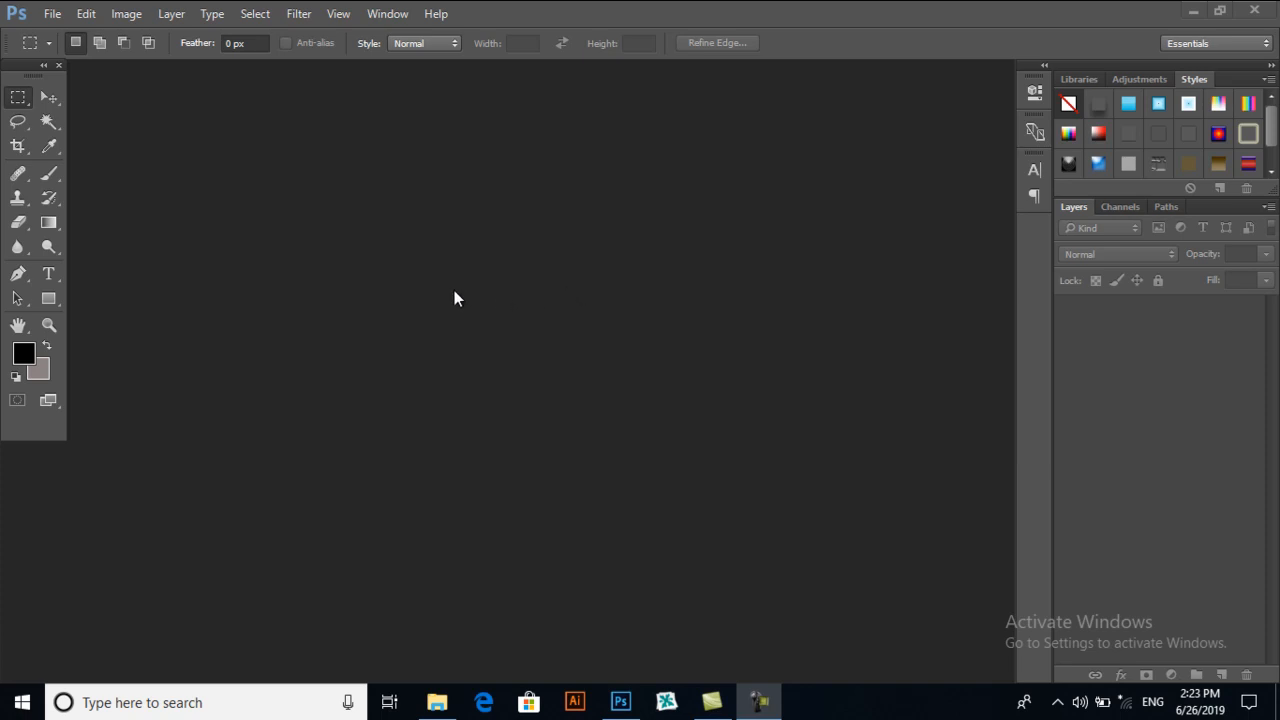
{"action": "mouse_move", "coordinate": [426, 292]}
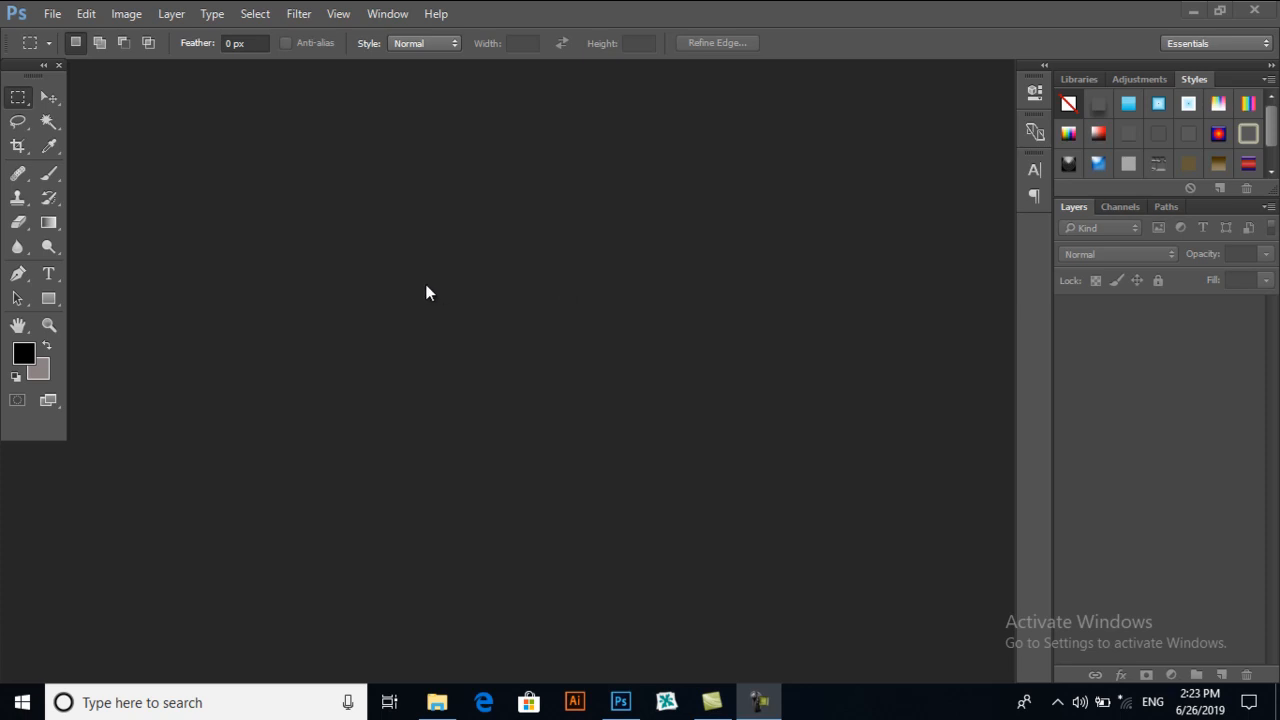
{"action": "mouse_move", "coordinate": [396, 288]}
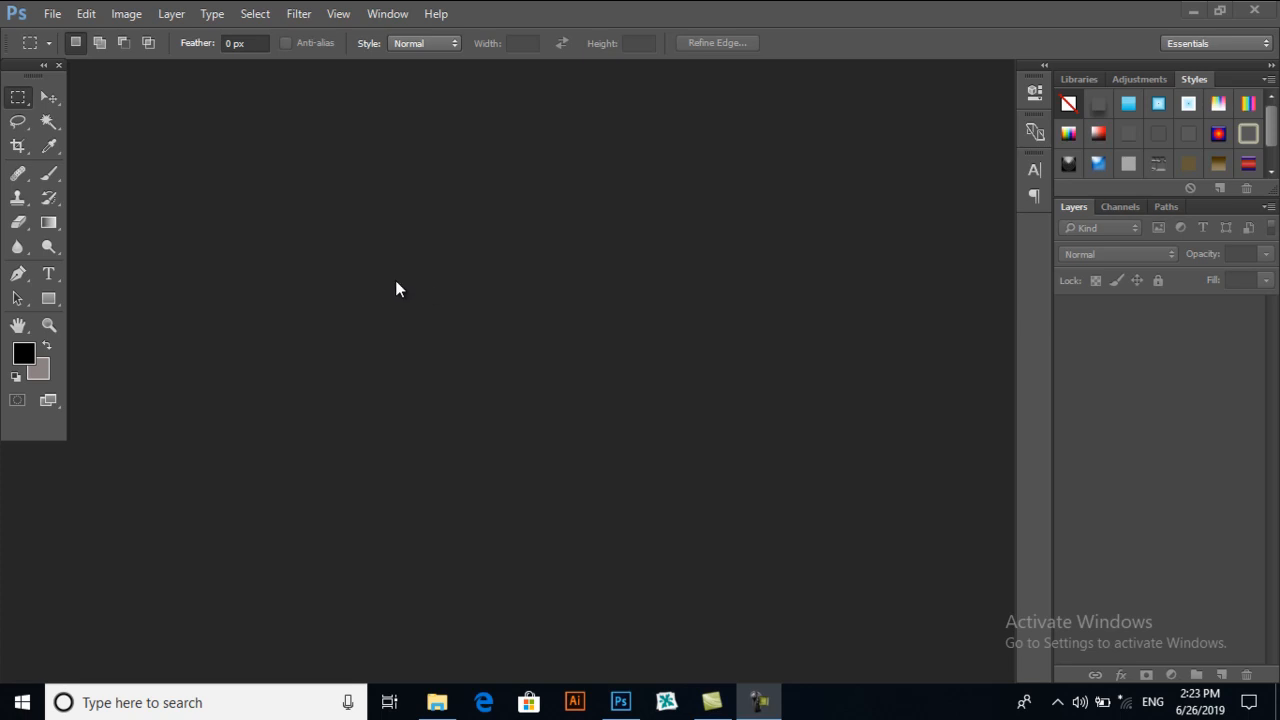
- Start a new document 2 inches wide by 5 inches tall, keeping inches as the unit
{"action": "left_click", "coordinate": [52, 12]}
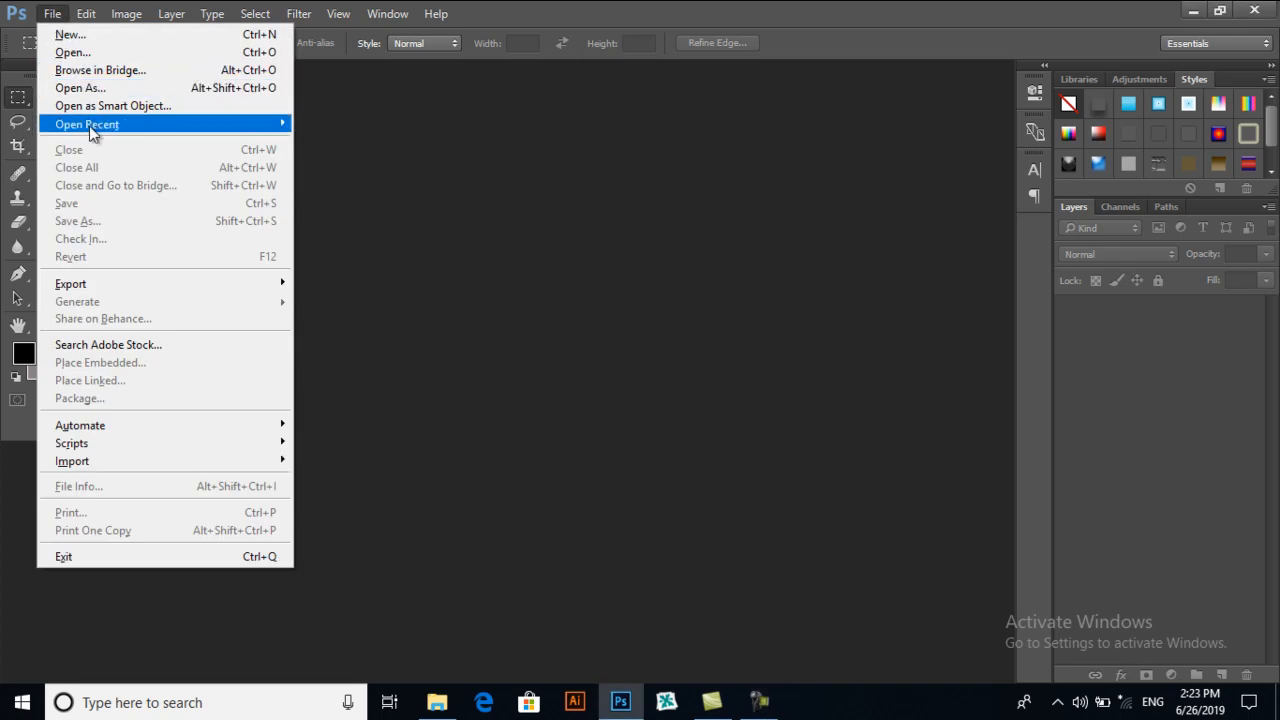
{"action": "left_click", "coordinate": [68, 34]}
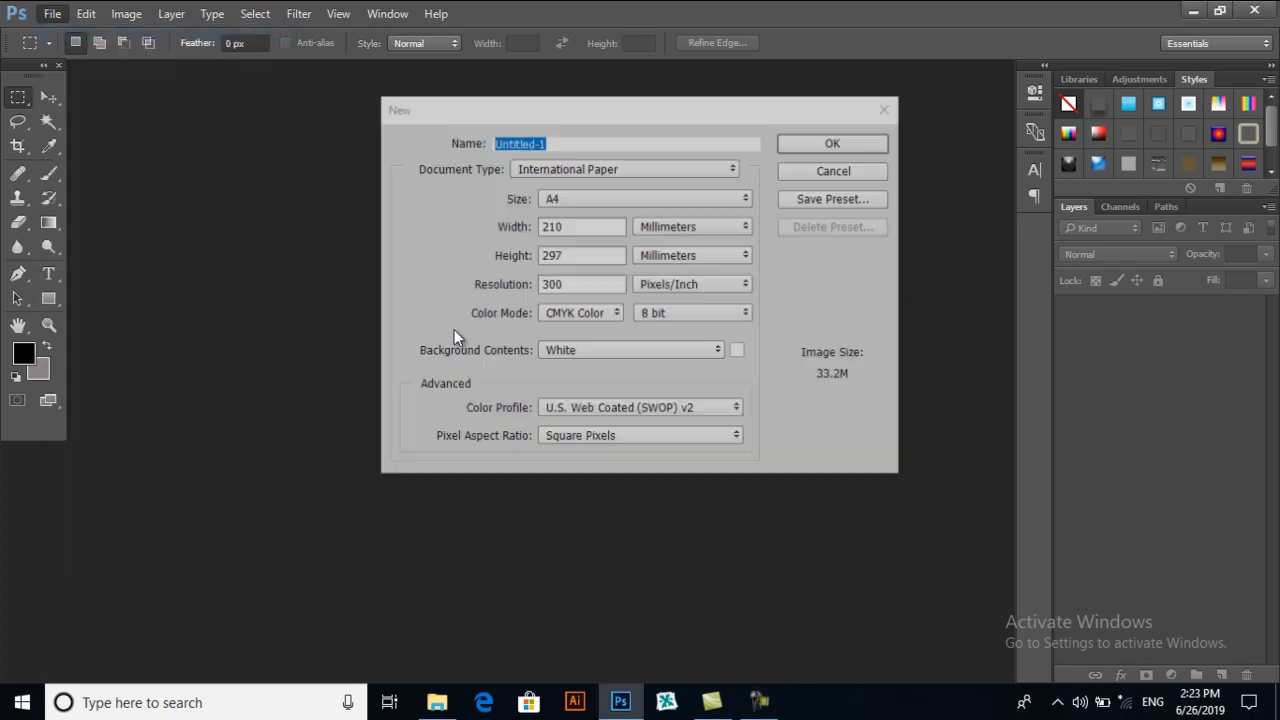
{"action": "mouse_move", "coordinate": [688, 360]}
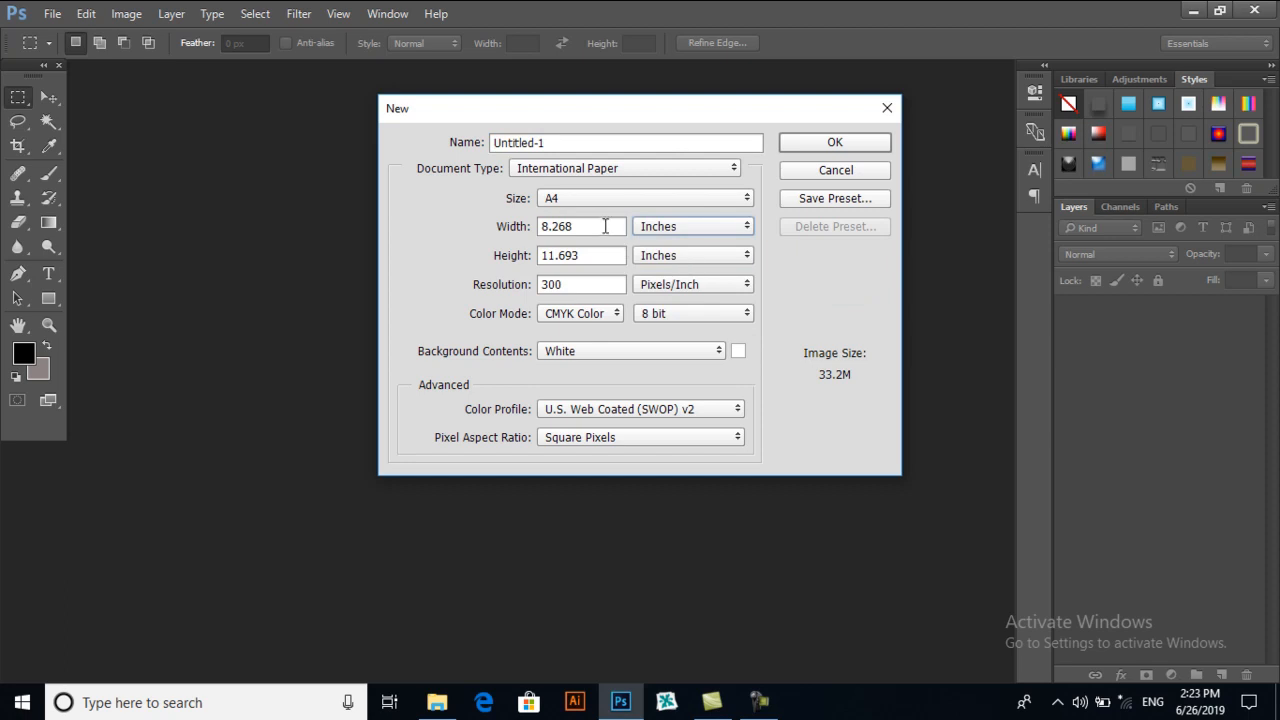
{"action": "type", "text": "2"}
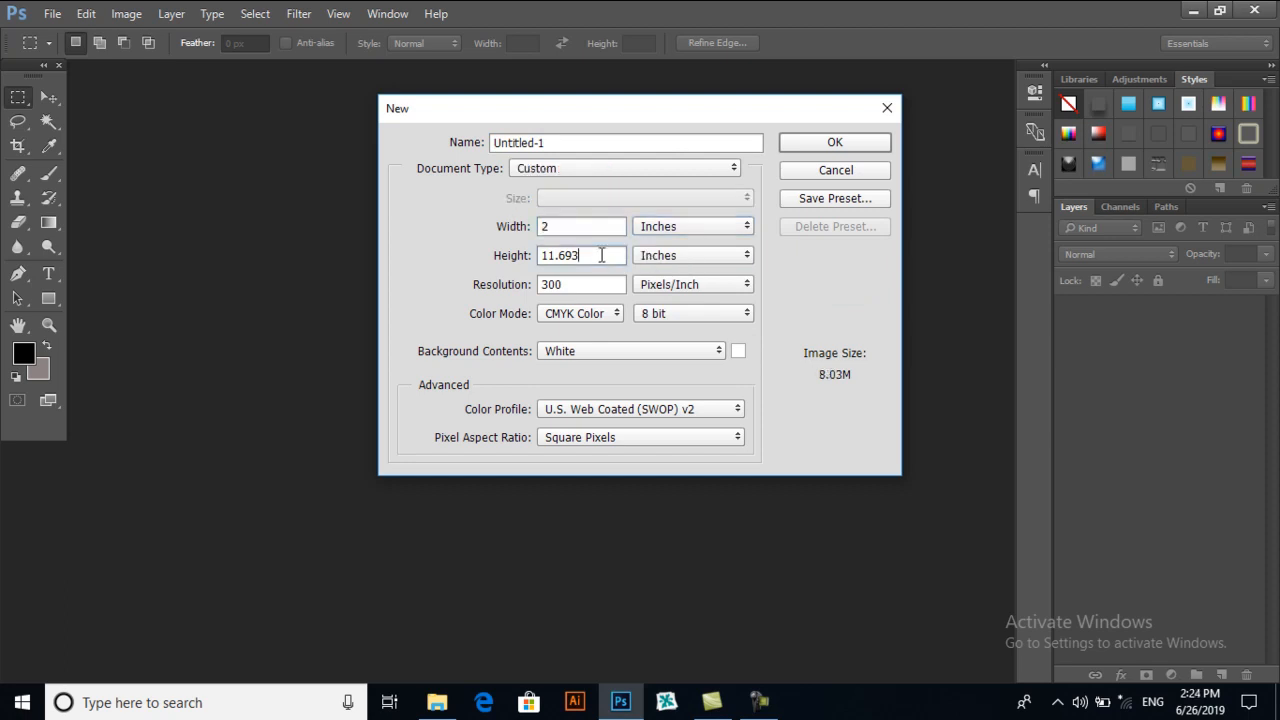
{"action": "type", "text": "5"}
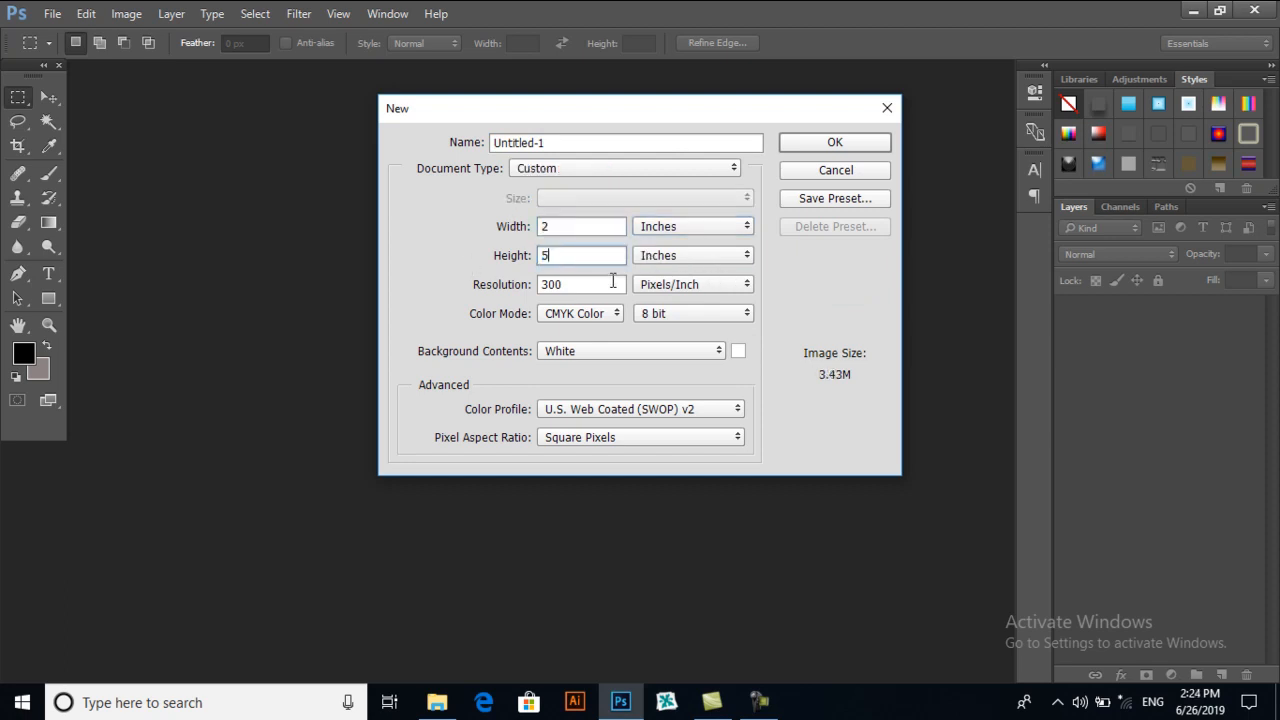
{"action": "left_click", "coordinate": [580, 226]}
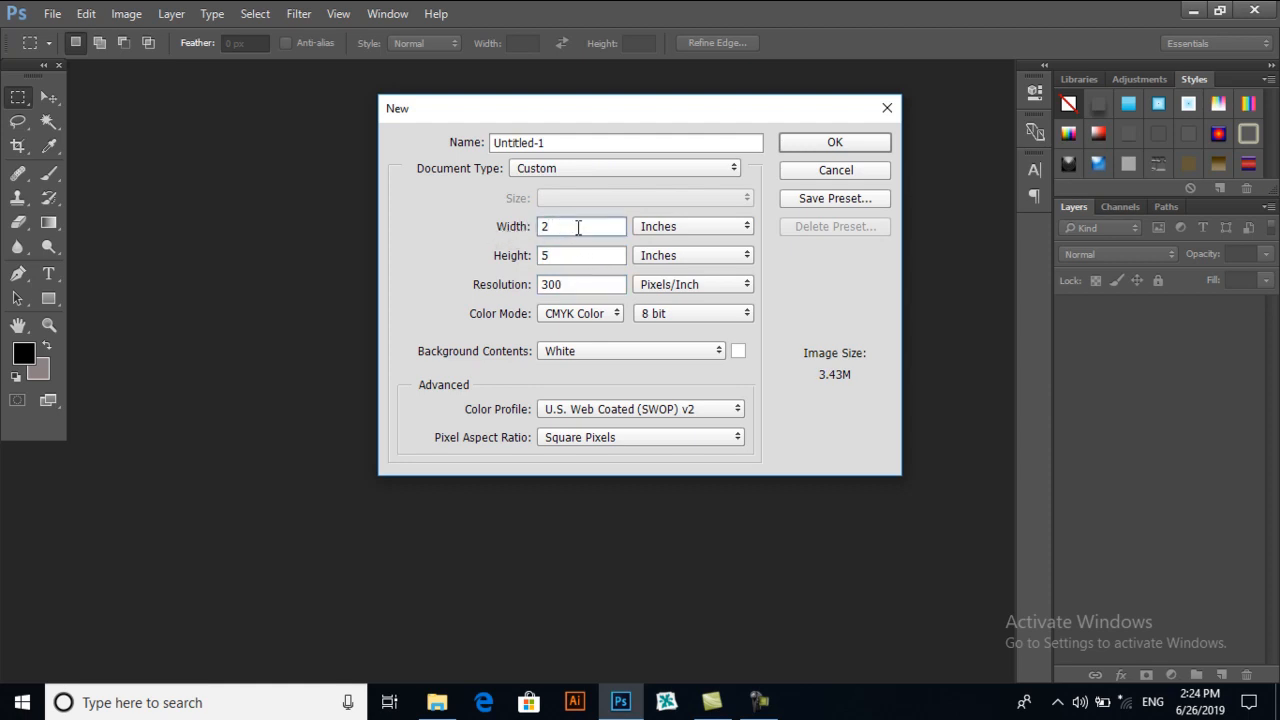
{"action": "left_click", "coordinate": [692, 226]}
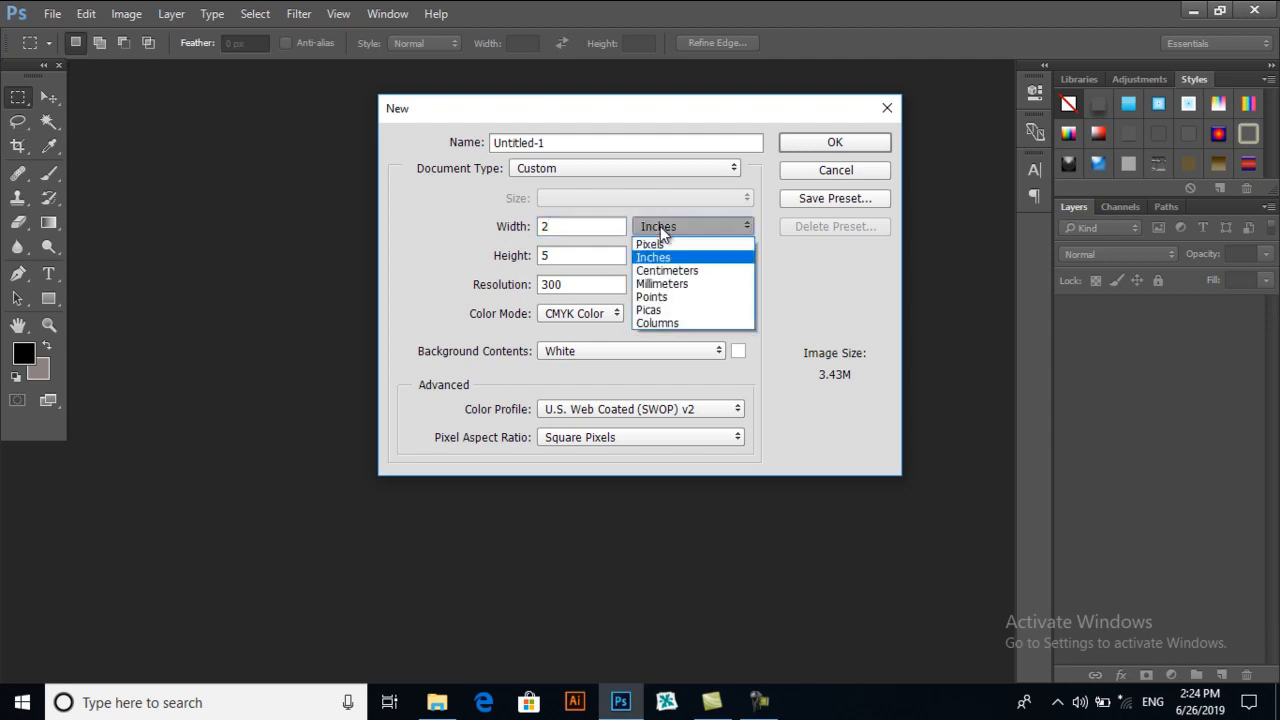
{"action": "left_click", "coordinate": [652, 256]}
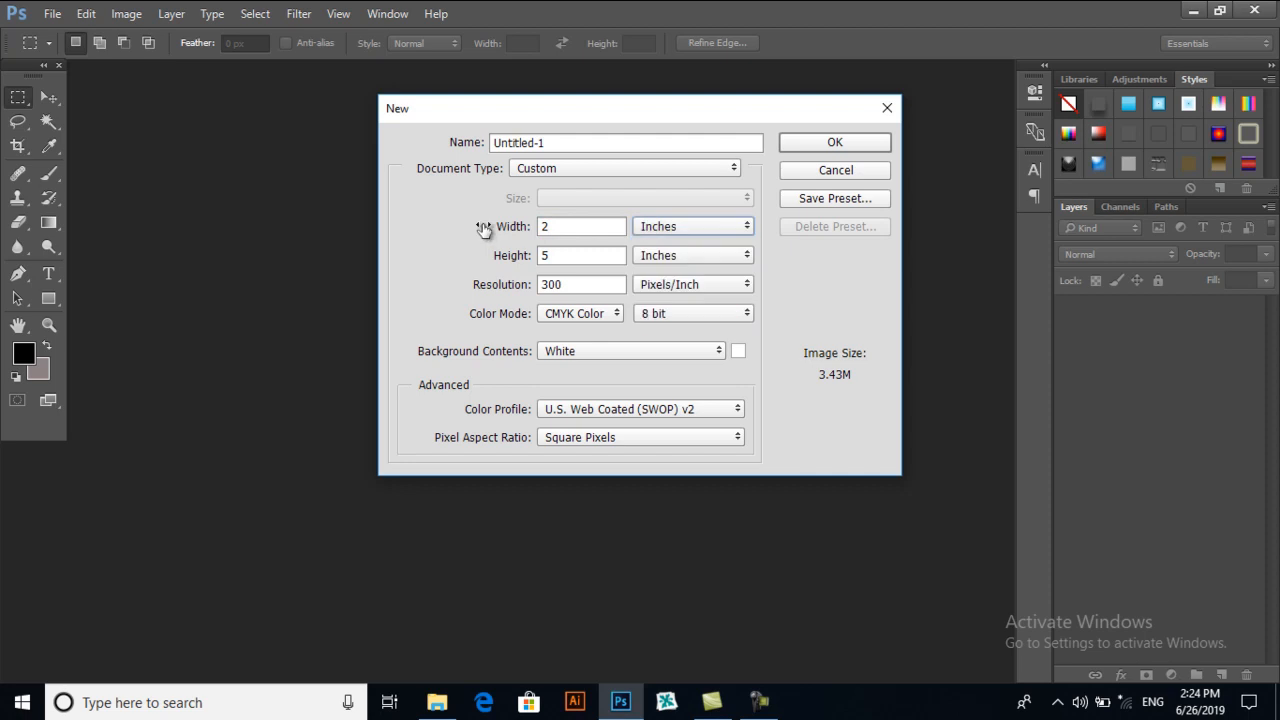
- Keep 300 ppi, CMYK colour mode and white background, and create the document
{"action": "left_click", "coordinate": [582, 284]}
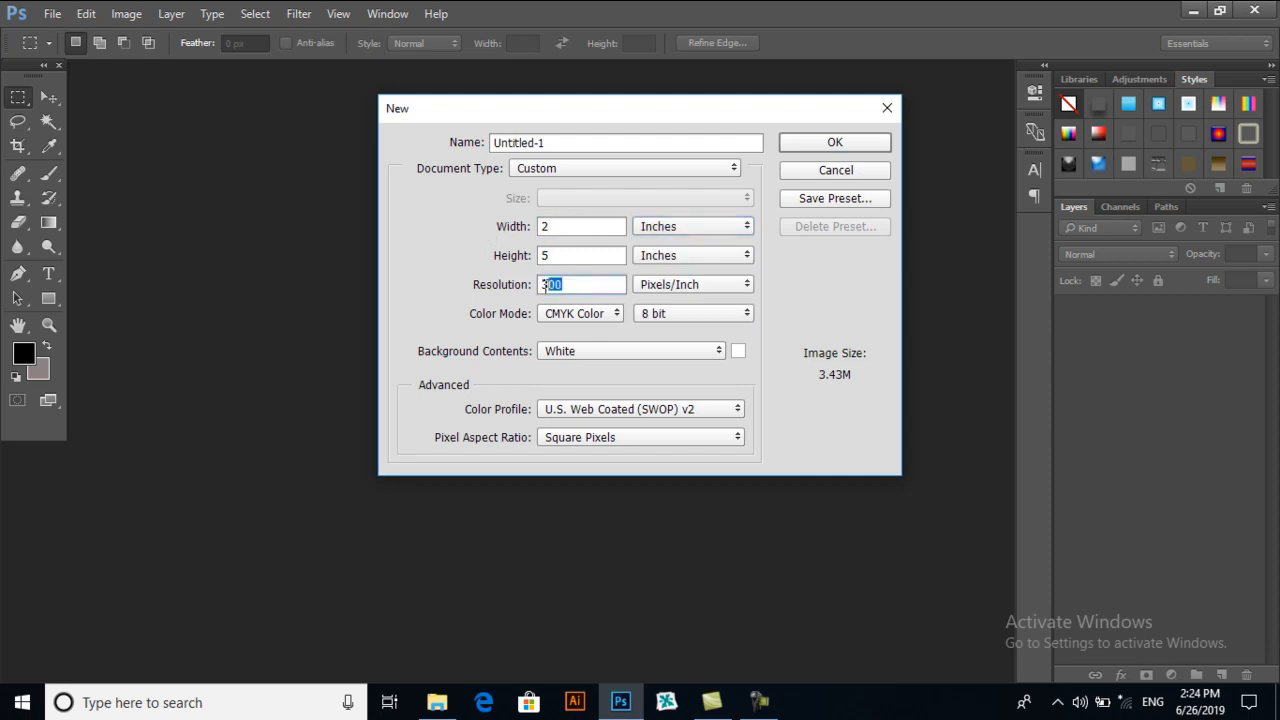
{"action": "left_click", "coordinate": [580, 312]}
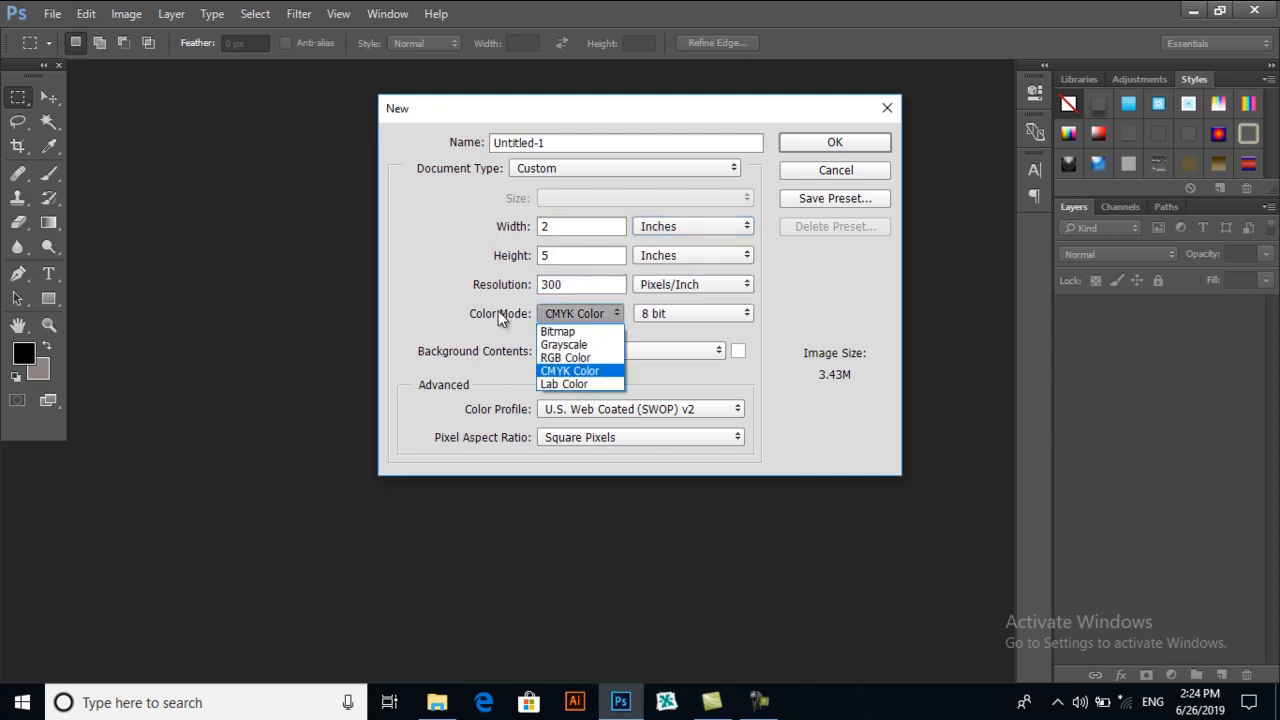
{"action": "left_click", "coordinate": [568, 370]}
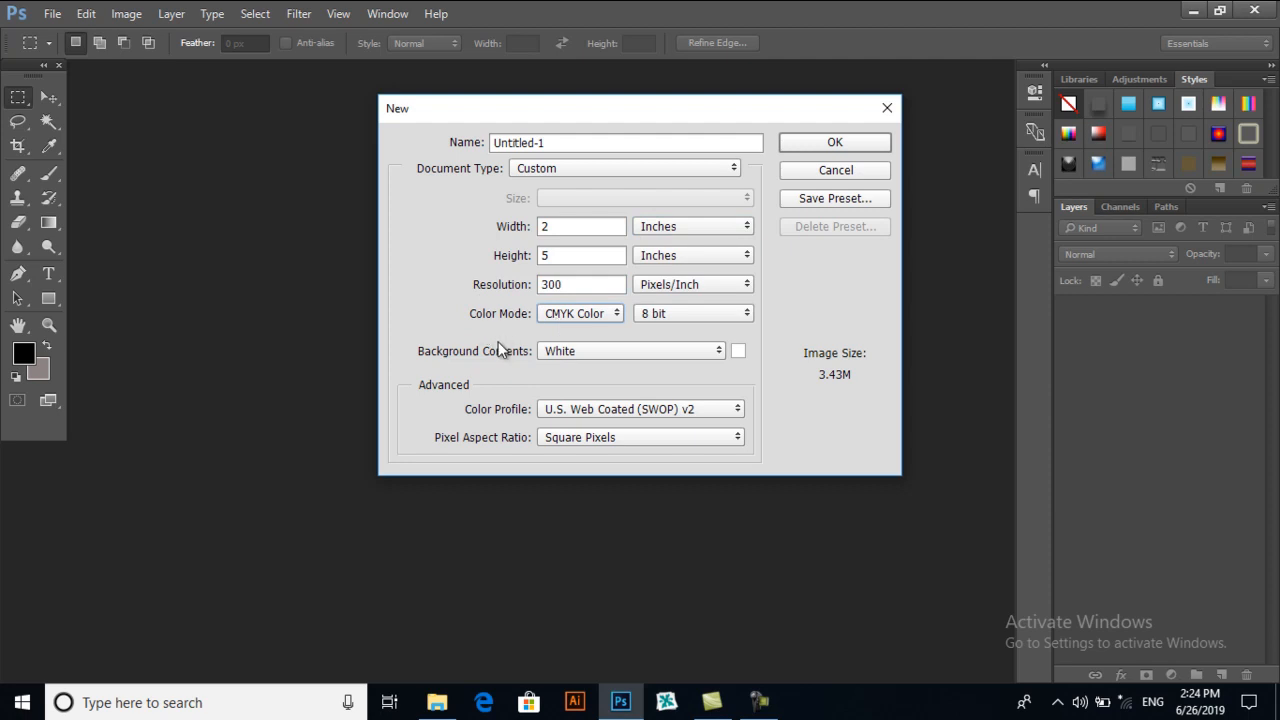
{"action": "mouse_move", "coordinate": [716, 290]}
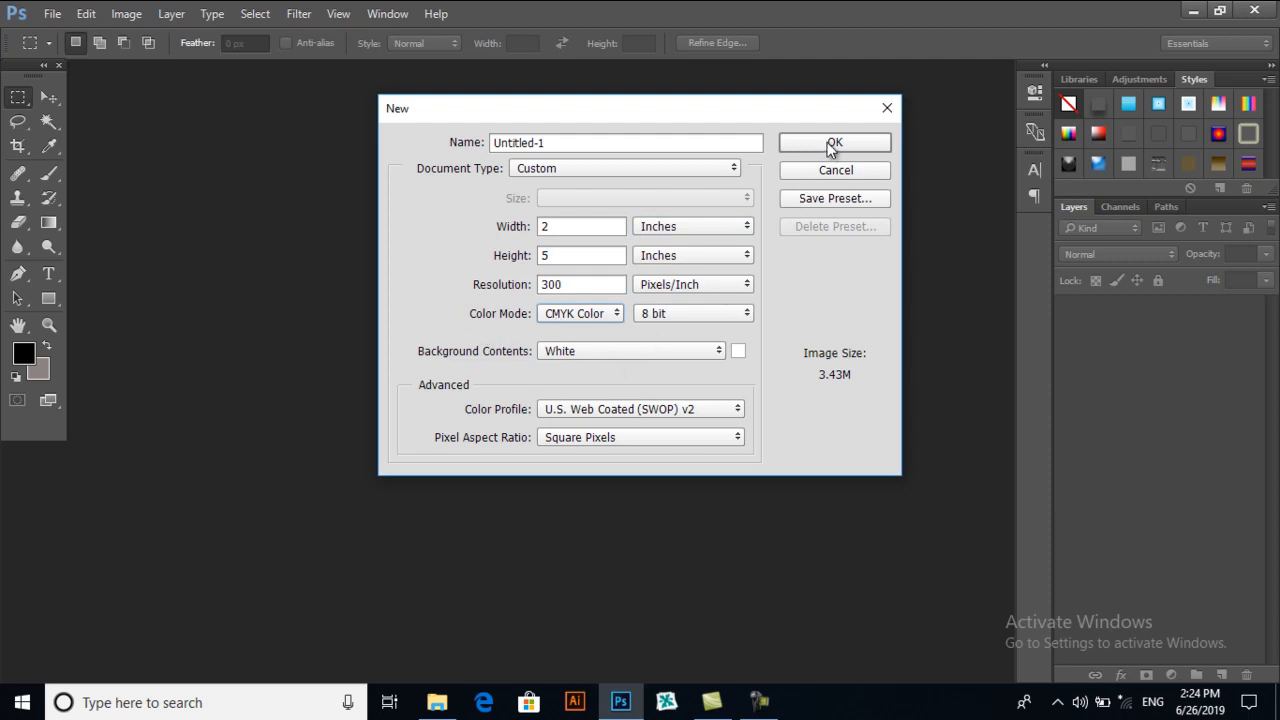
{"action": "left_click", "coordinate": [834, 142]}
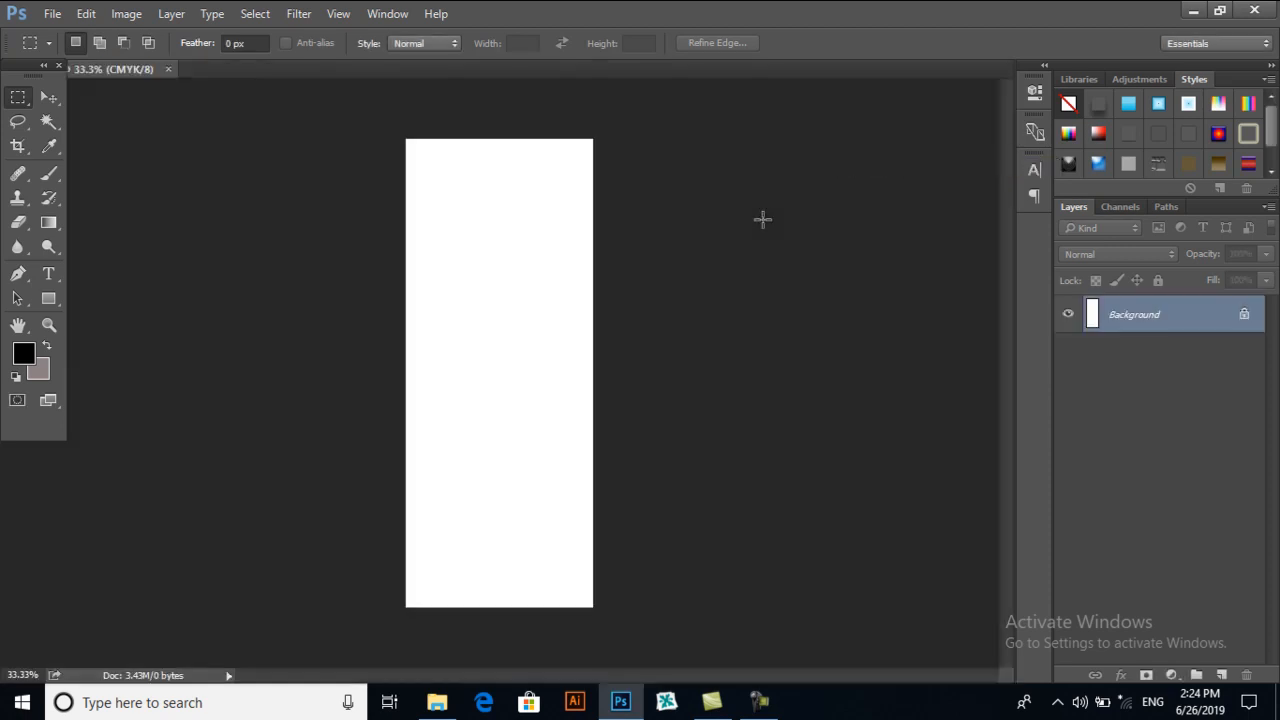
{"action": "mouse_move", "coordinate": [504, 272]}
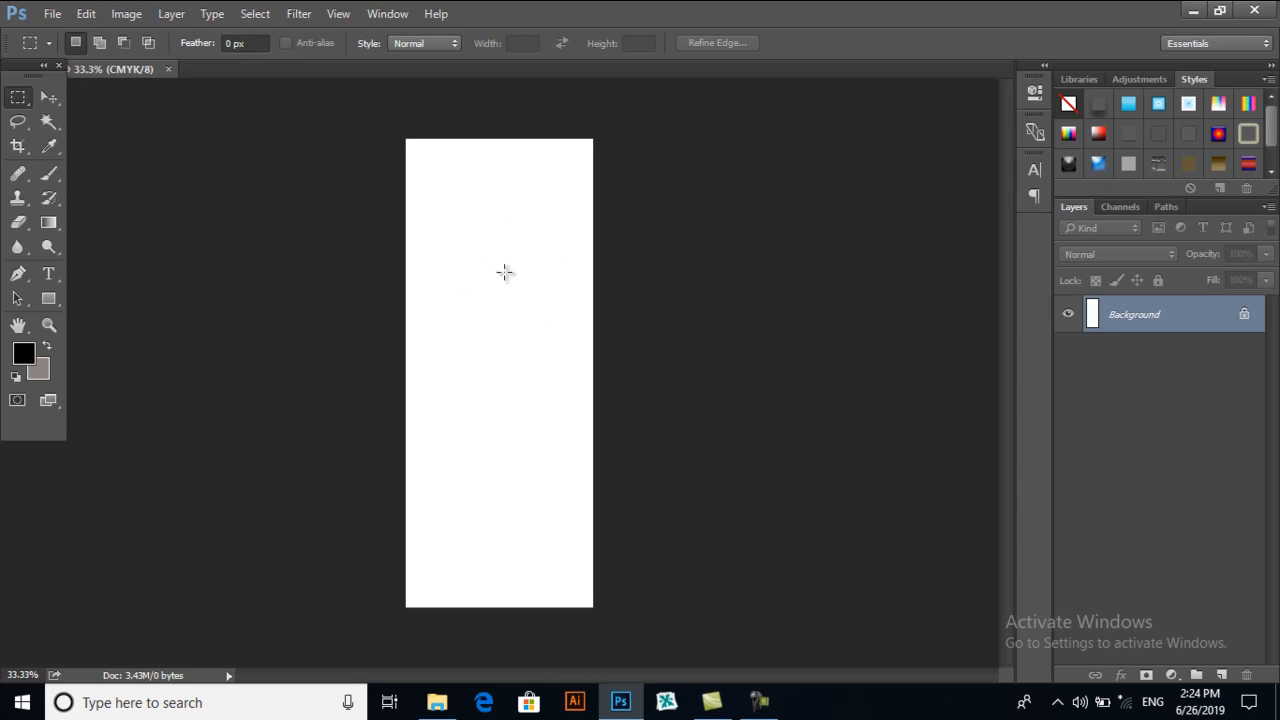
{"action": "mouse_move", "coordinate": [532, 348]}
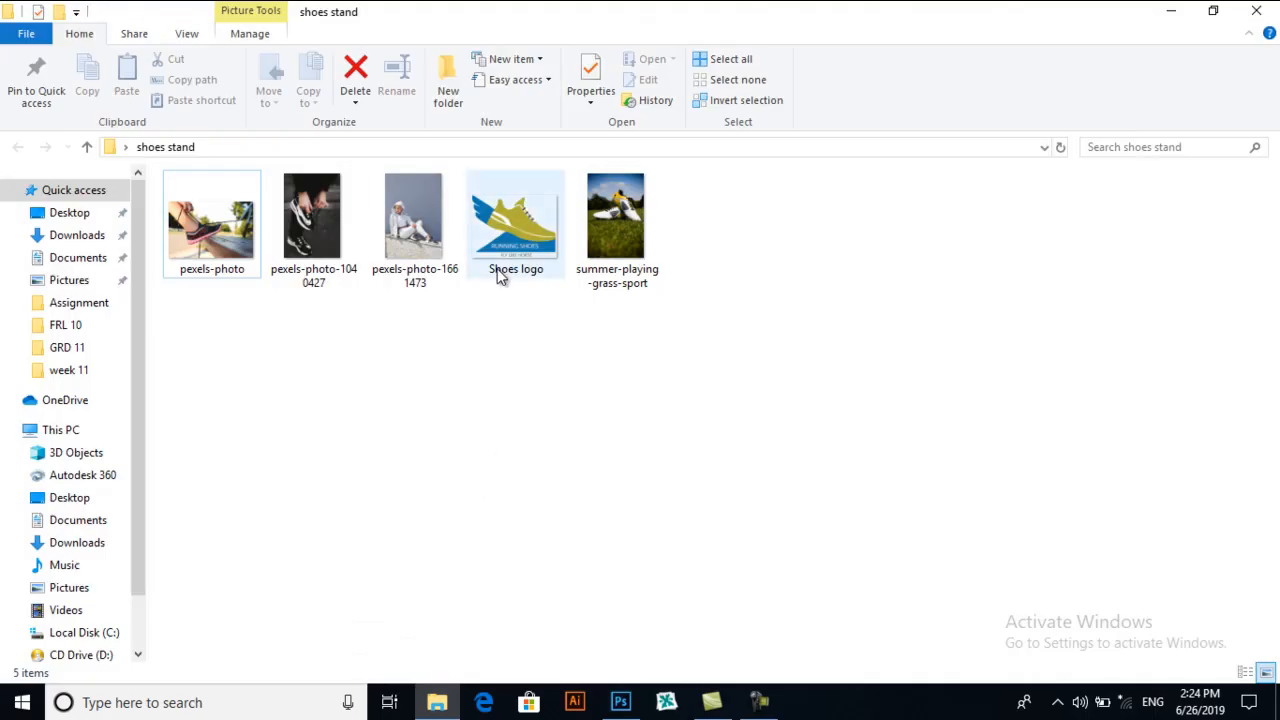
- Drag the summer-playing-grass-sport boot photo onto the canvas and size it to fill the top
{"action": "left_click", "coordinate": [616, 216]}
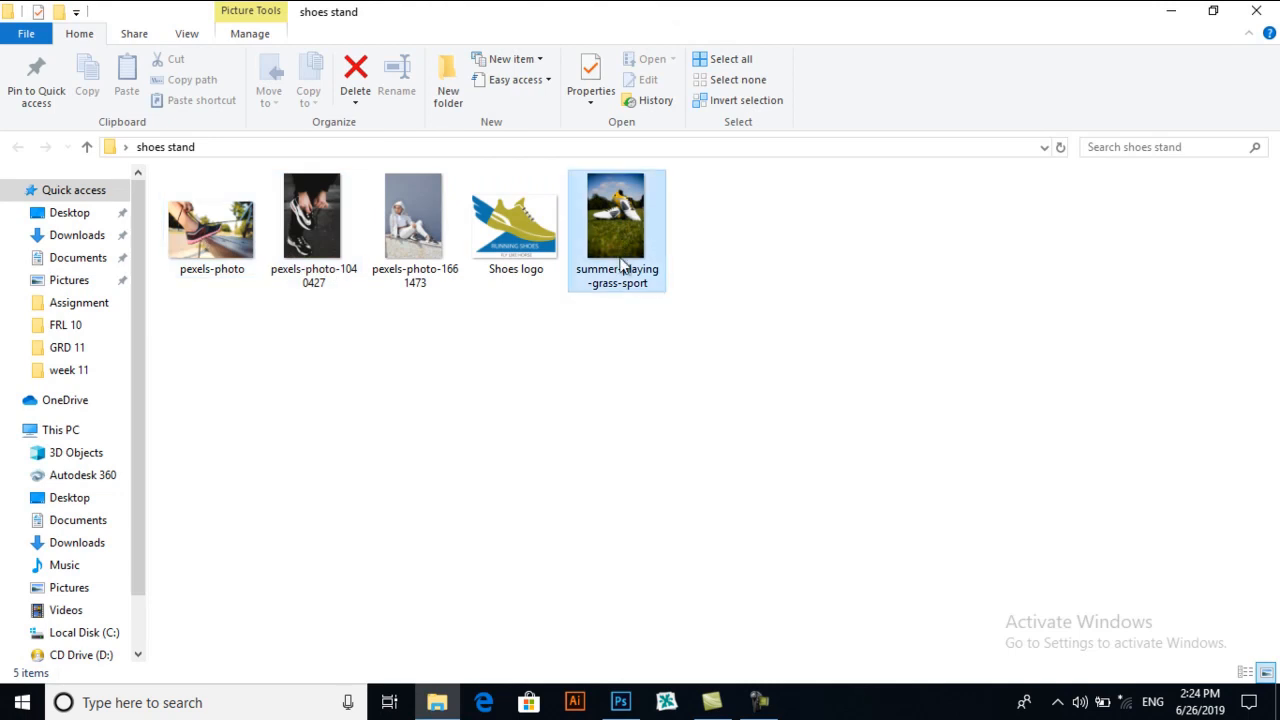
{"action": "left_click", "coordinate": [620, 702]}
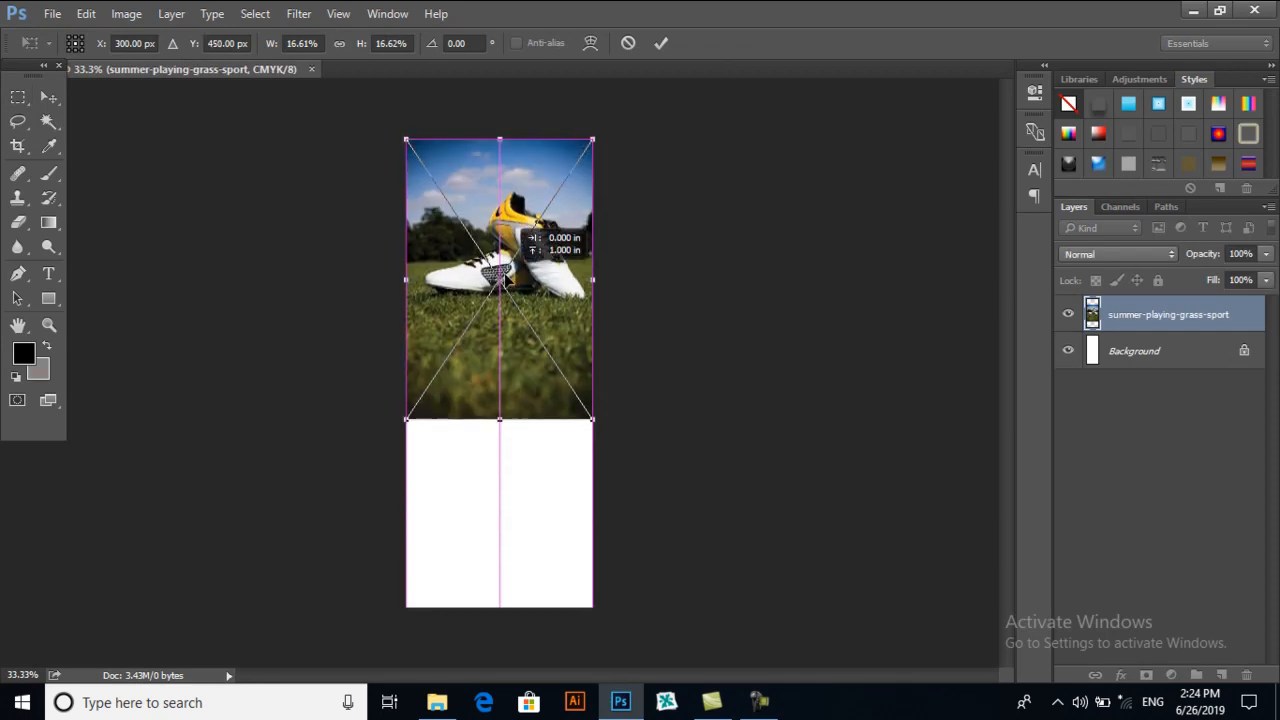
{"action": "left_click_drag", "start_coordinate": [500, 418], "coordinate": [500, 410]}
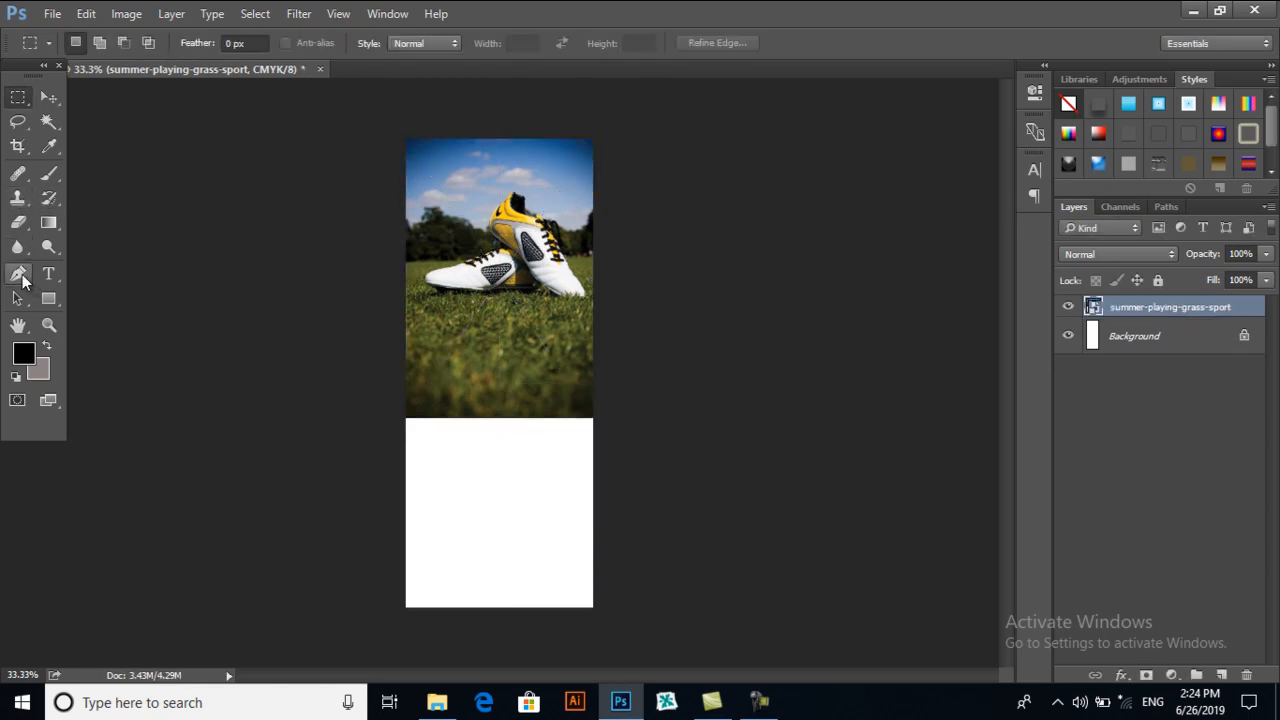
- Draw a black Pen shape with a curved top edge over the lower banner, duplicate it and reposition the copy
{"action": "left_click", "coordinate": [16, 272]}
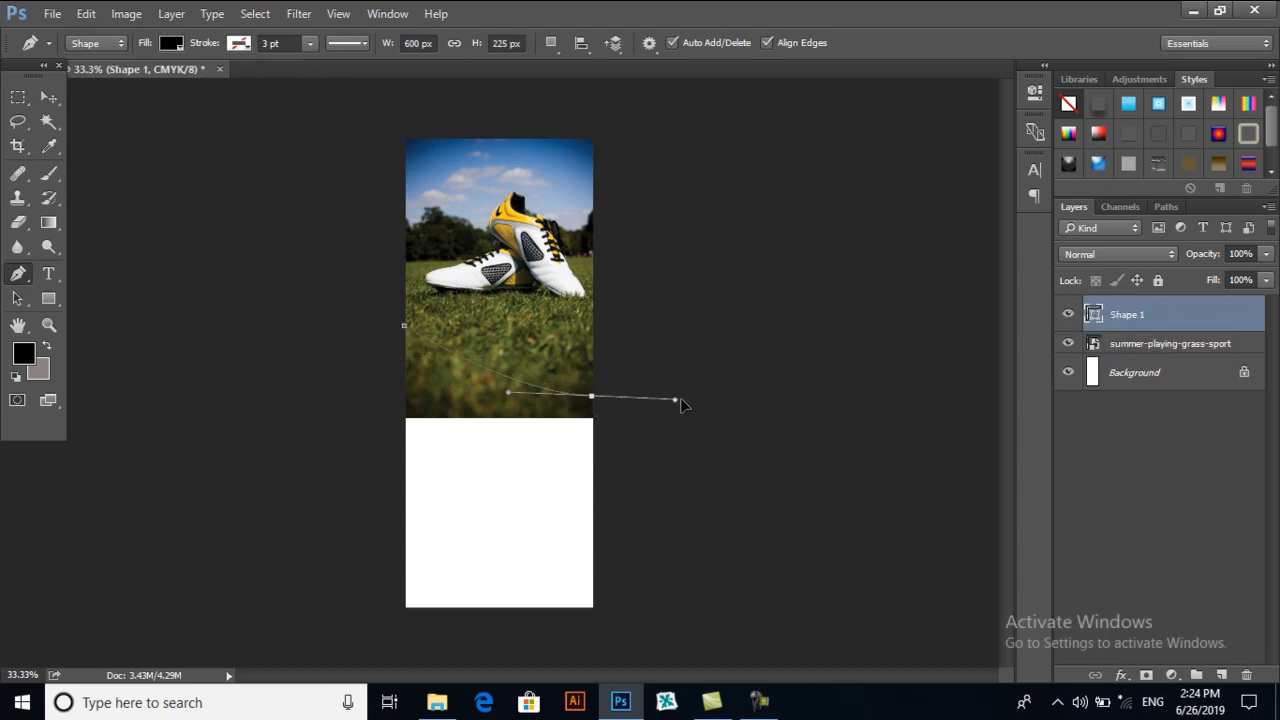
{"action": "left_click_drag", "start_coordinate": [676, 402], "coordinate": [728, 400]}
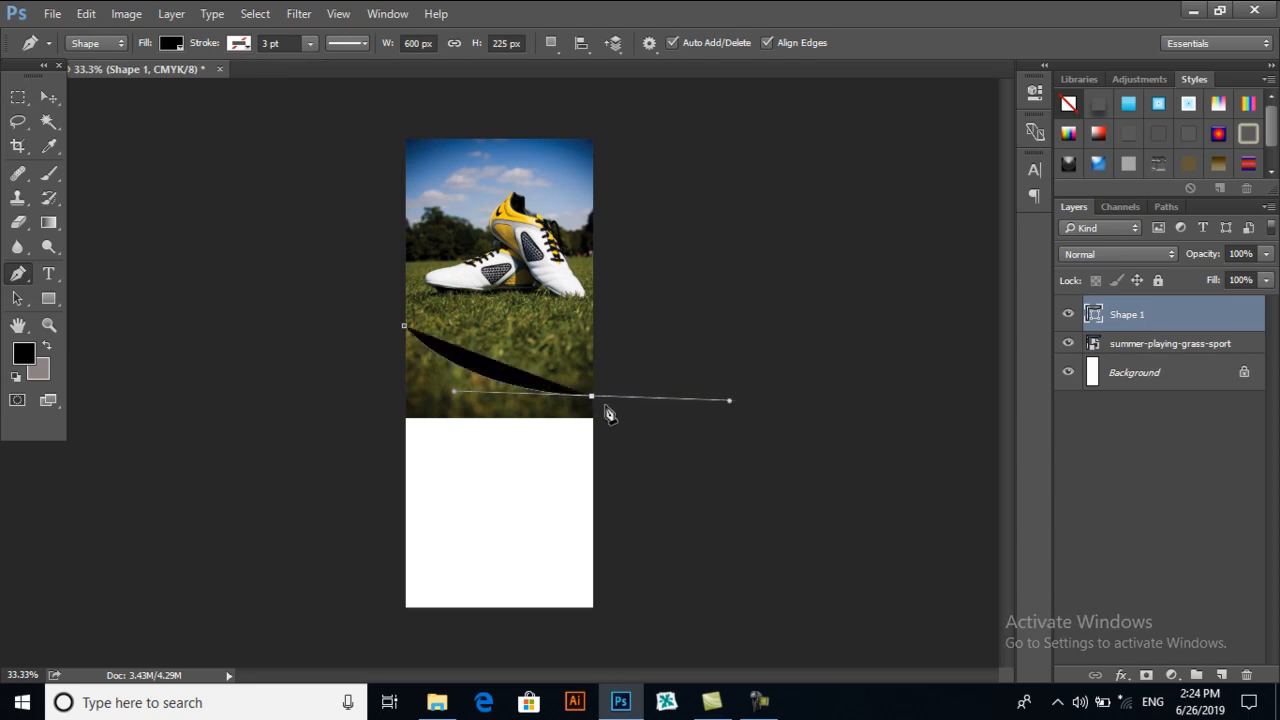
{"action": "mouse_move", "coordinate": [618, 564]}
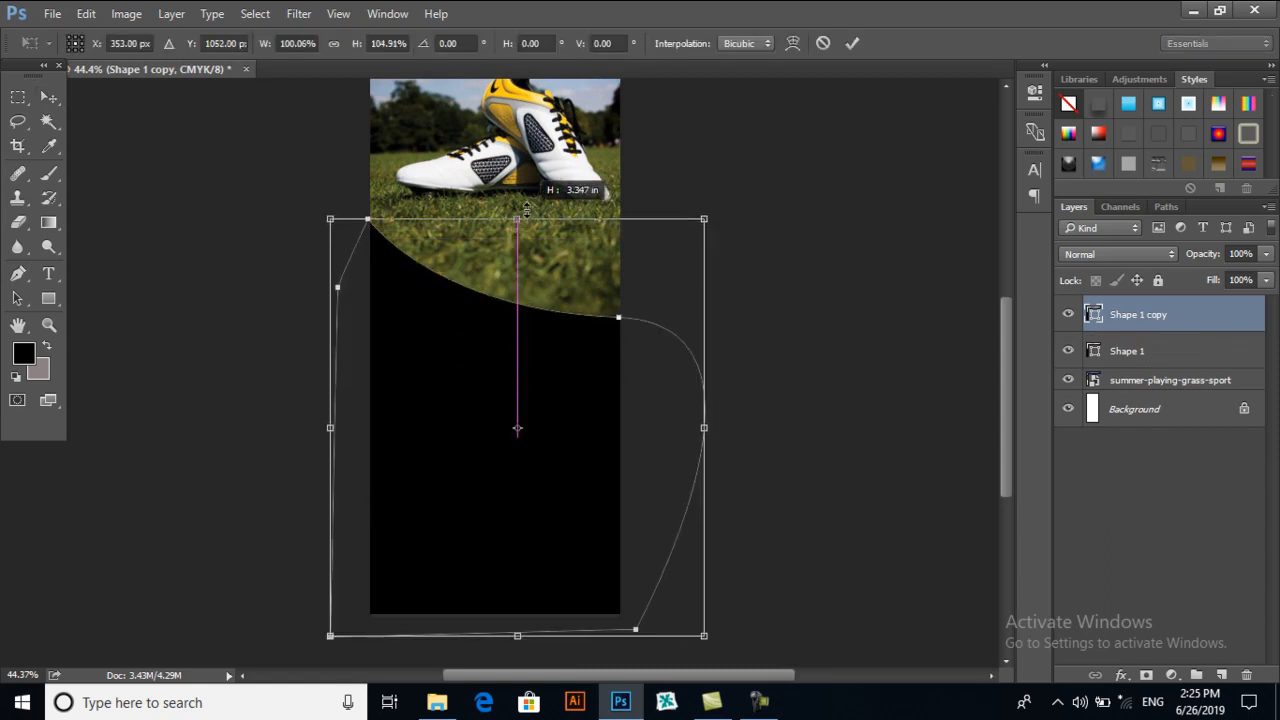
{"action": "left_click_drag", "start_coordinate": [516, 218], "coordinate": [516, 184]}
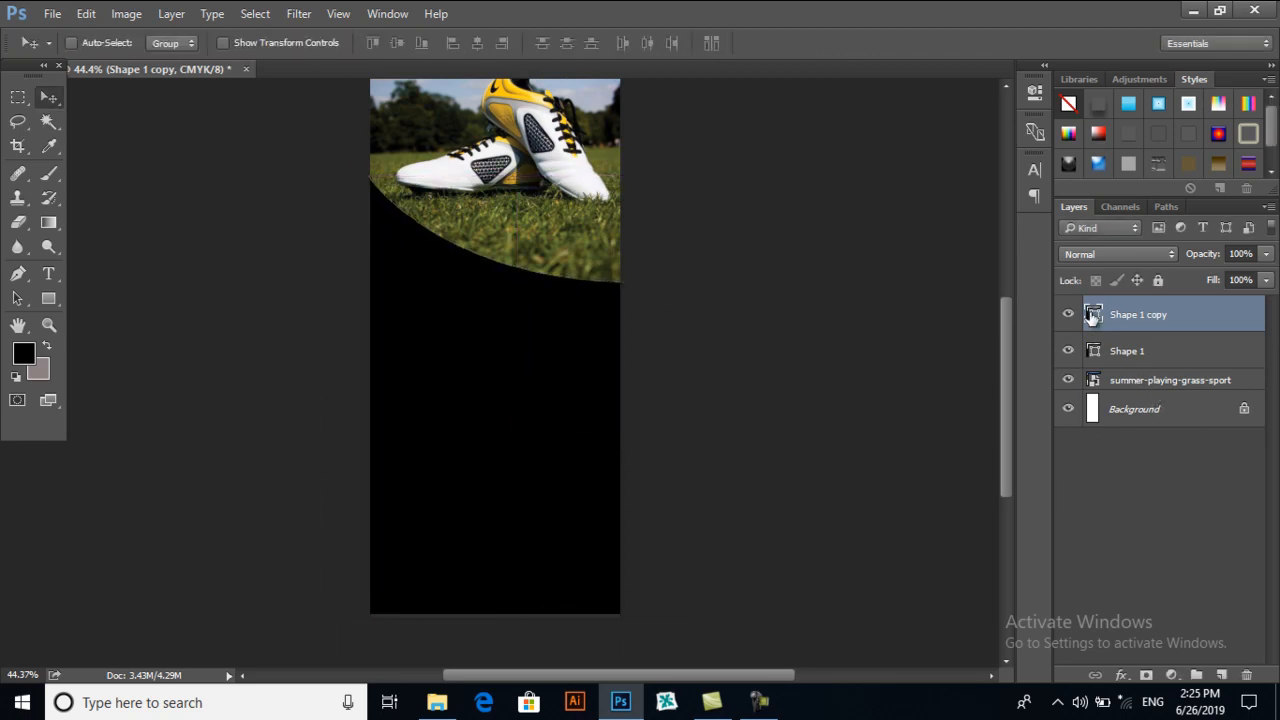
- Fill the Shape 1 copy with gold and lower it slightly under the photo
{"action": "double_click", "coordinate": [1092, 314]}
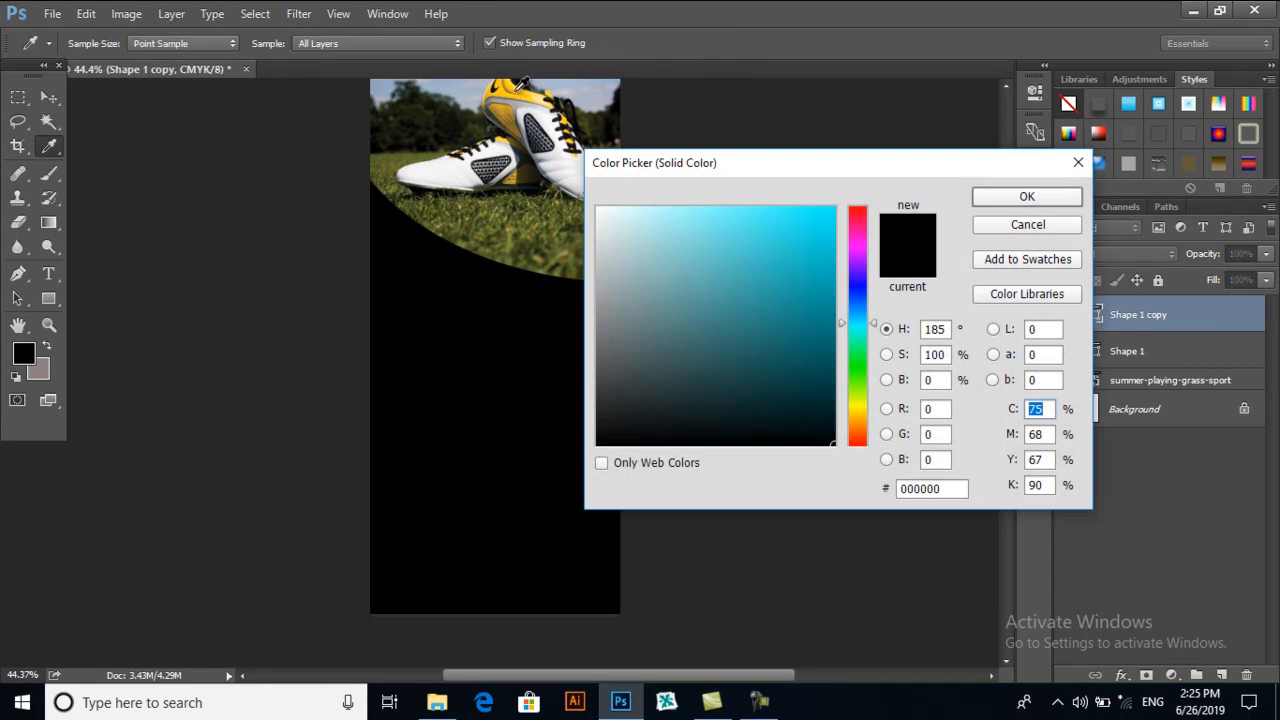
{"action": "left_click", "coordinate": [824, 292]}
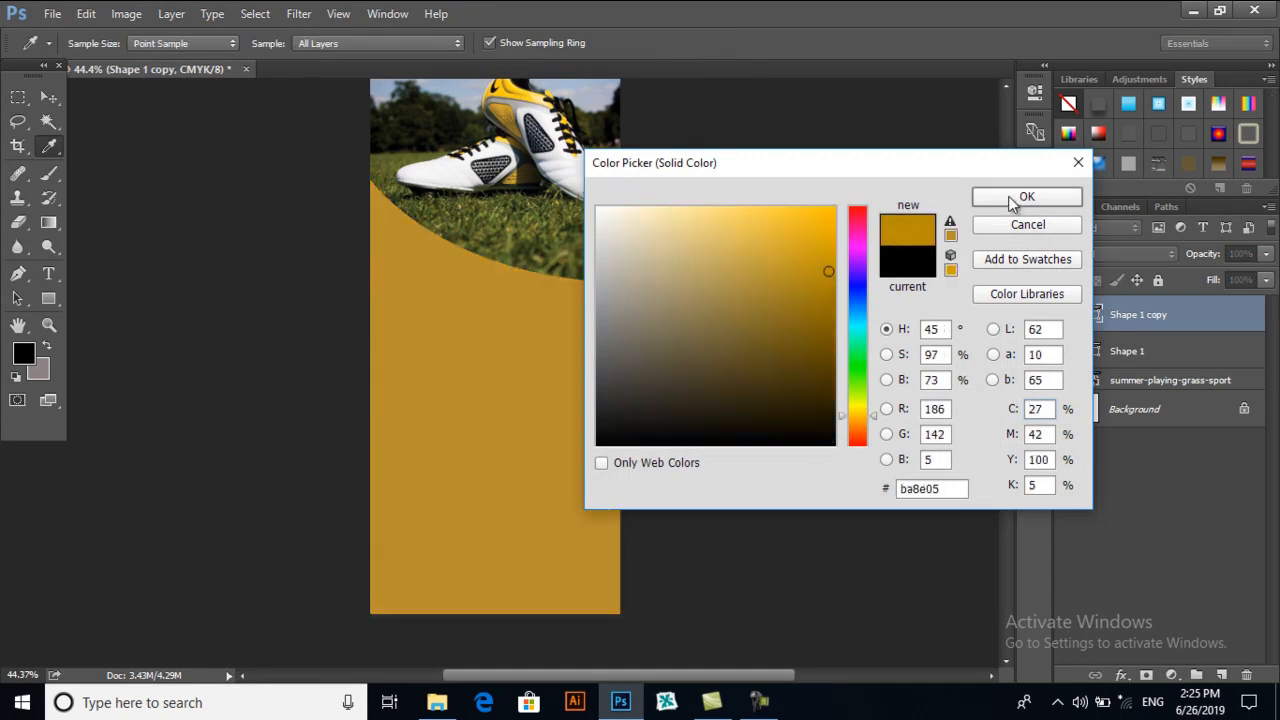
{"action": "left_click", "coordinate": [1028, 196]}
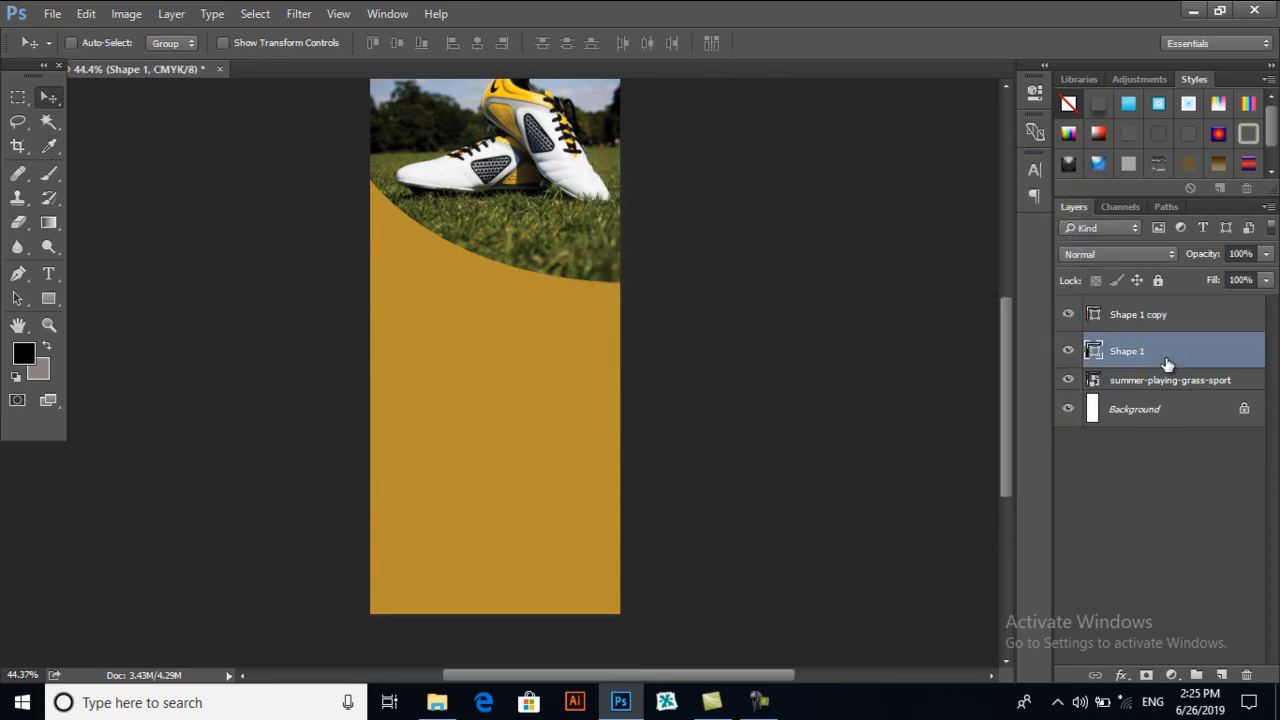
{"action": "mouse_move", "coordinate": [1176, 354]}
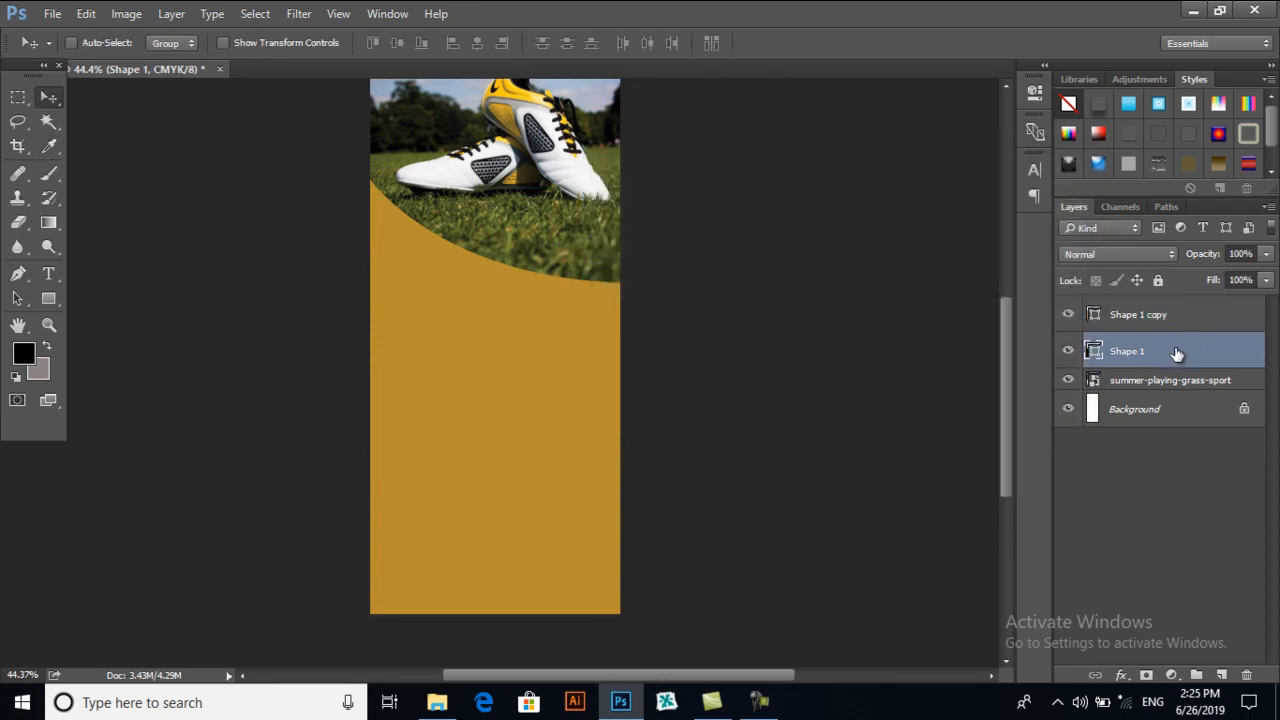
{"action": "left_click", "coordinate": [1138, 314]}
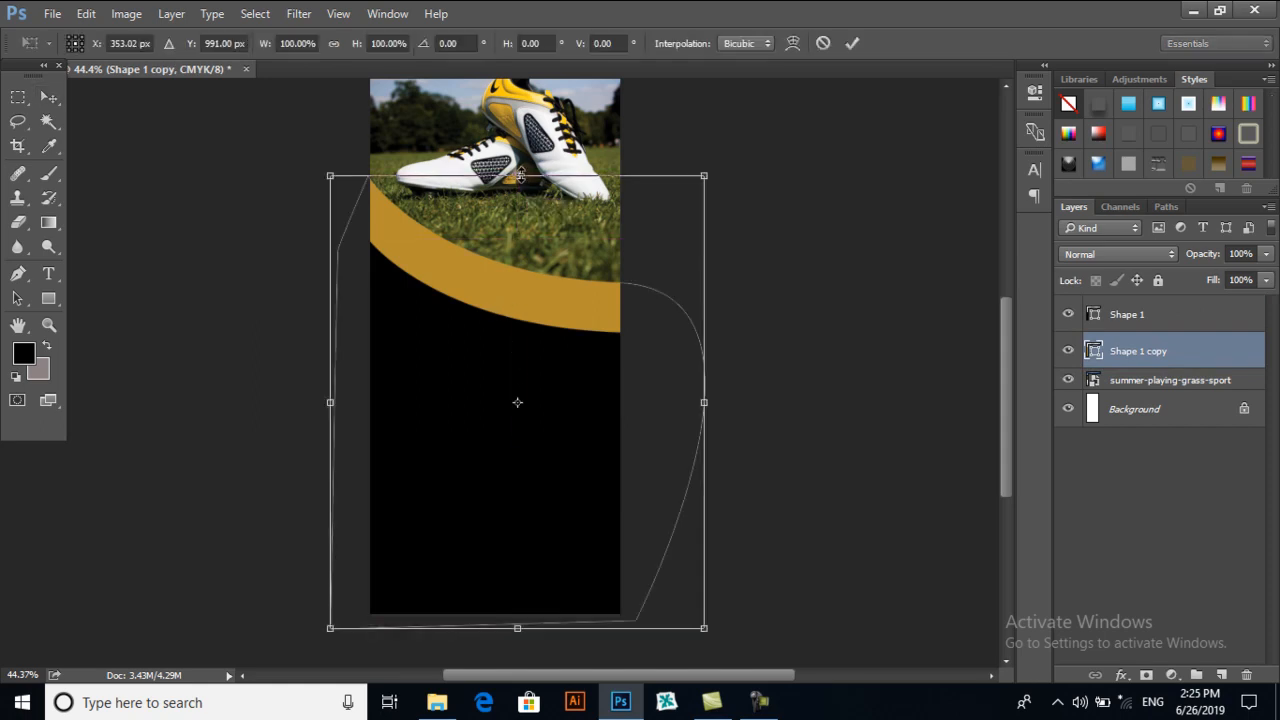
{"action": "left_click_drag", "start_coordinate": [516, 176], "coordinate": [516, 186]}
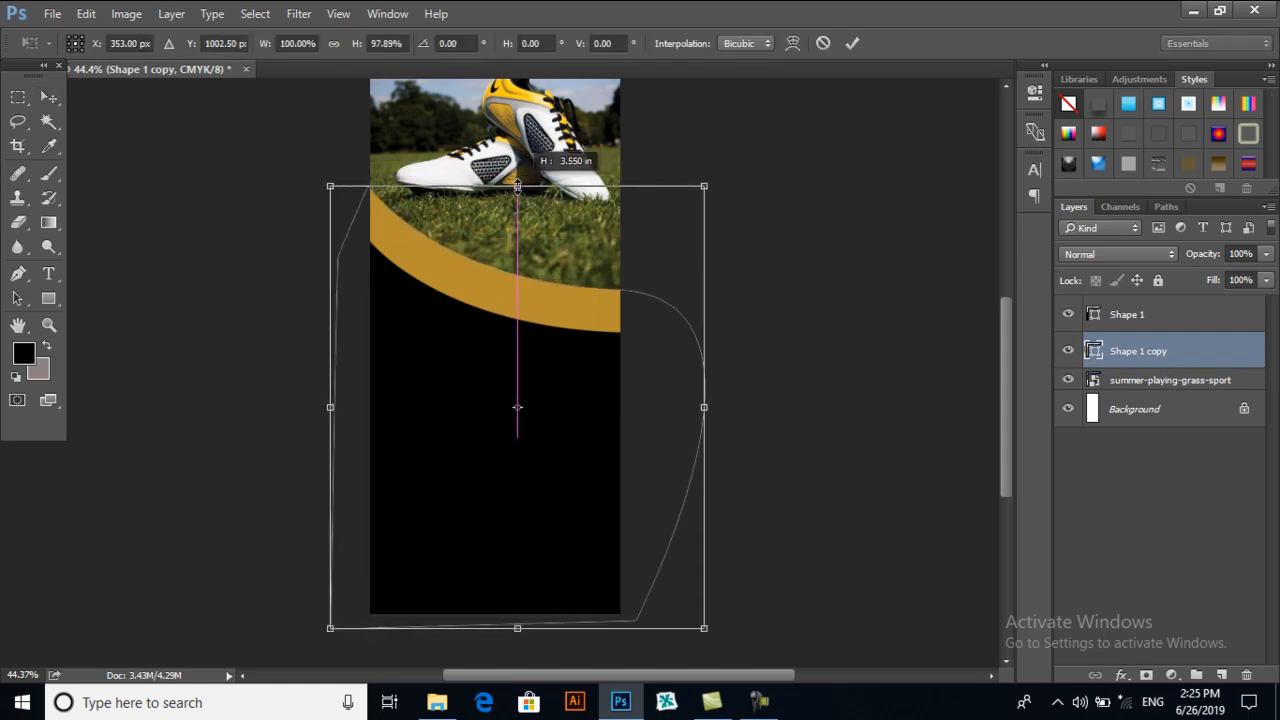
{"action": "left_click_drag", "start_coordinate": [516, 184], "coordinate": [516, 192]}
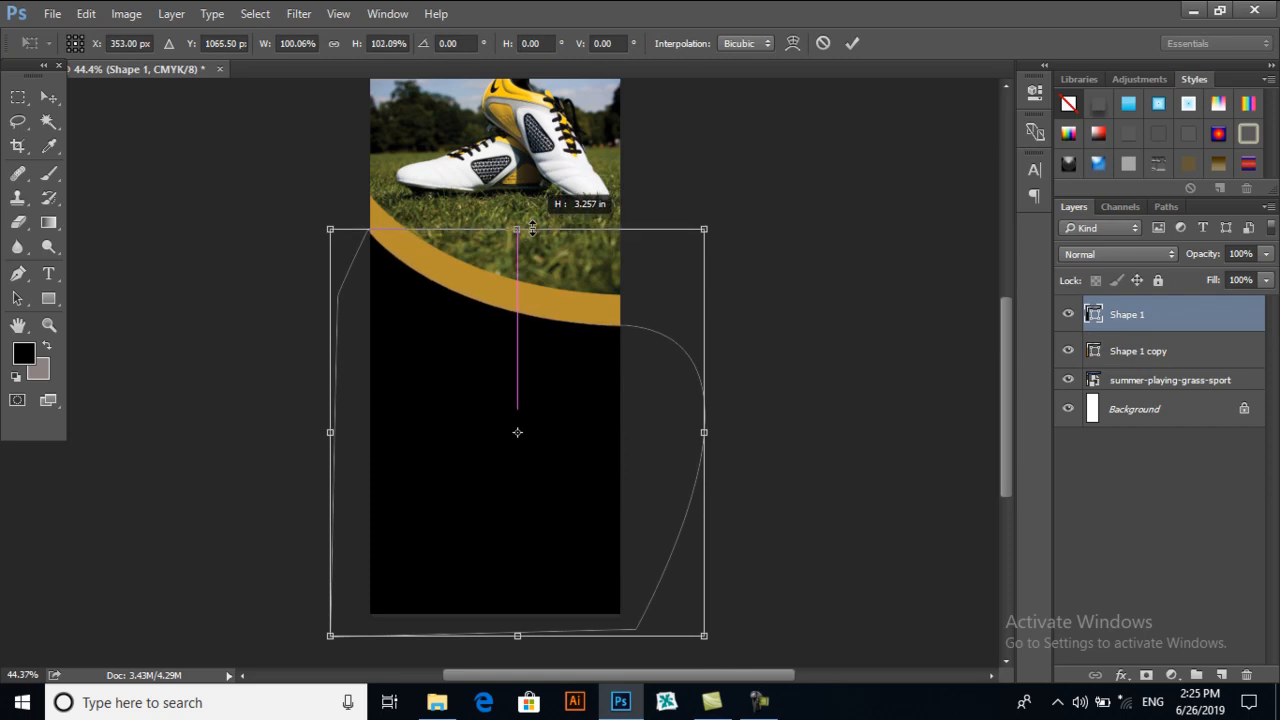
- Move, resize and rotate the black shape so a thin gold curved band shows along the photo edge
{"action": "left_click_drag", "start_coordinate": [516, 230], "coordinate": [516, 216]}
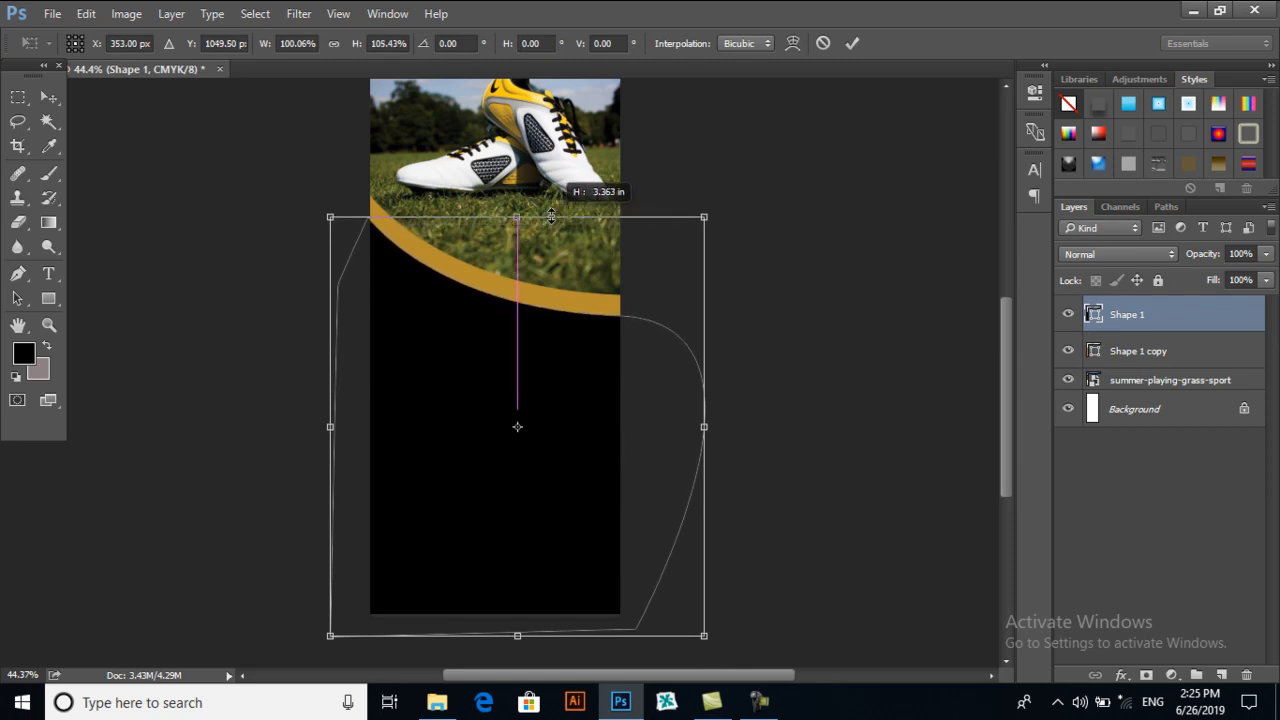
{"action": "left_click_drag", "start_coordinate": [704, 216], "coordinate": [720, 218]}
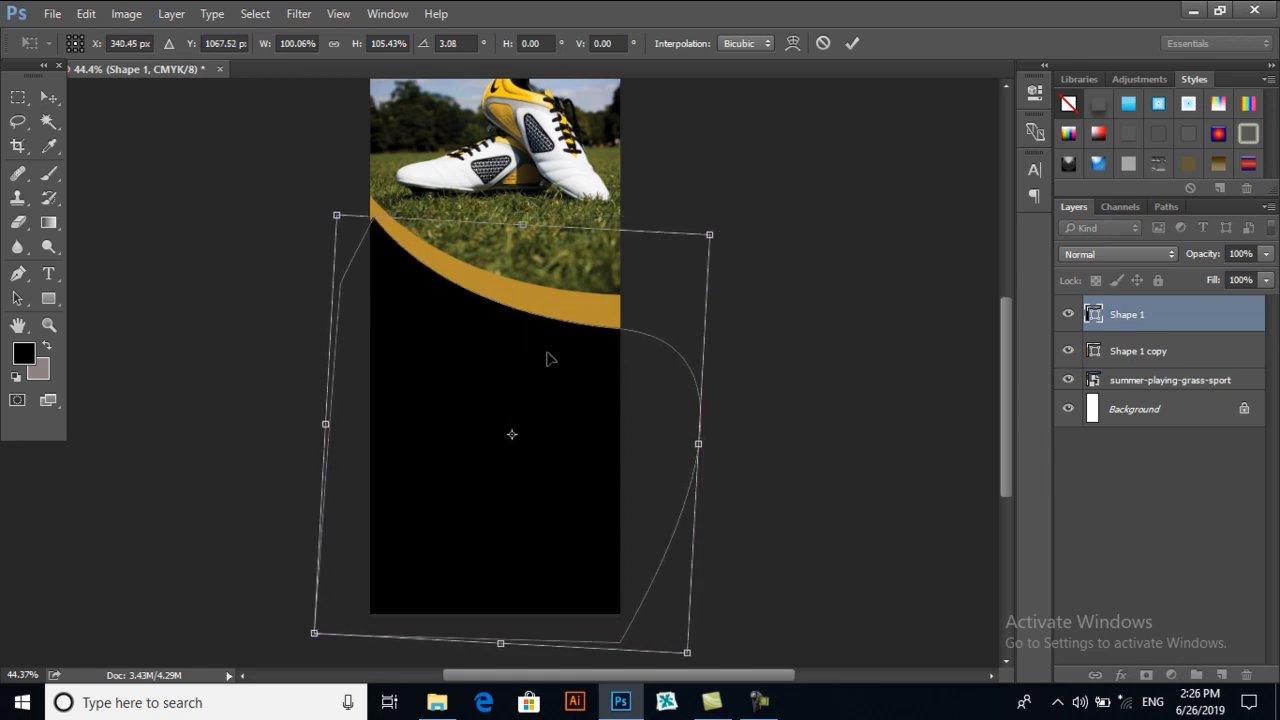
{"action": "left_click_drag", "start_coordinate": [550, 360], "coordinate": [536, 364]}
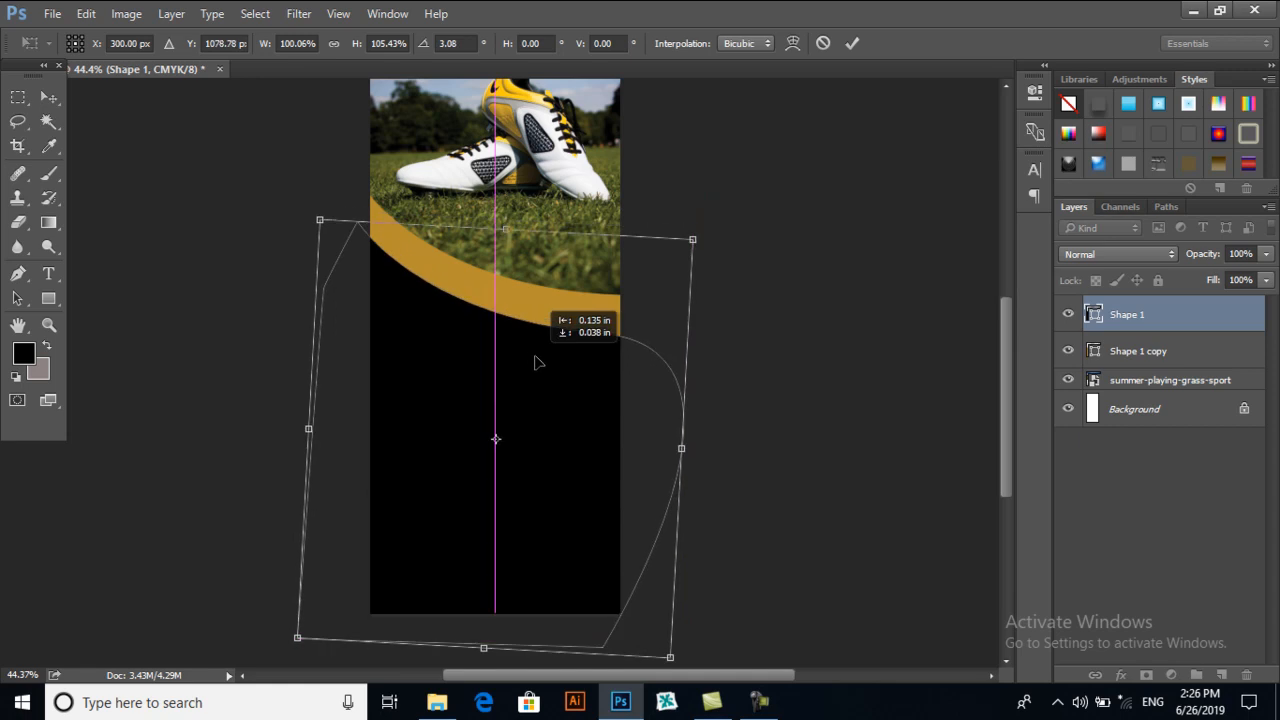
{"action": "left_click_drag", "start_coordinate": [536, 364], "coordinate": [544, 358]}
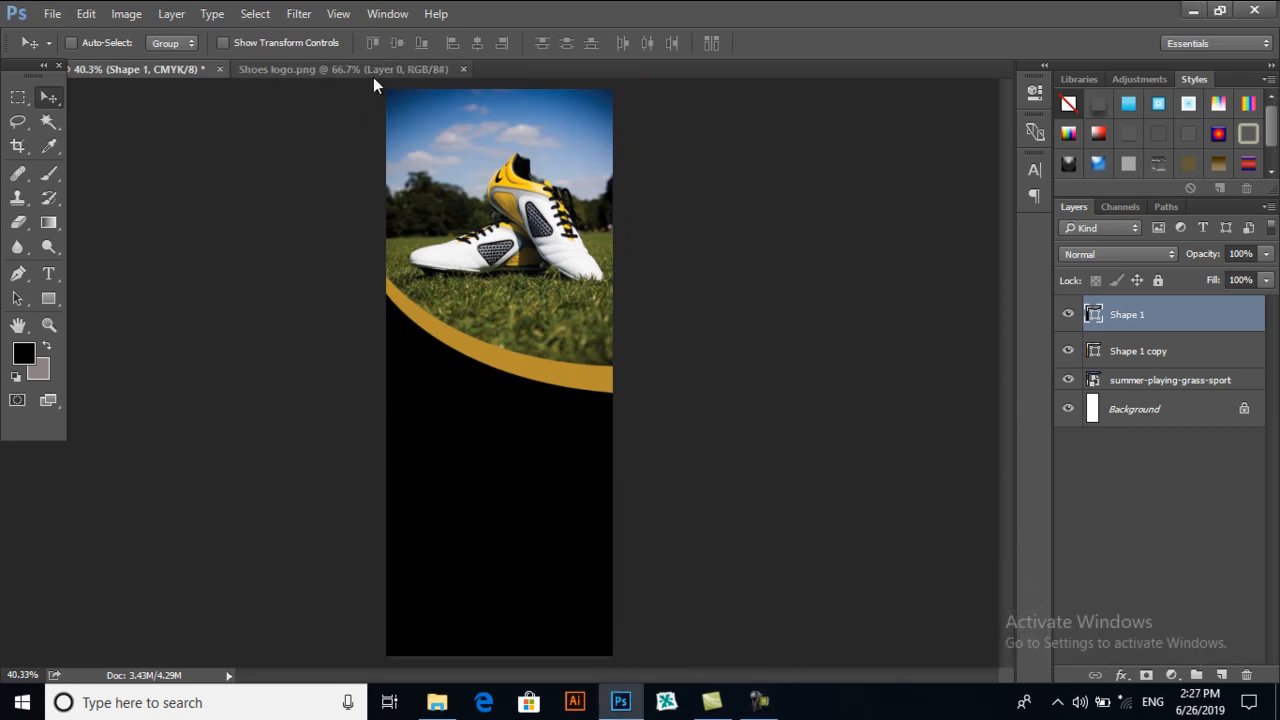
- Bring the logo from Shoes logo.png into the banner, scale it down and centre it under the gold curve
{"action": "left_click", "coordinate": [344, 68]}
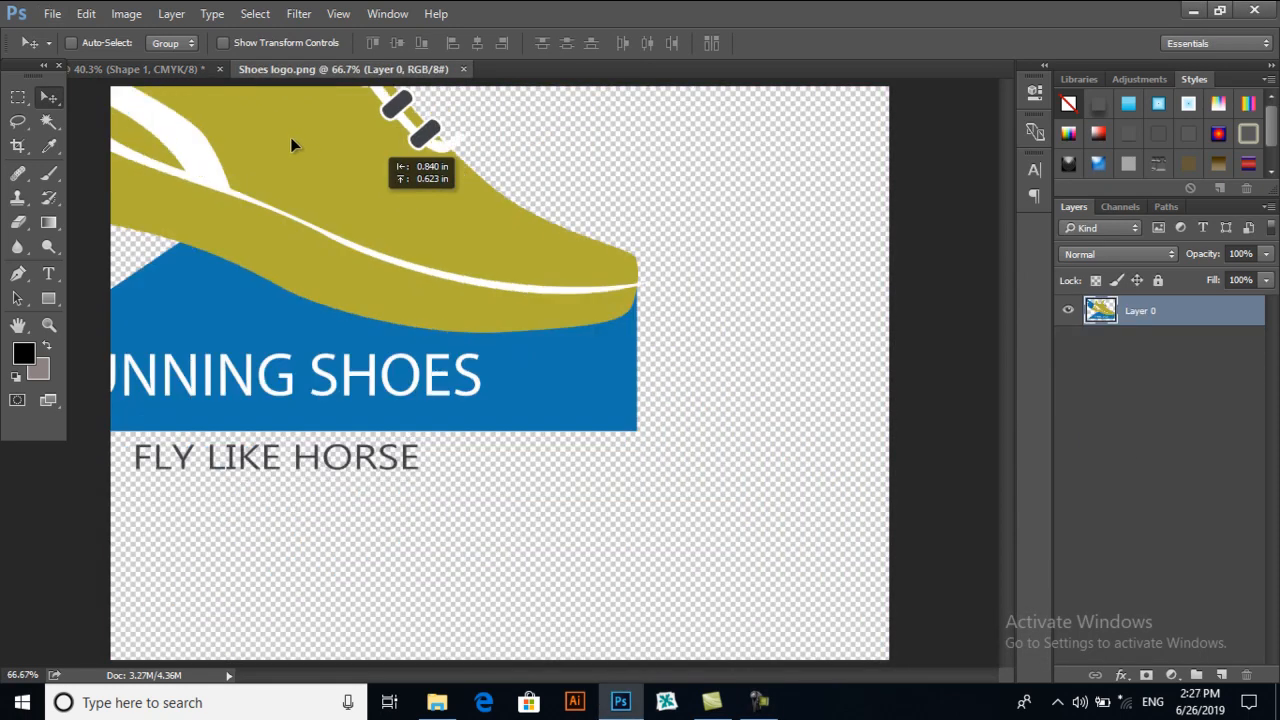
{"action": "left_click", "coordinate": [136, 68]}
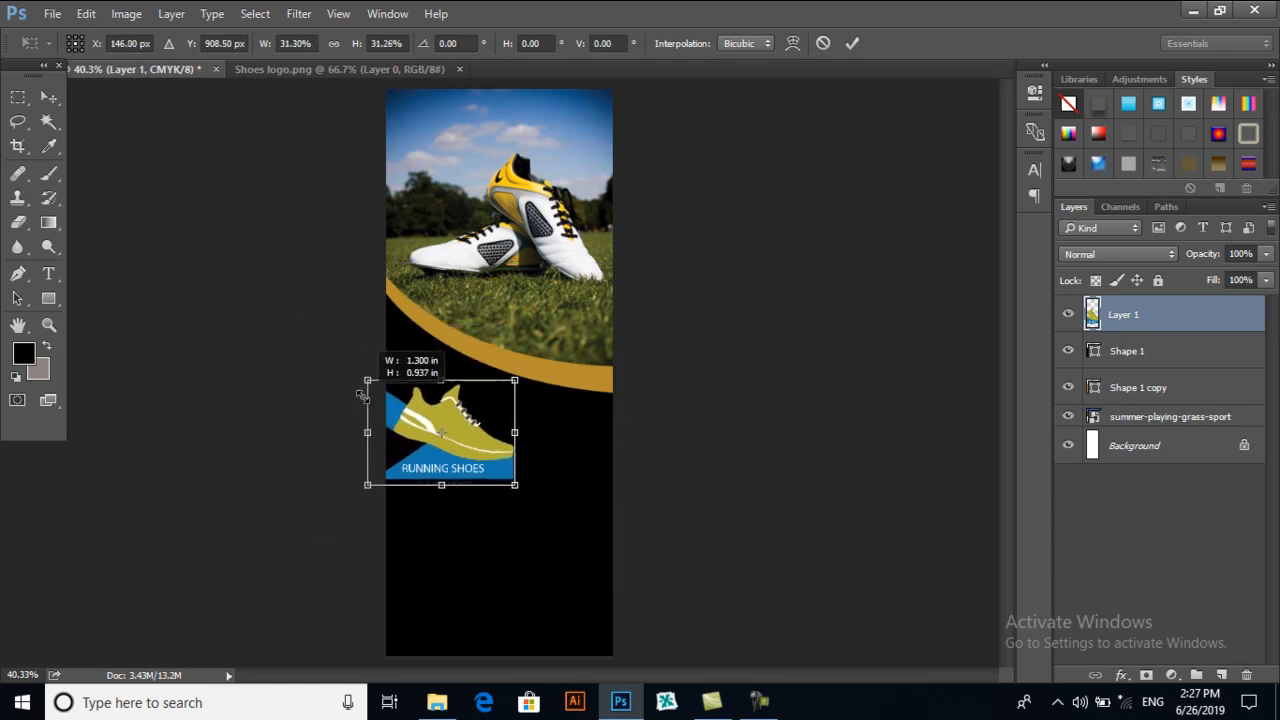
{"action": "left_click_drag", "start_coordinate": [450, 432], "coordinate": [500, 432]}
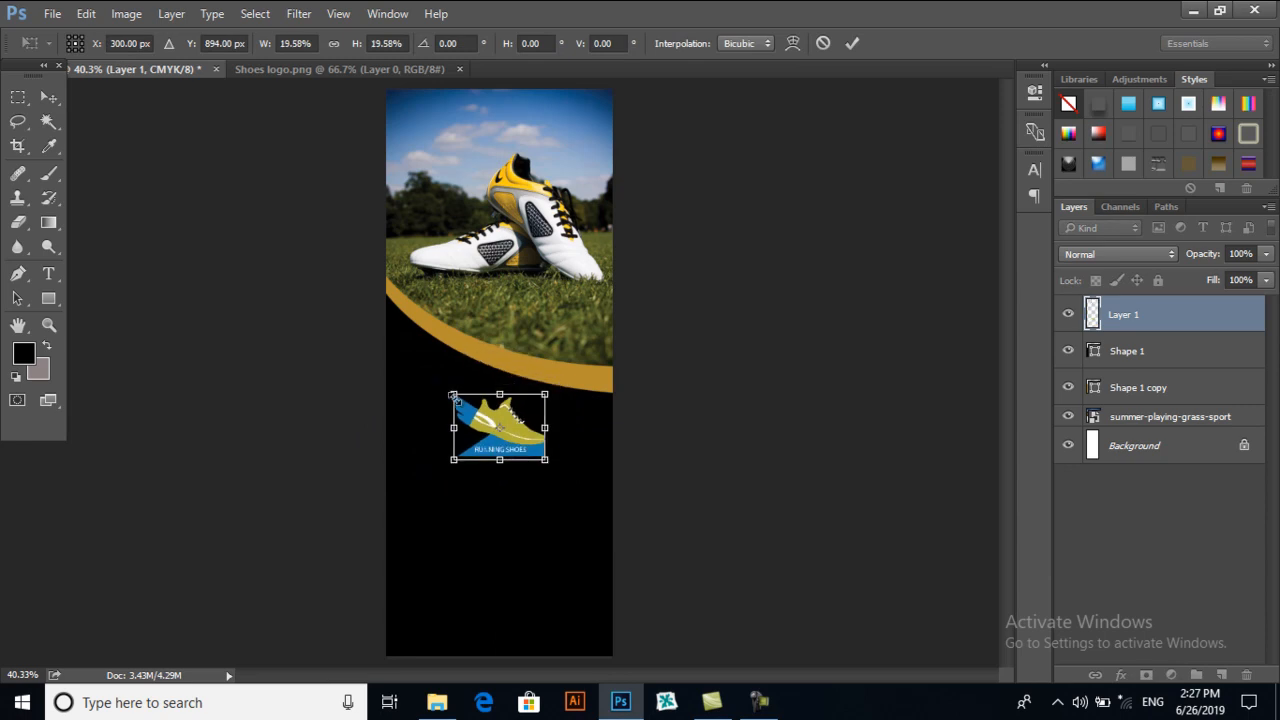
{"action": "left_click_drag", "start_coordinate": [498, 428], "coordinate": [498, 410]}
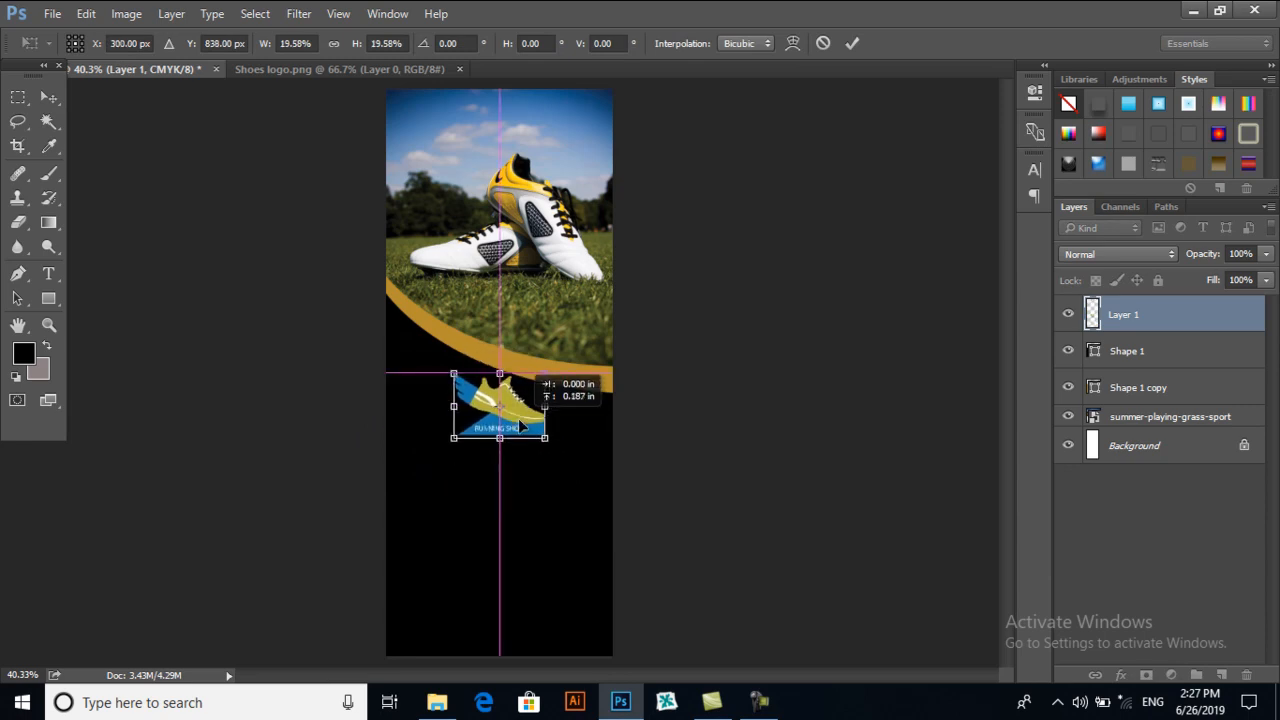
{"action": "left_click_drag", "start_coordinate": [500, 410], "coordinate": [500, 420]}
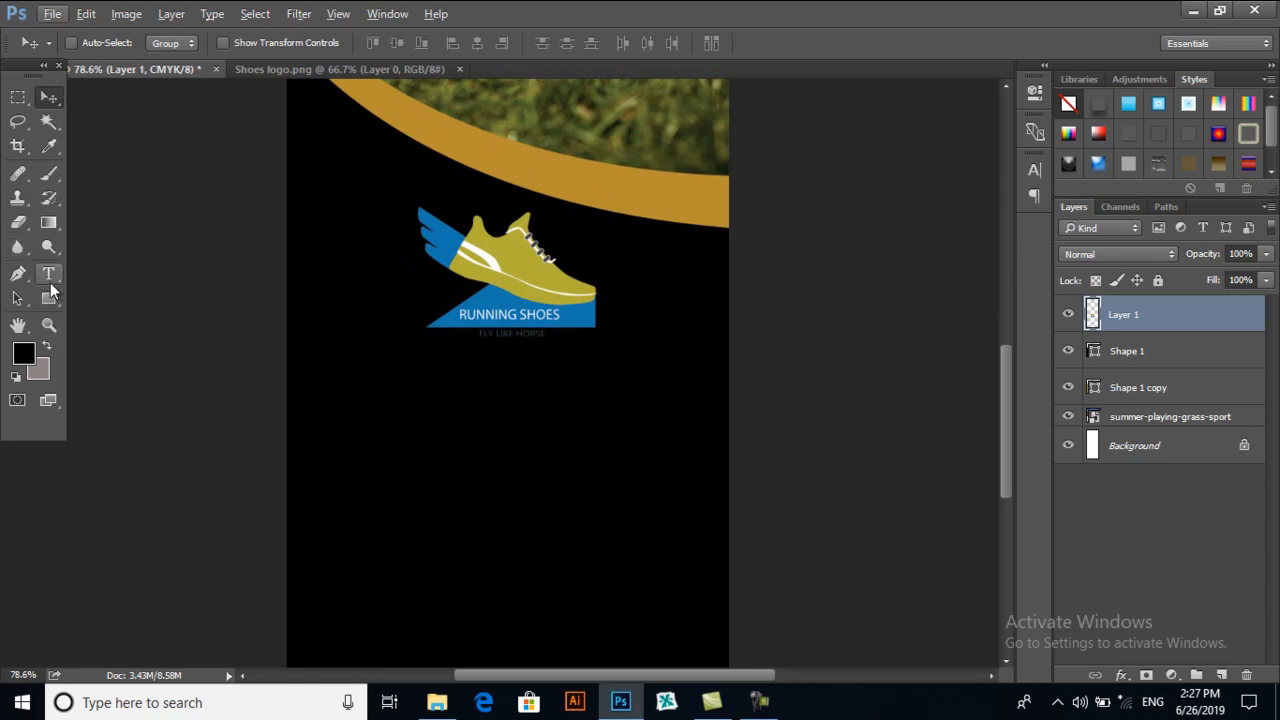
- Add SALE in Arial Black below the logo, colour it white and position it
{"action": "left_click", "coordinate": [48, 272]}
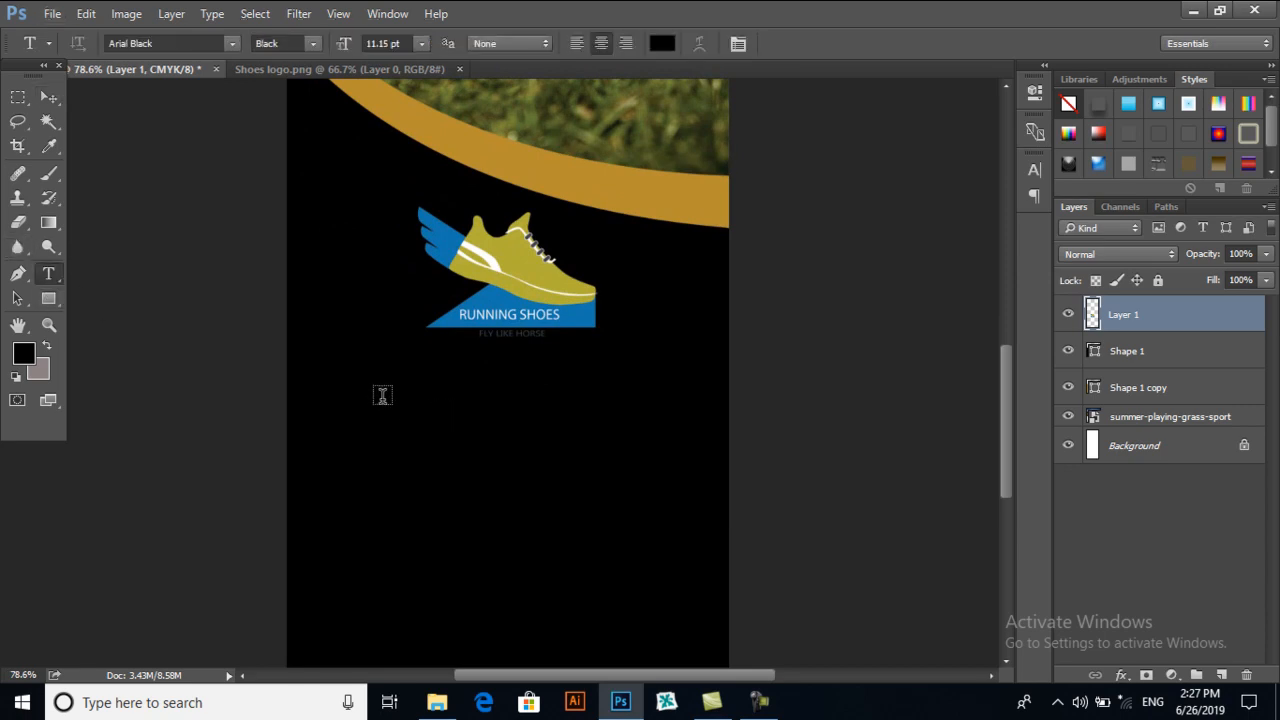
{"action": "left_click", "coordinate": [382, 396]}
{"action": "type", "text": "SALE"}
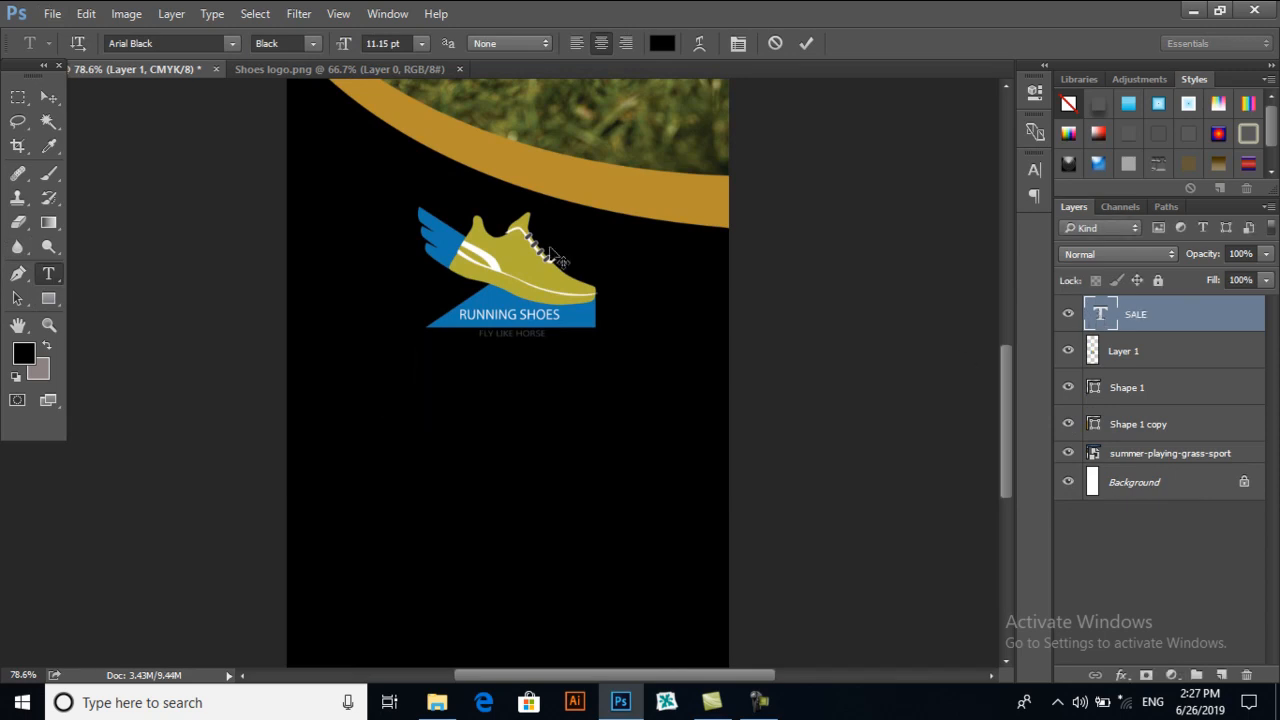
{"action": "left_click", "coordinate": [662, 44]}
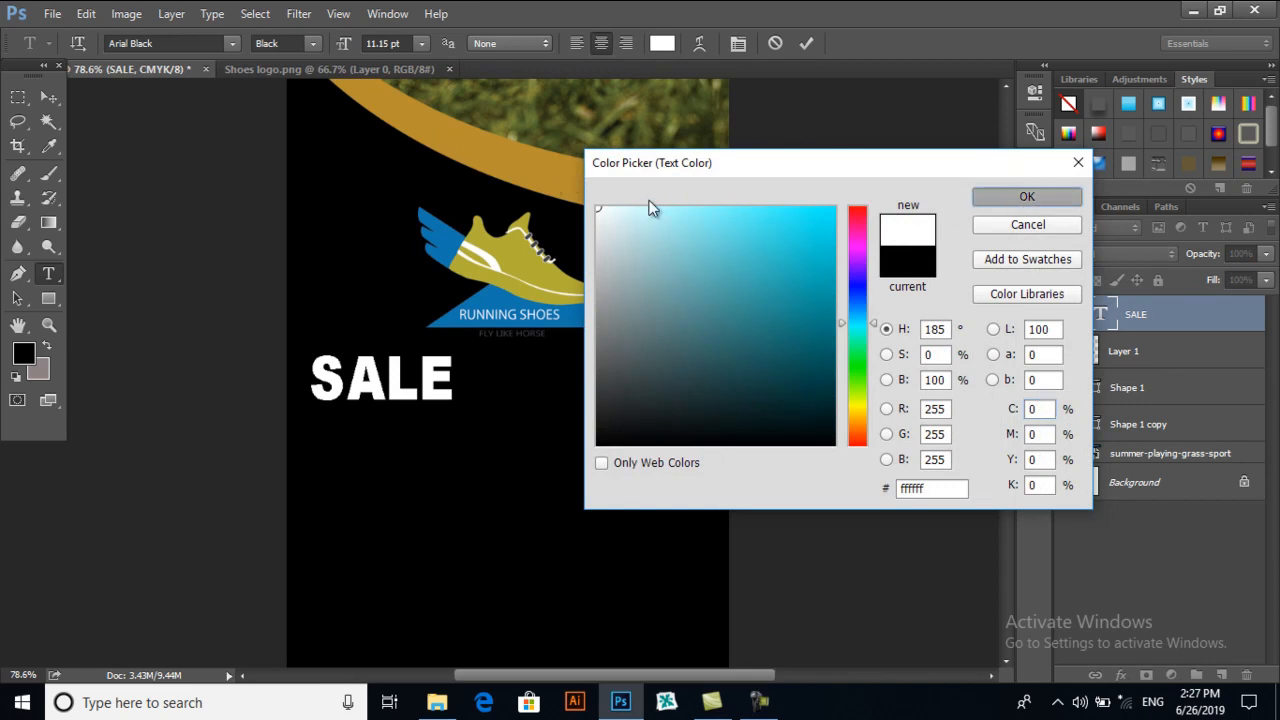
{"action": "left_click", "coordinate": [1026, 196]}
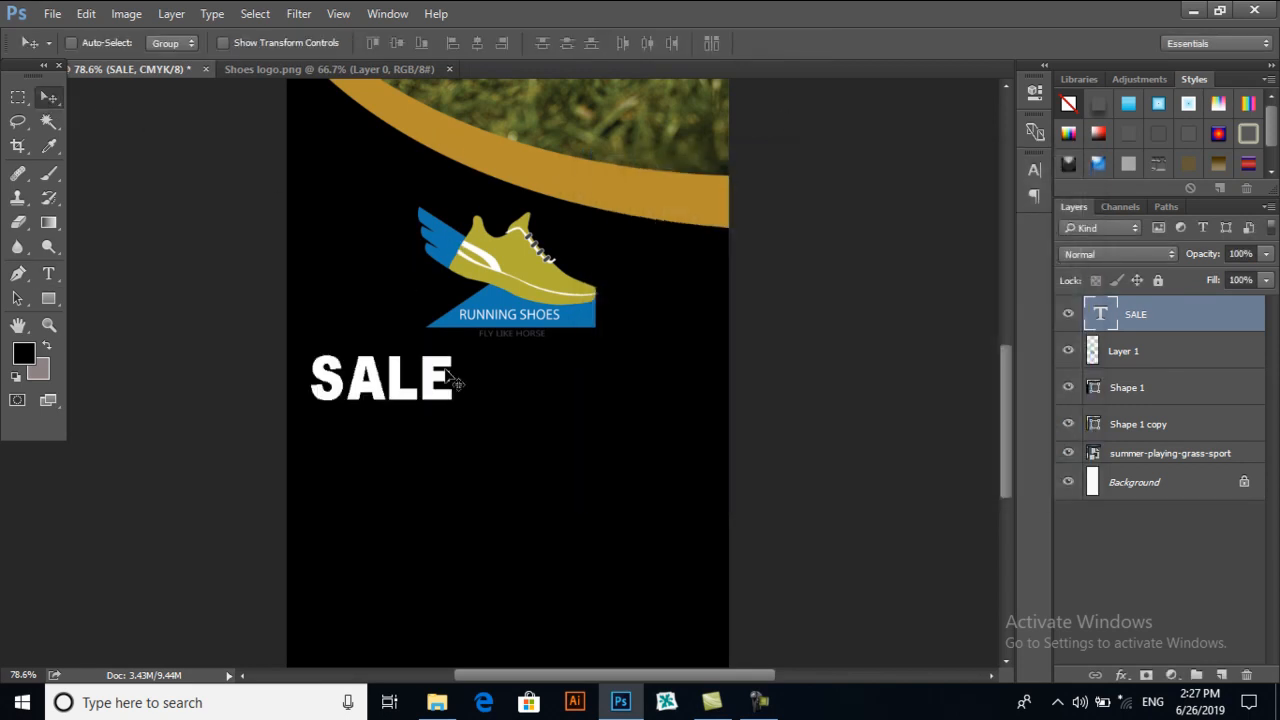
{"action": "left_click_drag", "start_coordinate": [380, 378], "coordinate": [430, 382]}
{"action": "type", "text": "20"}
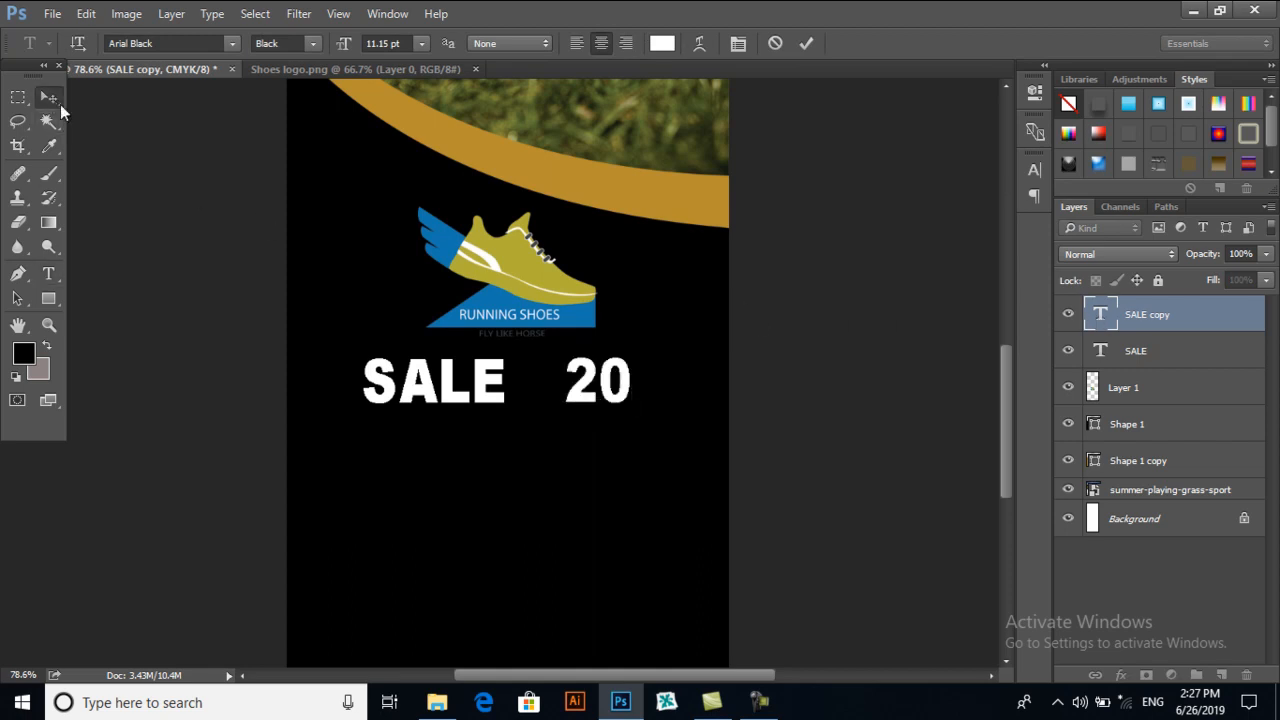
- Position the 20 to the right of SALE and edit it to read 20%
{"action": "left_click", "coordinate": [48, 96]}
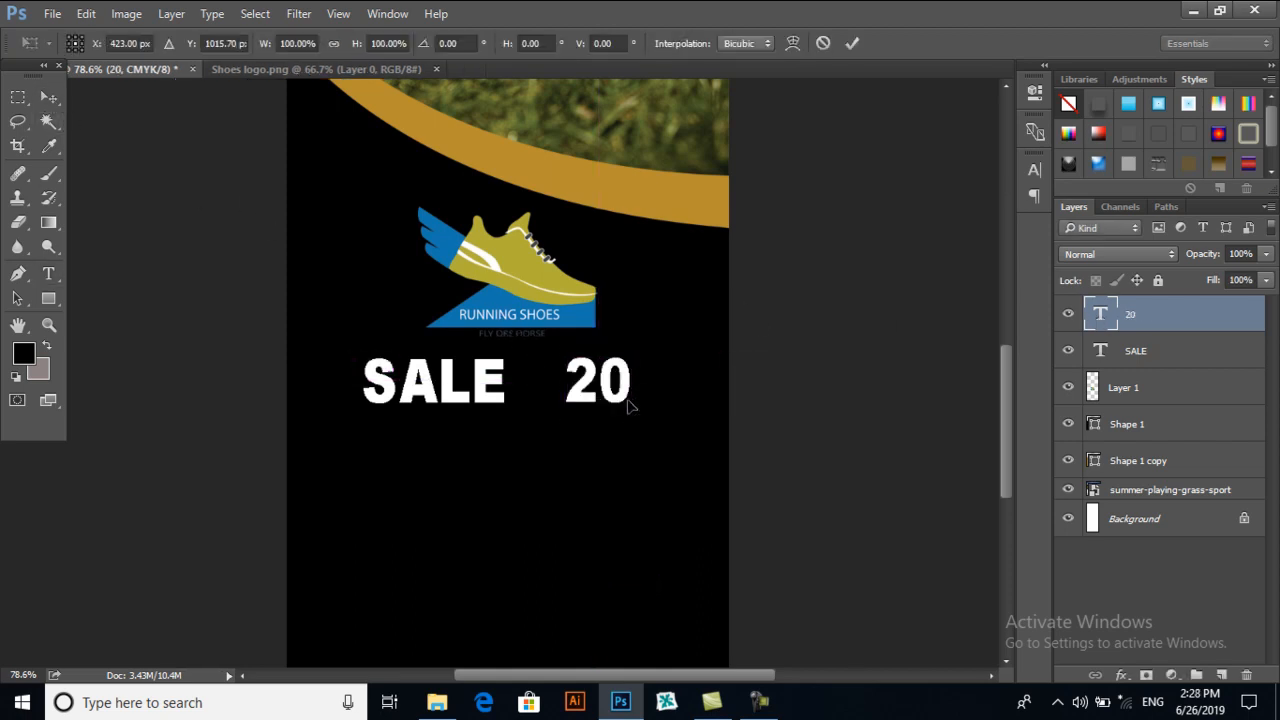
{"action": "left_click_drag", "start_coordinate": [630, 410], "coordinate": [598, 384]}
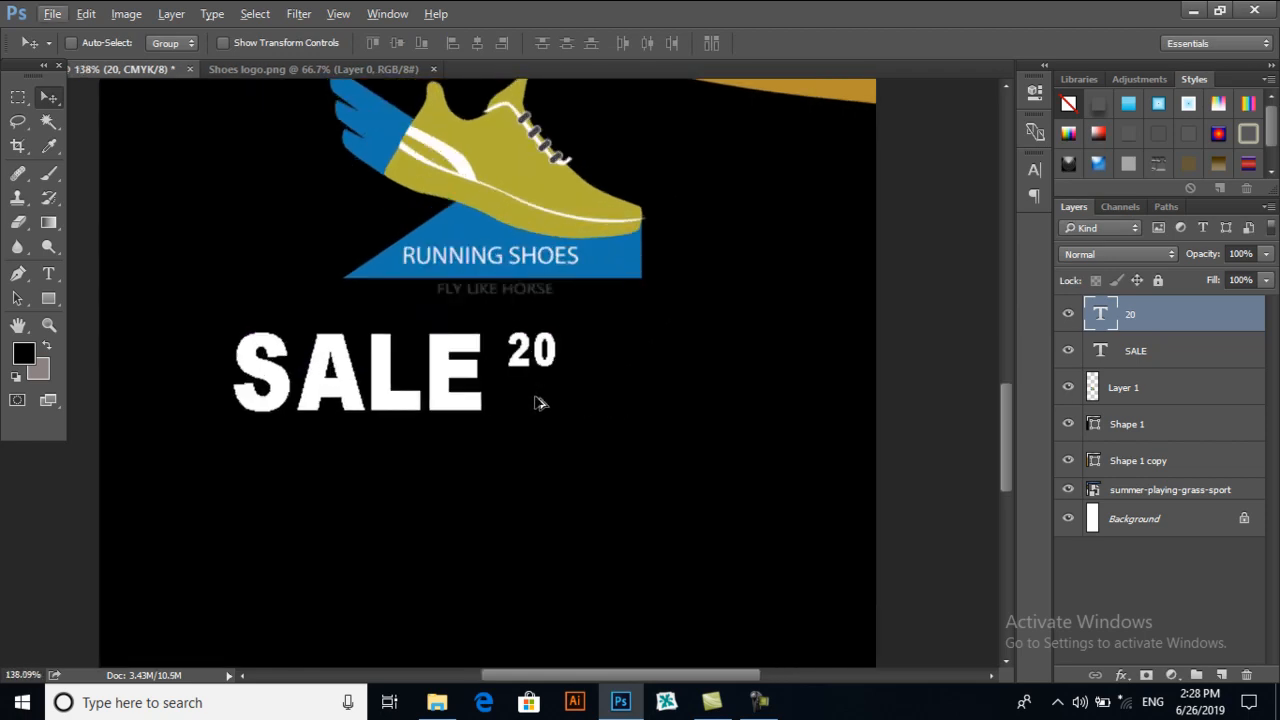
{"action": "right_click", "coordinate": [538, 400]}
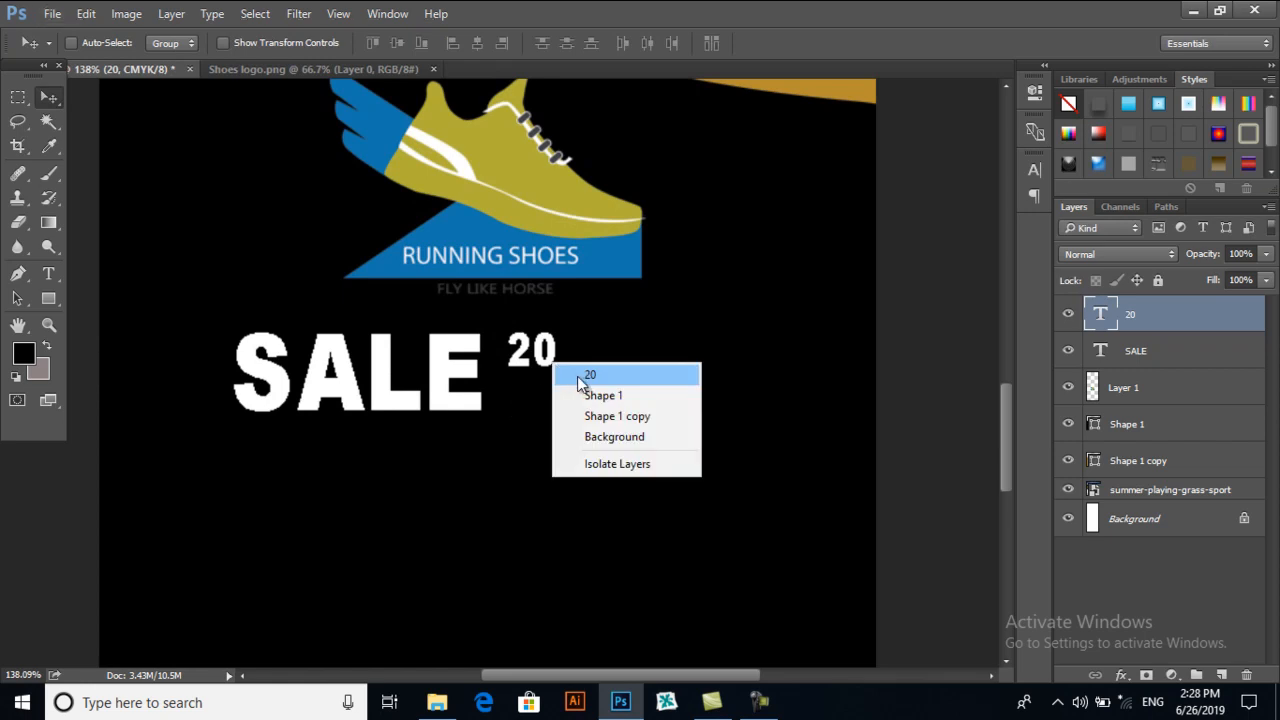
{"action": "left_click", "coordinate": [588, 374]}
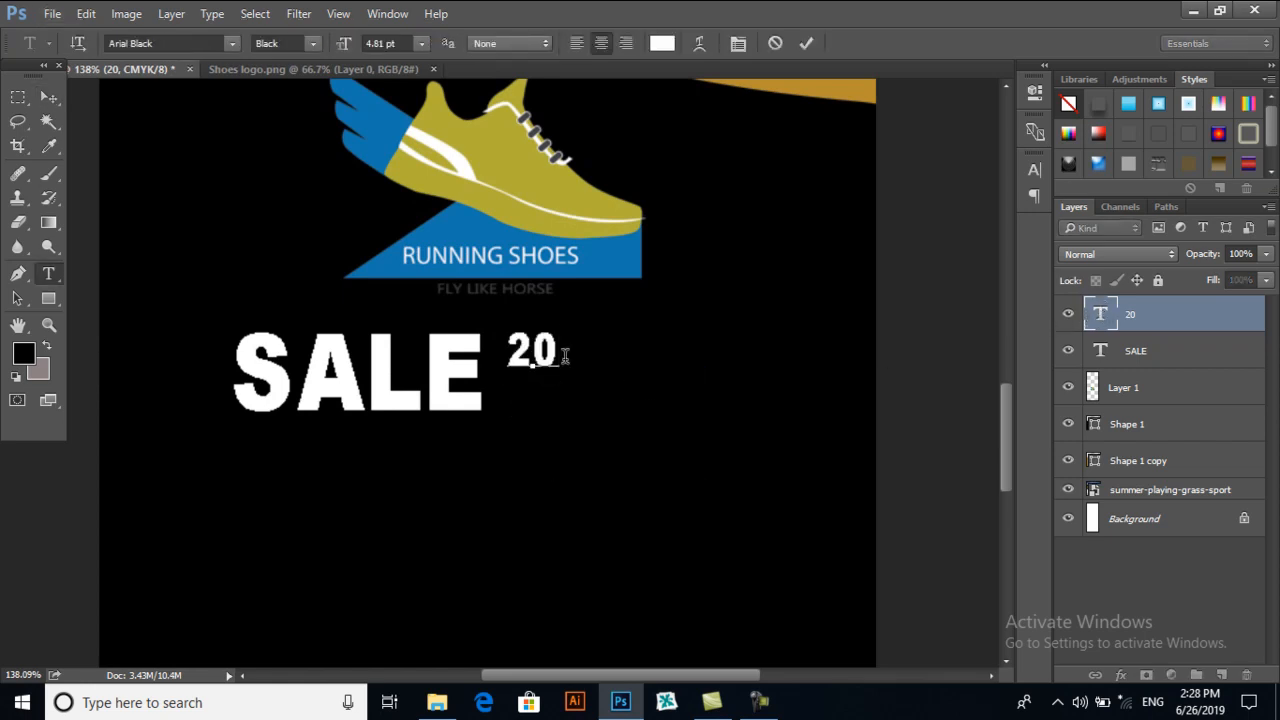
{"action": "type", "text": "%"}
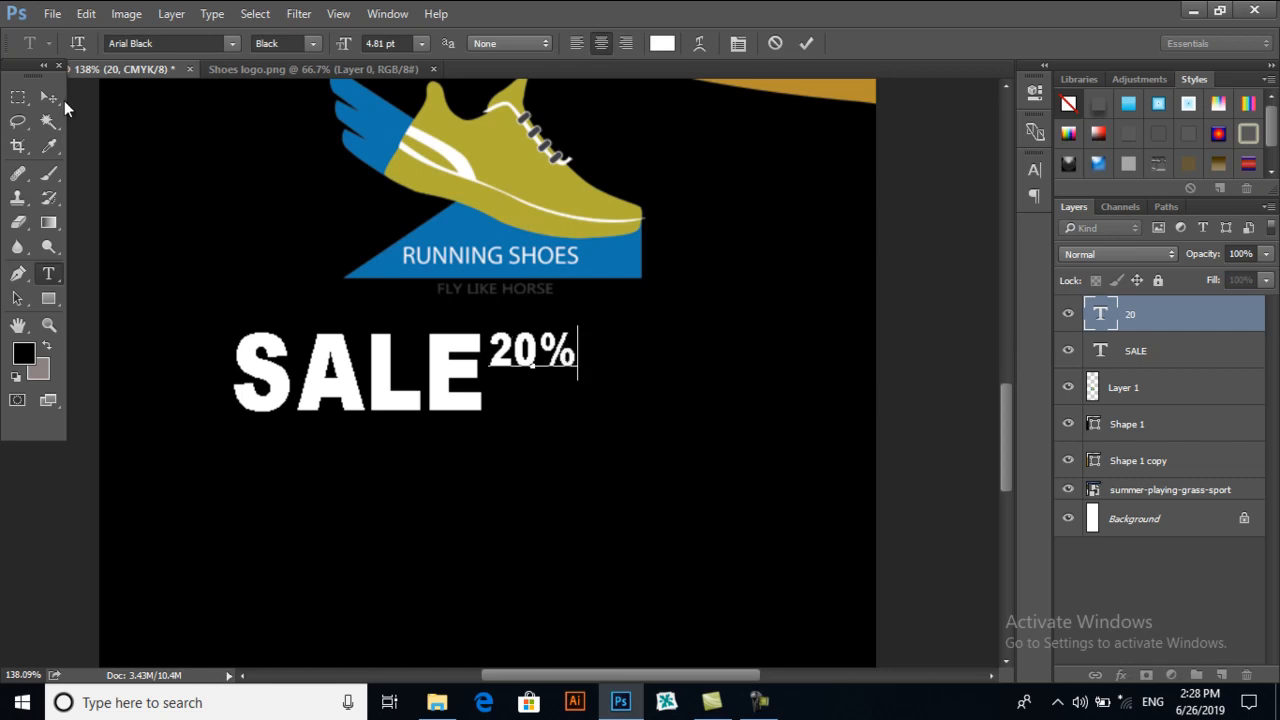
{"action": "left_click", "coordinate": [48, 96]}
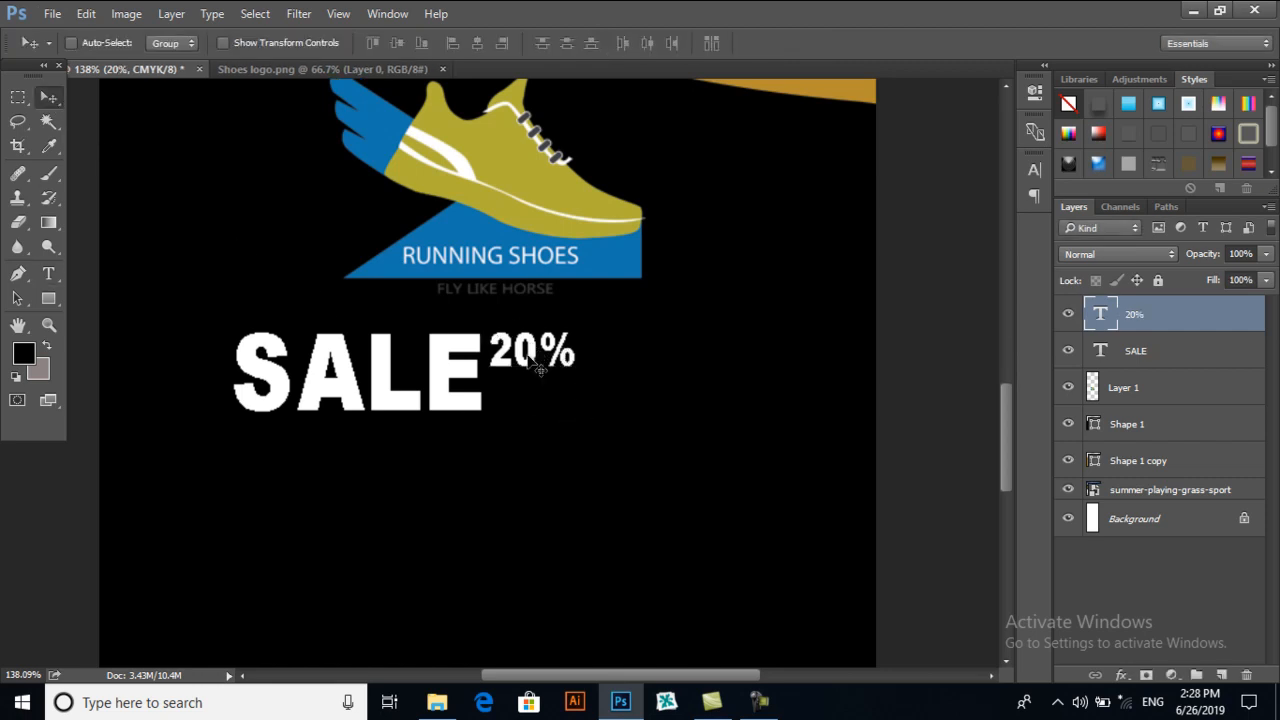
{"action": "mouse_move", "coordinate": [568, 376]}
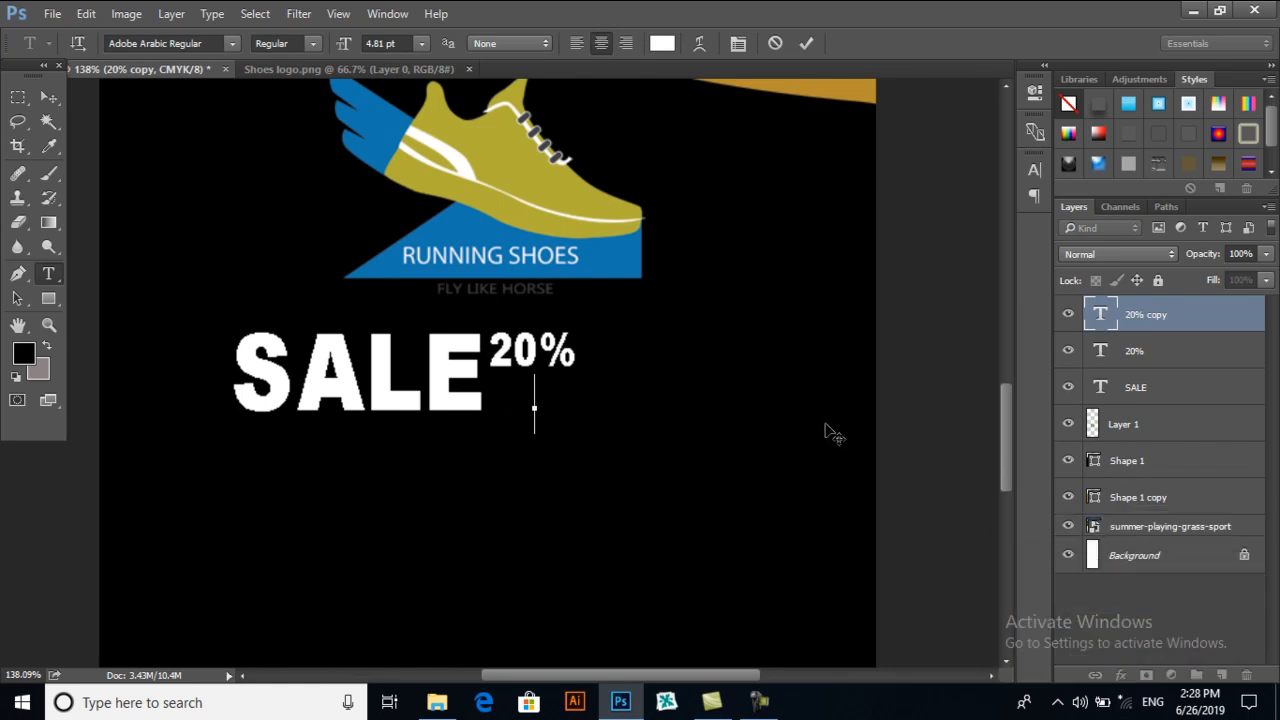
- Retype the duplicated text as OFF in bold white beneath 20%
{"action": "type", "text": "OFF"}
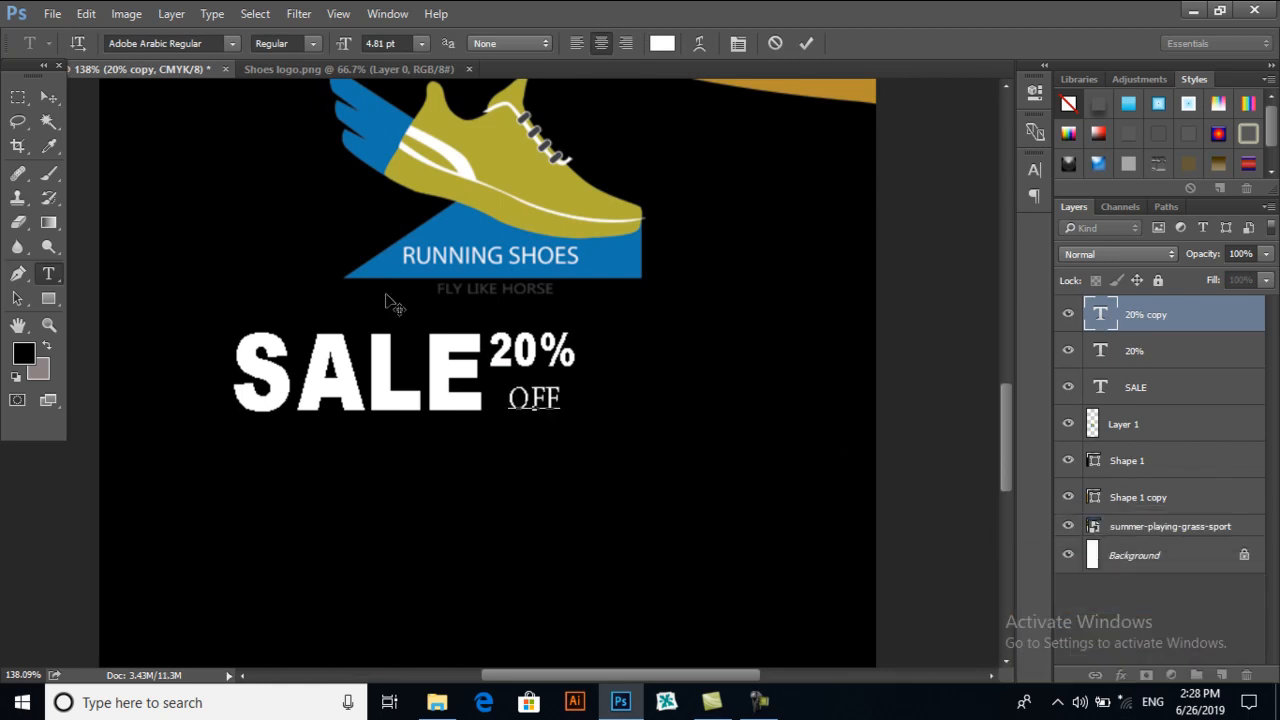
{"action": "right_click", "coordinate": [536, 404]}
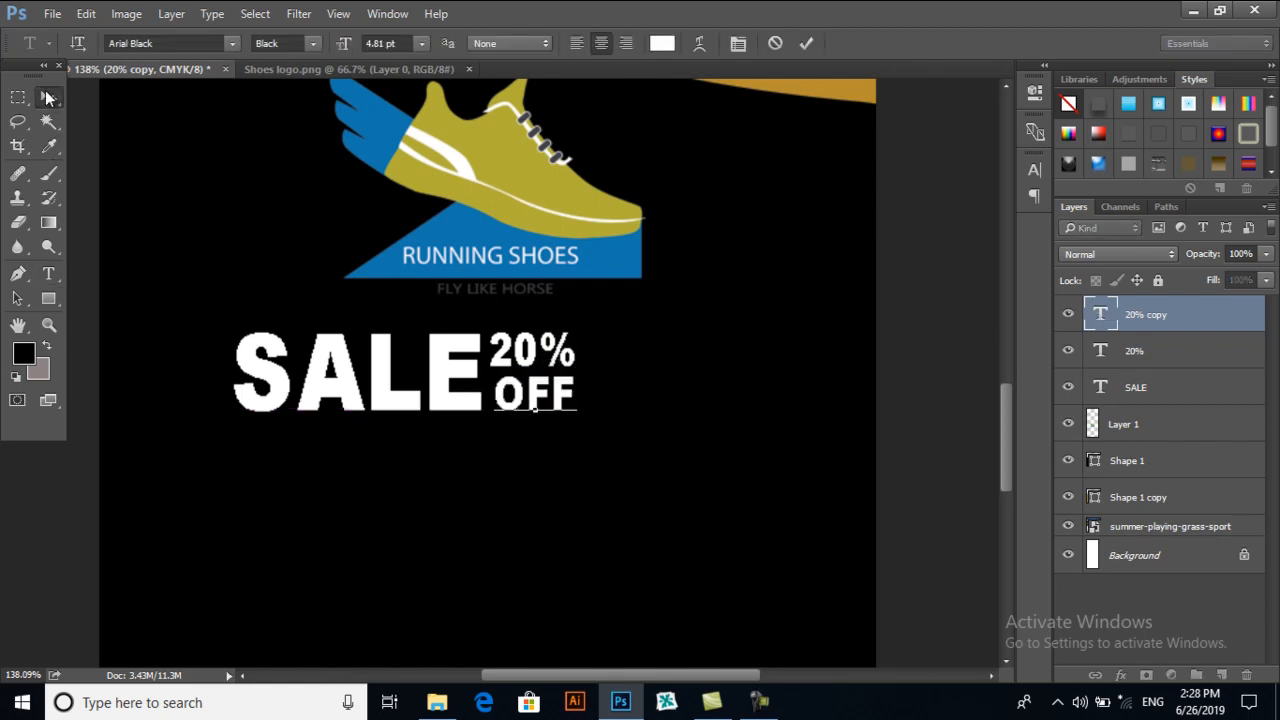
{"action": "left_click", "coordinate": [16, 96]}
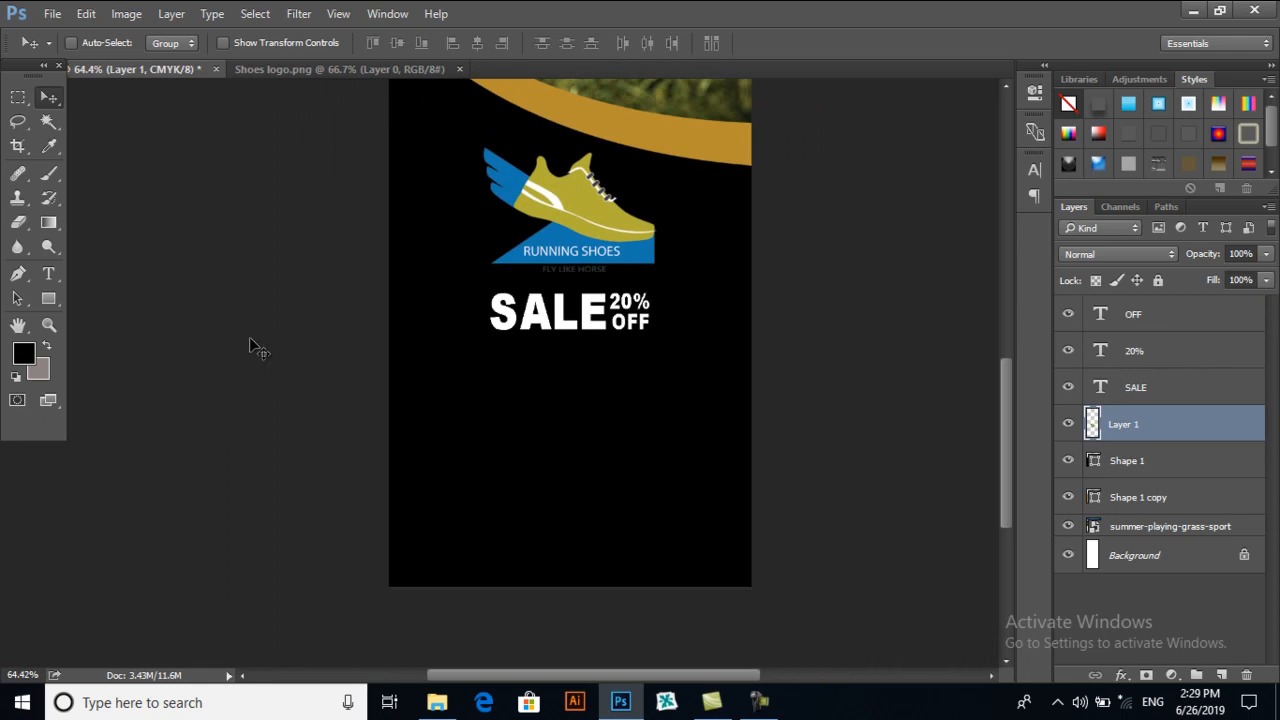
- Copy the SALE text downward and rewrite the copy as SHOP NOW
{"action": "right_click", "coordinate": [544, 330]}
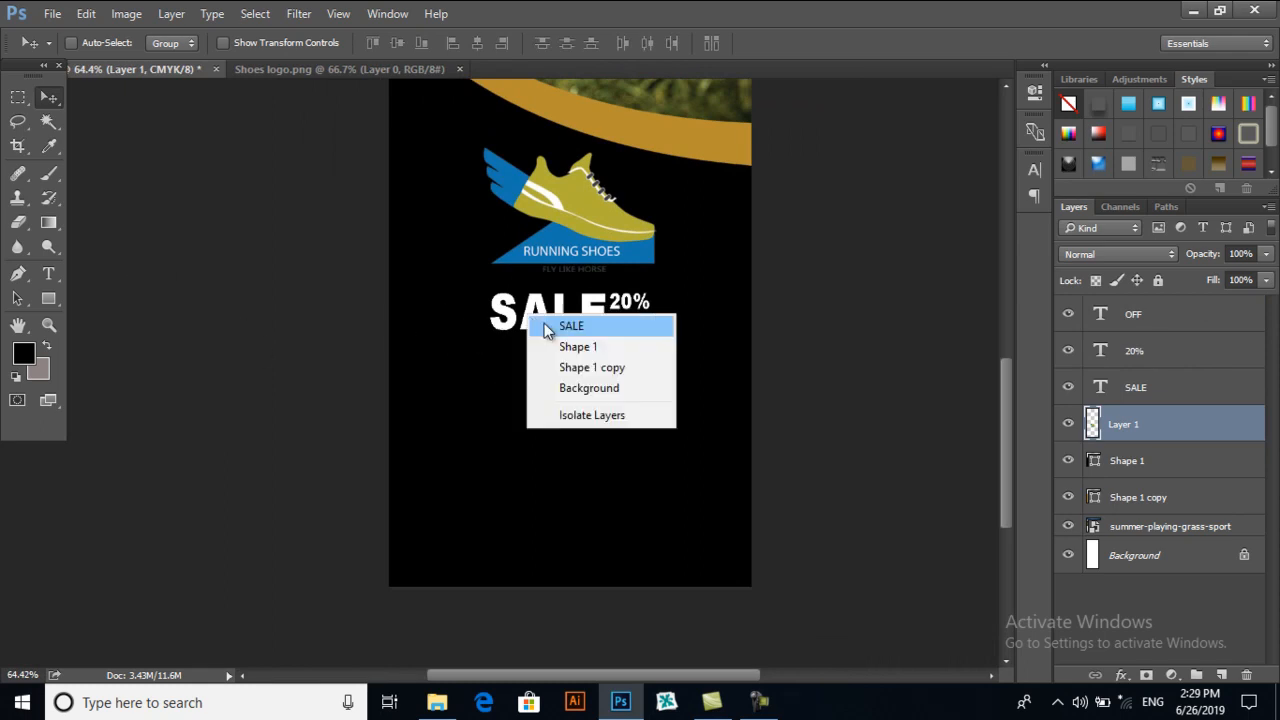
{"action": "left_click", "coordinate": [572, 324]}
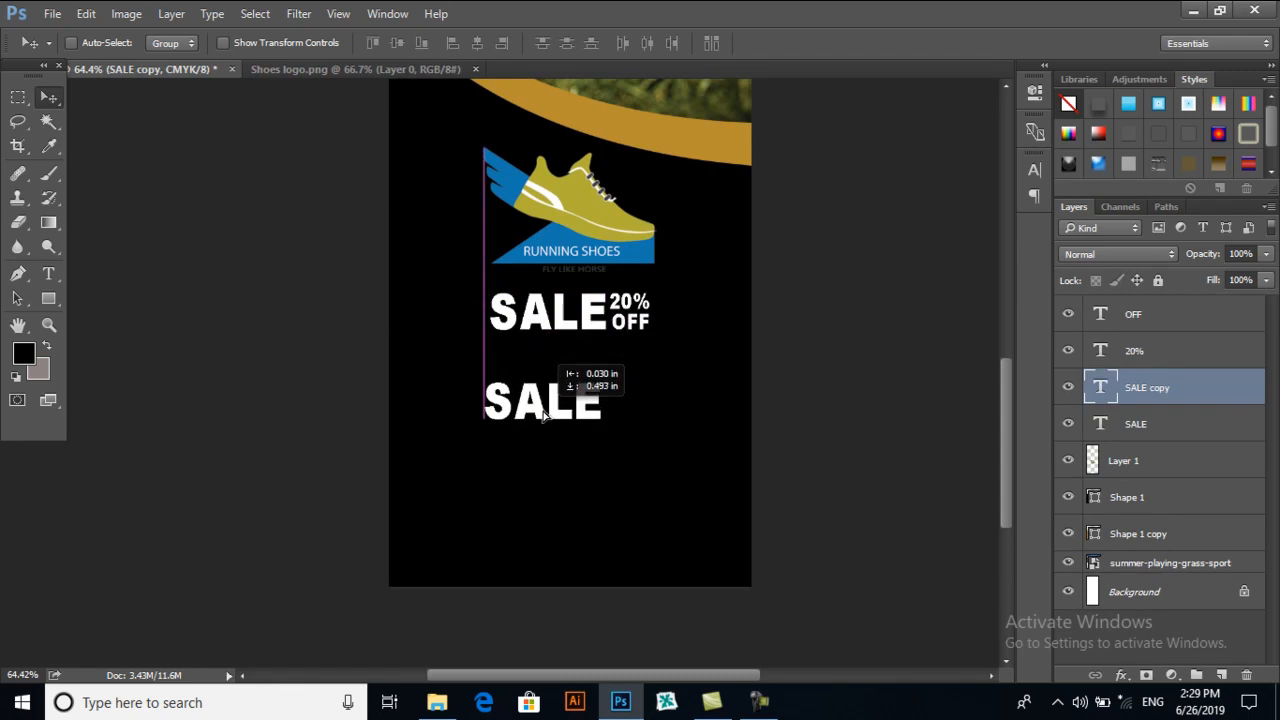
{"action": "double_click", "coordinate": [544, 404]}
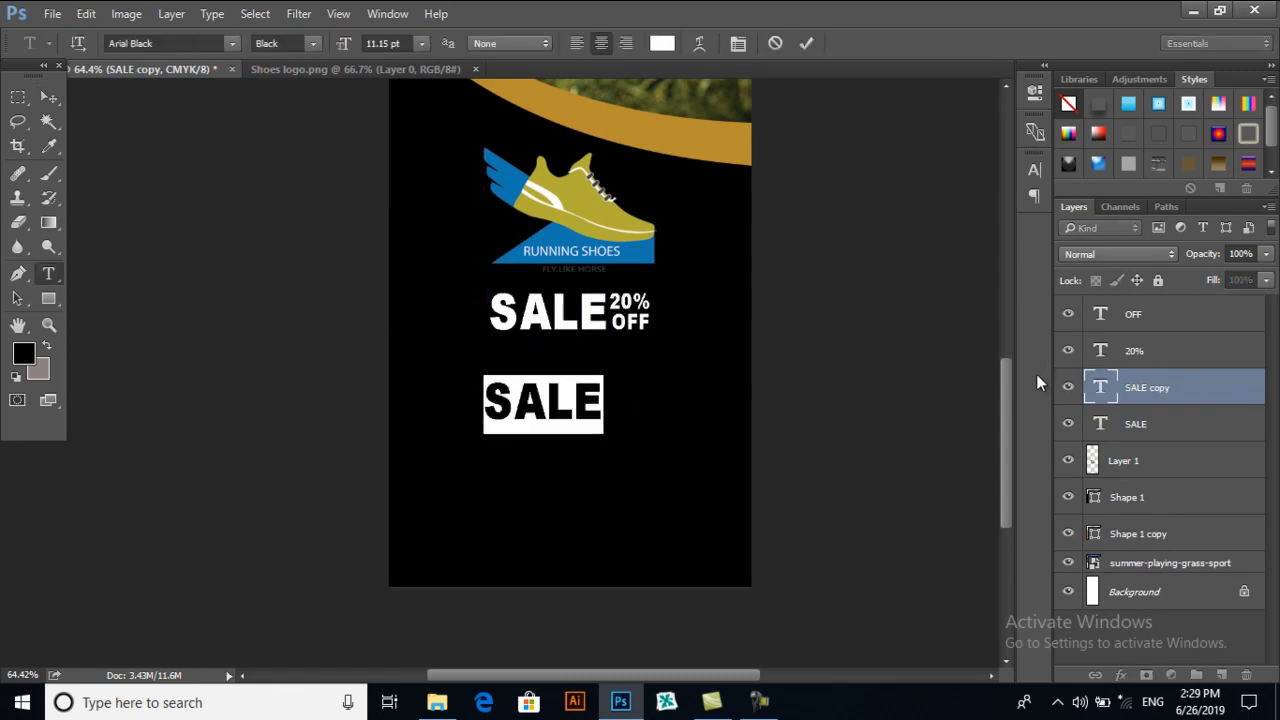
{"action": "type", "text": "SHOP"}
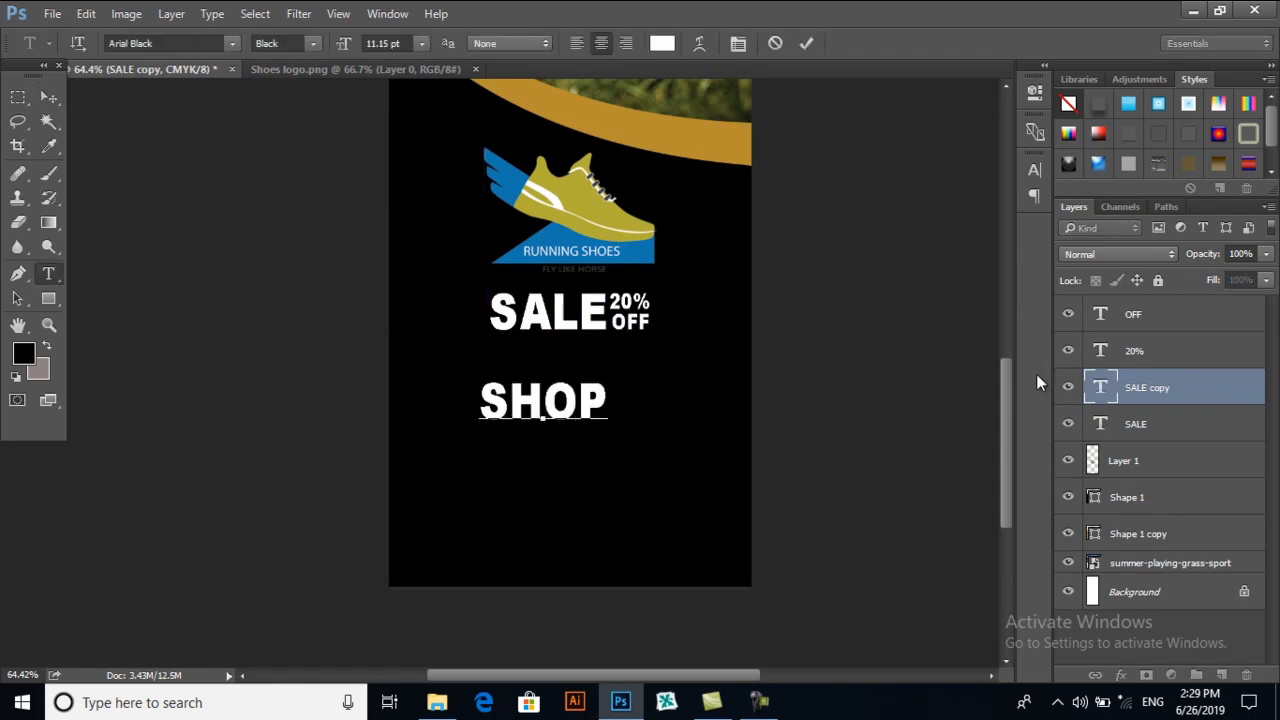
{"action": "type", "text": "NOW"}
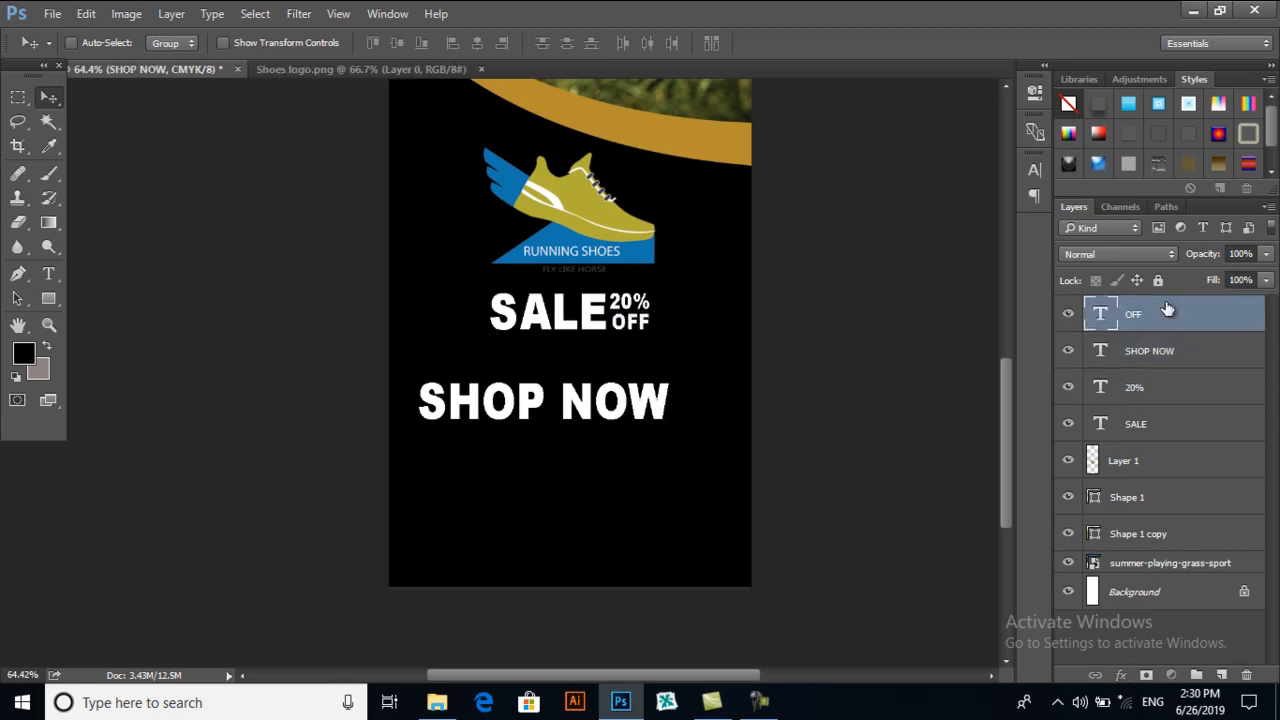
{"action": "left_click", "coordinate": [1150, 350]}
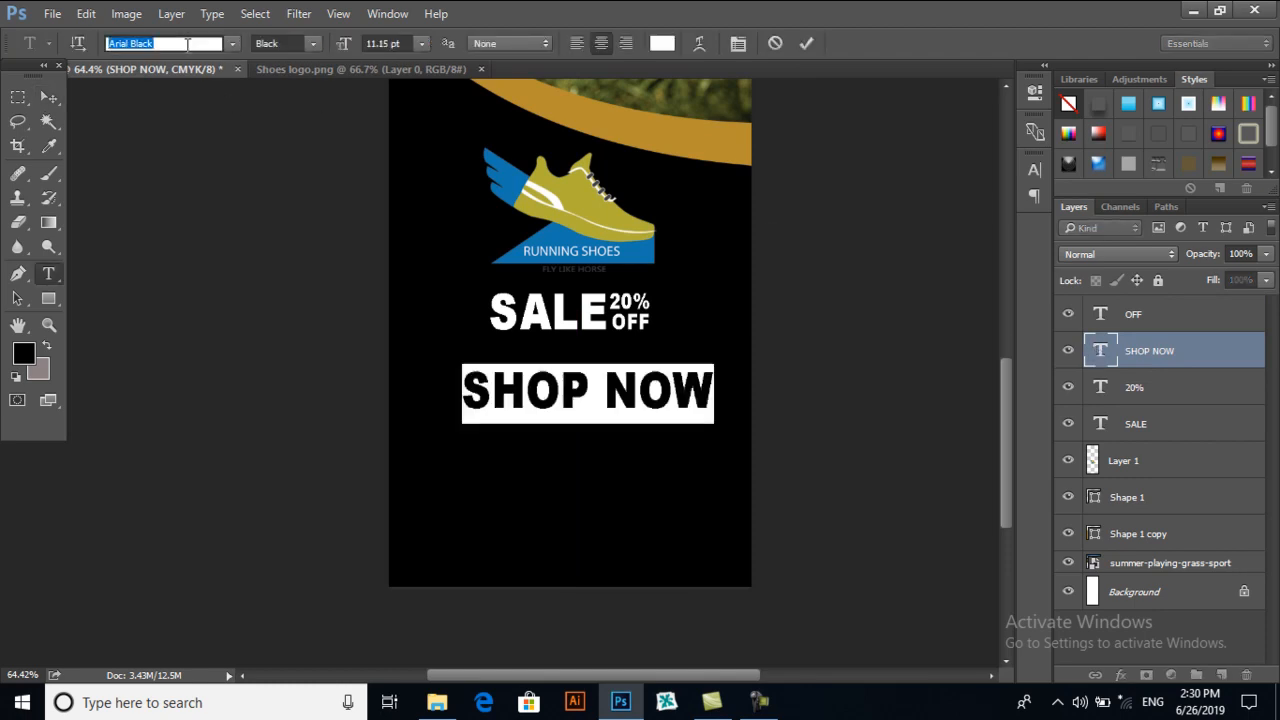
- Set SHOP NOW in the Impact font at a slightly smaller size
{"action": "type", "text": "IPA"}
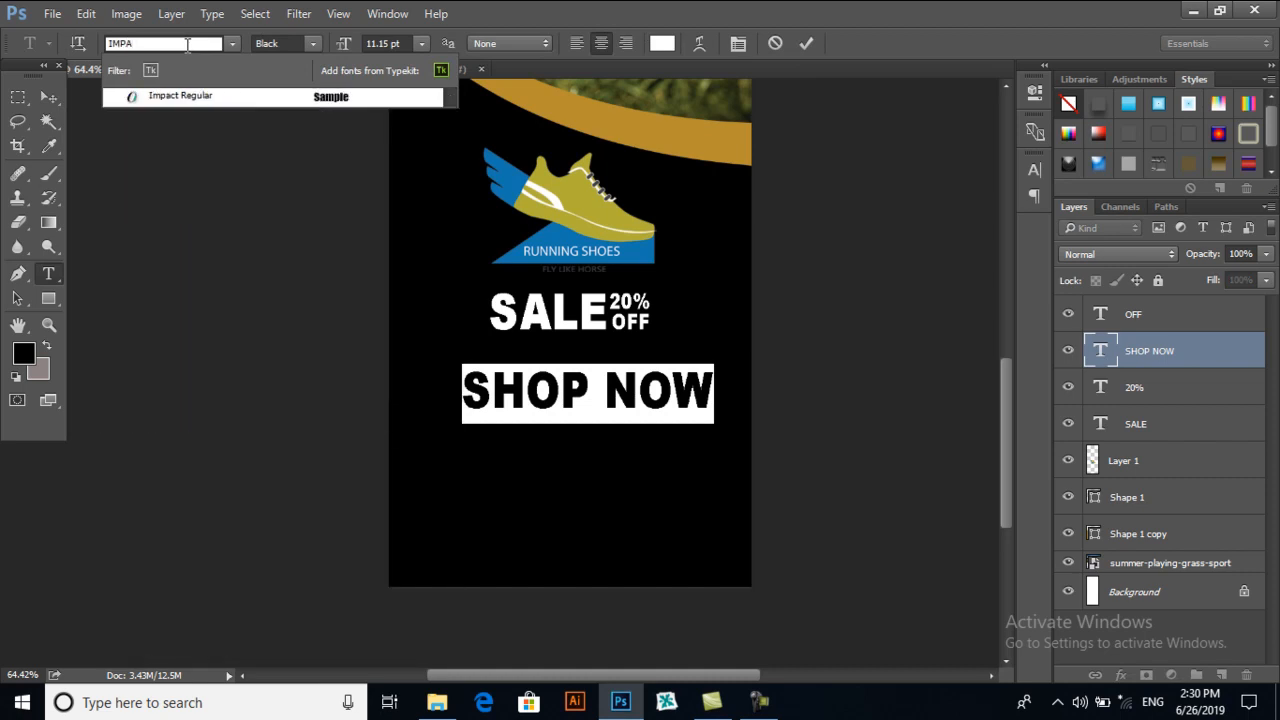
{"action": "left_click", "coordinate": [180, 96]}
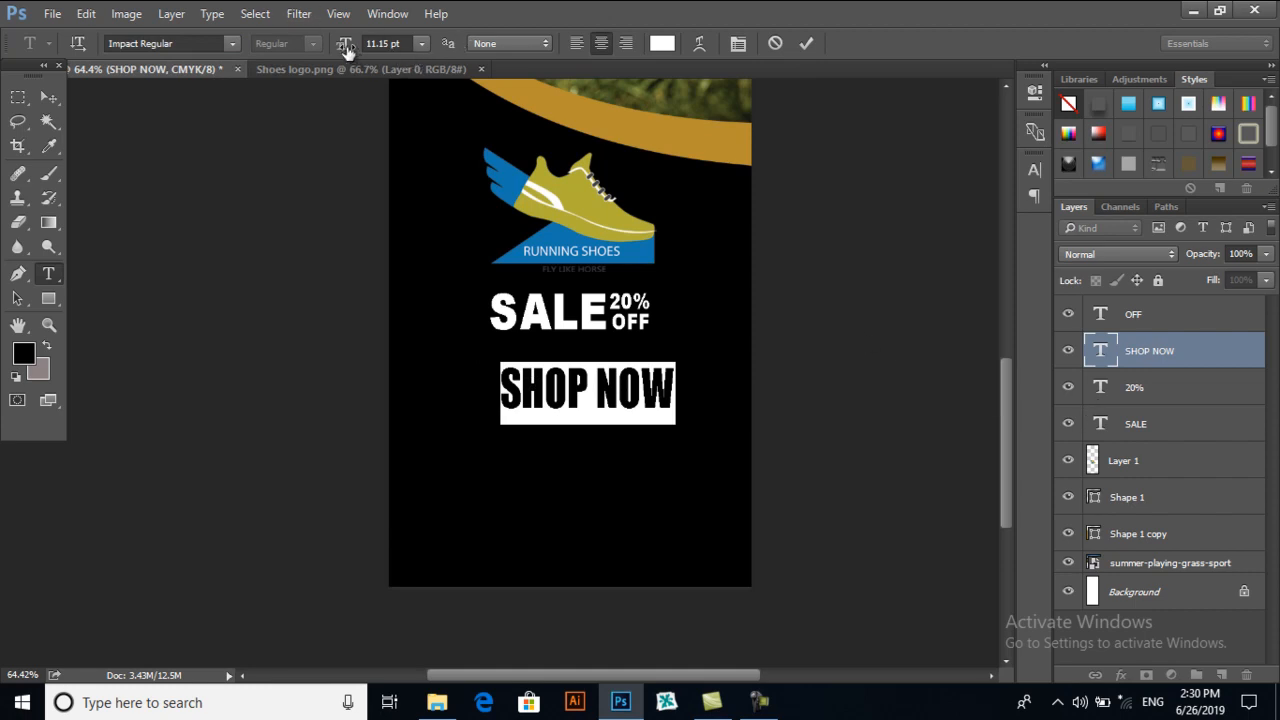
{"action": "left_click", "coordinate": [348, 40]}
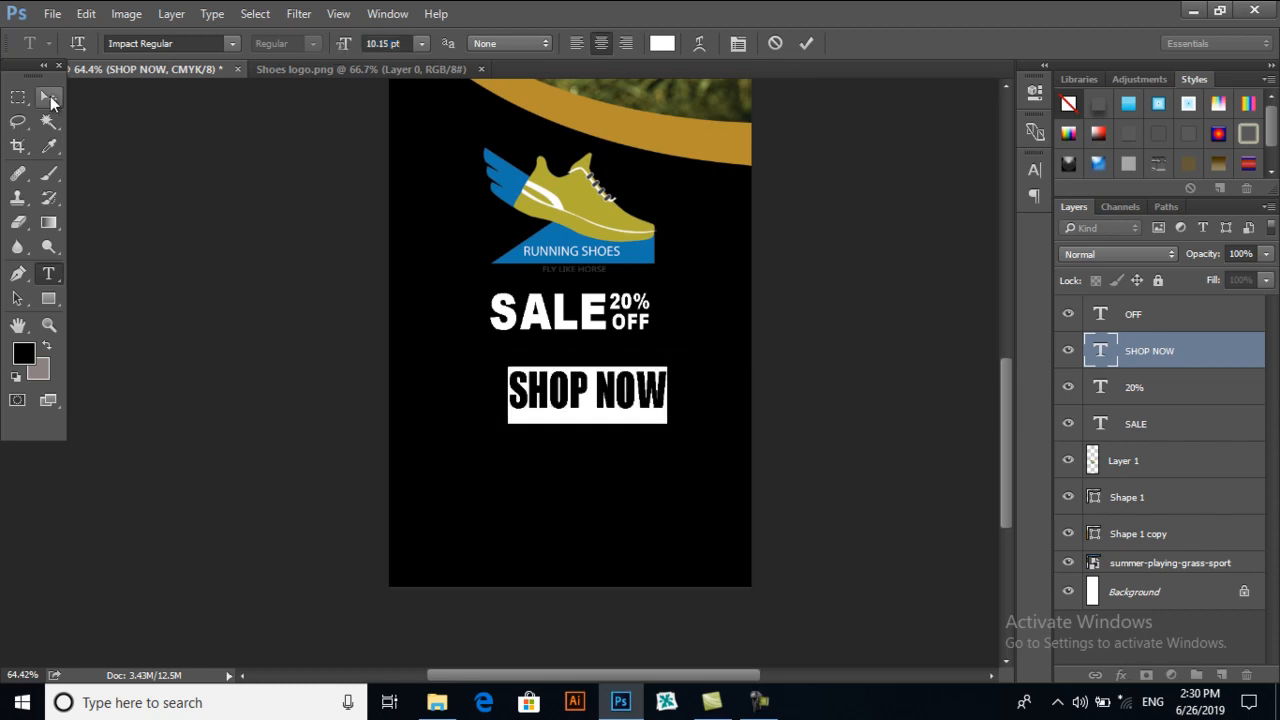
{"action": "left_click", "coordinate": [48, 96]}
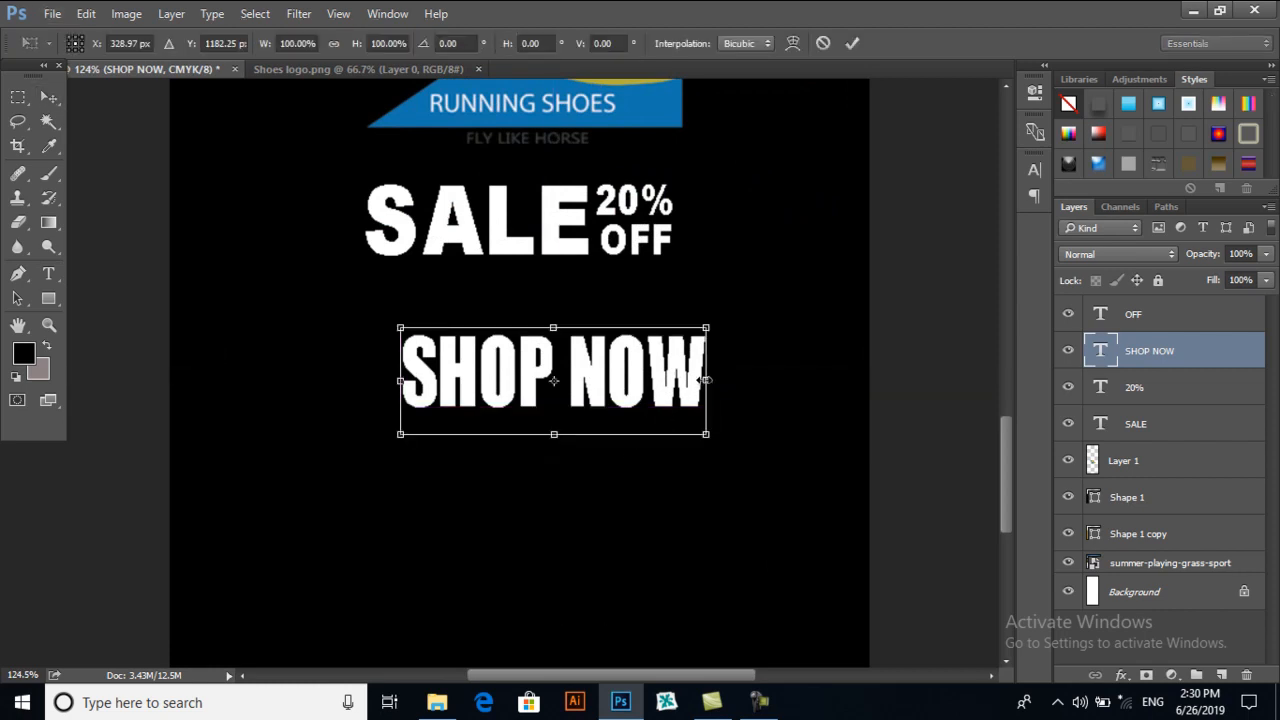
- Free-transform SHOP NOW to a wider, slimmer size spanning the SALE 20% OFF line
{"action": "left_click_drag", "start_coordinate": [706, 380], "coordinate": [738, 380]}
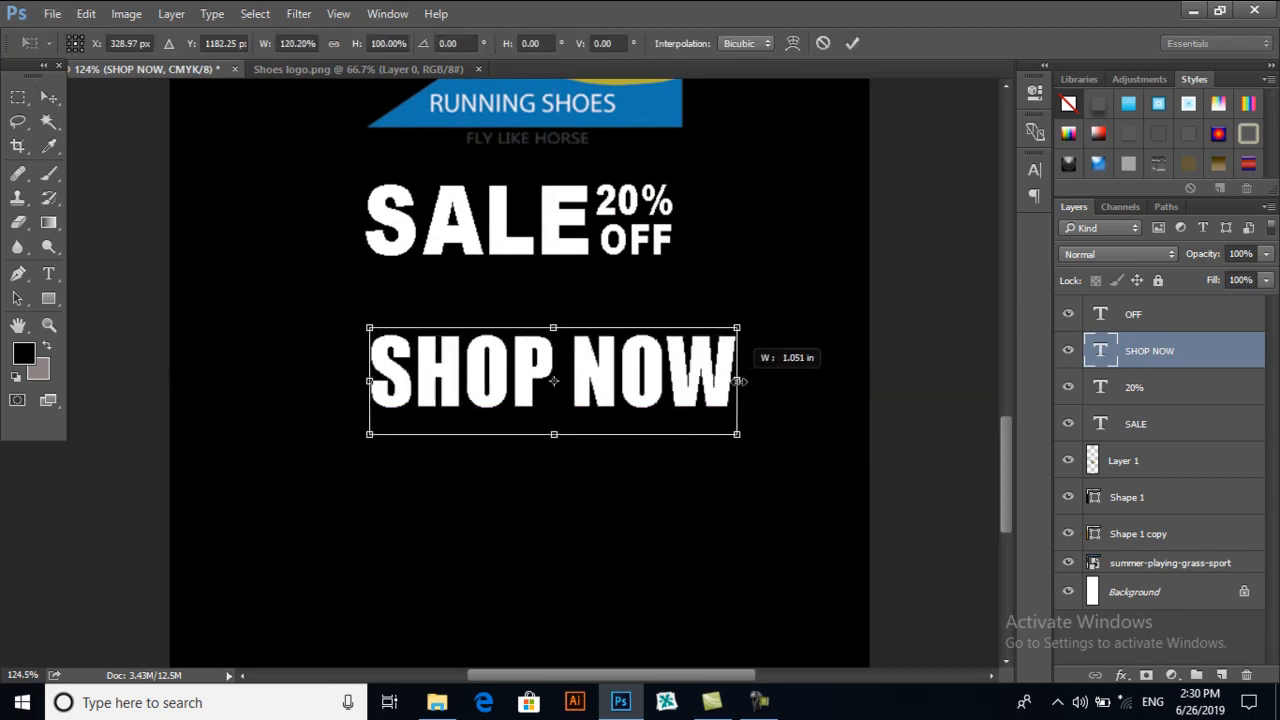
{"action": "left_click_drag", "start_coordinate": [736, 380], "coordinate": [760, 380]}
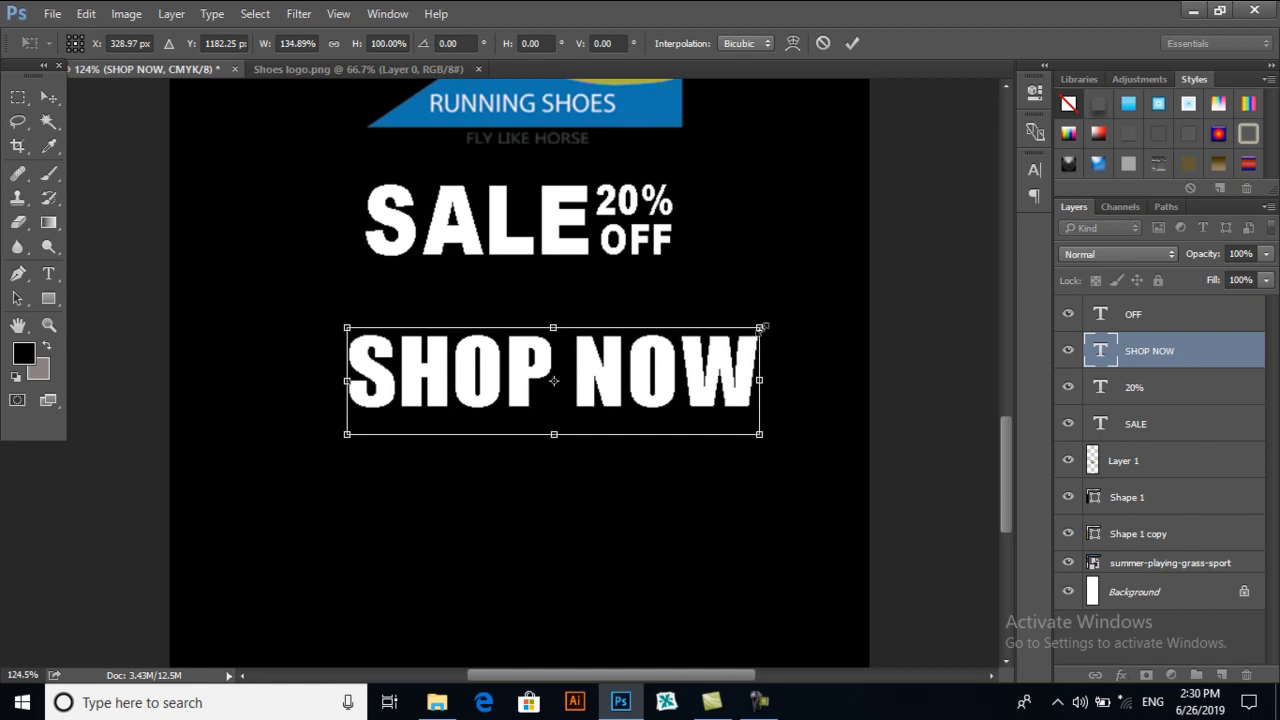
{"action": "left_click_drag", "start_coordinate": [760, 432], "coordinate": [710, 420]}
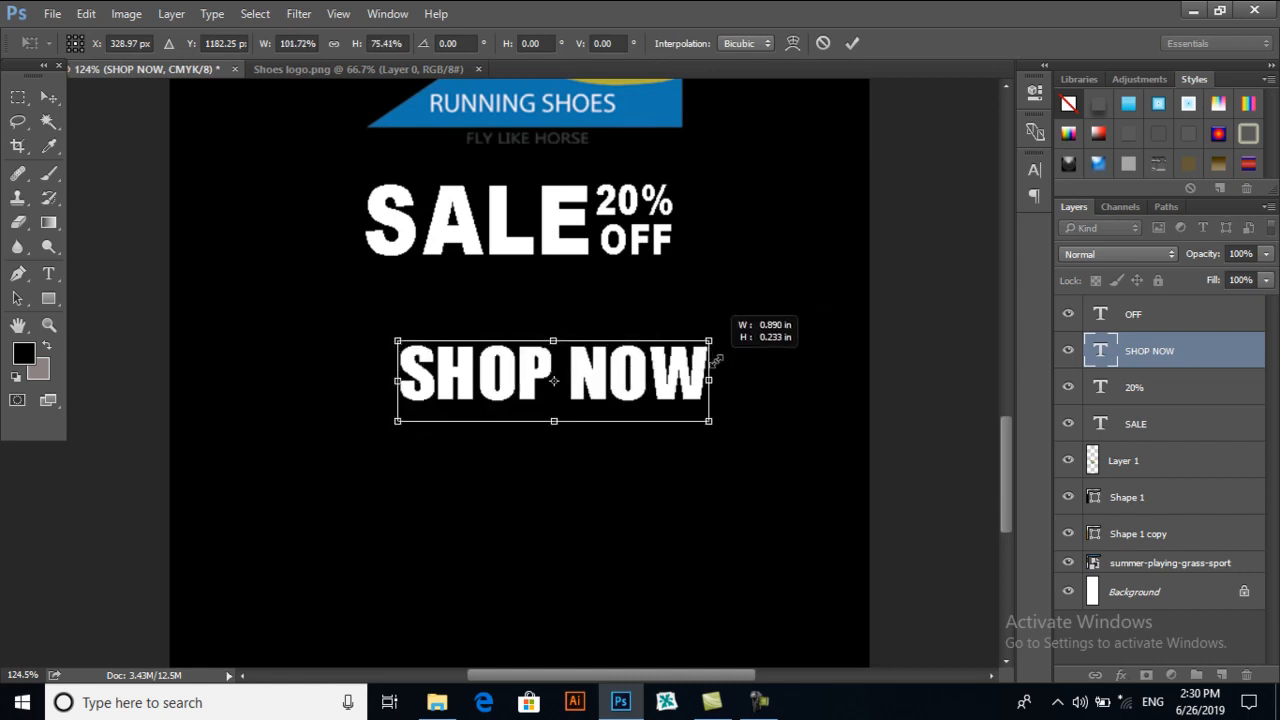
{"action": "left_click_drag", "start_coordinate": [552, 378], "coordinate": [520, 378]}
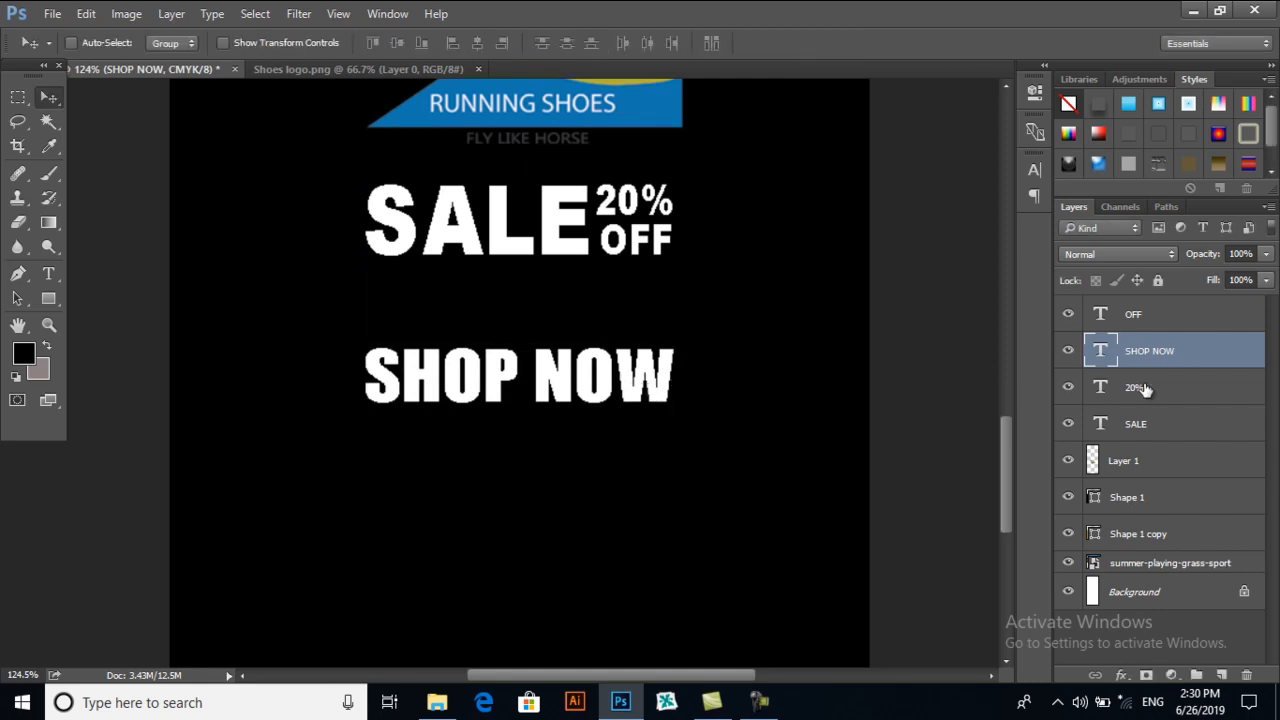
- Draw a 300×85 px gold rectangle with a 3 pt stroke behind SHOP NOW as Rectangle 1
{"action": "left_click", "coordinate": [48, 296]}
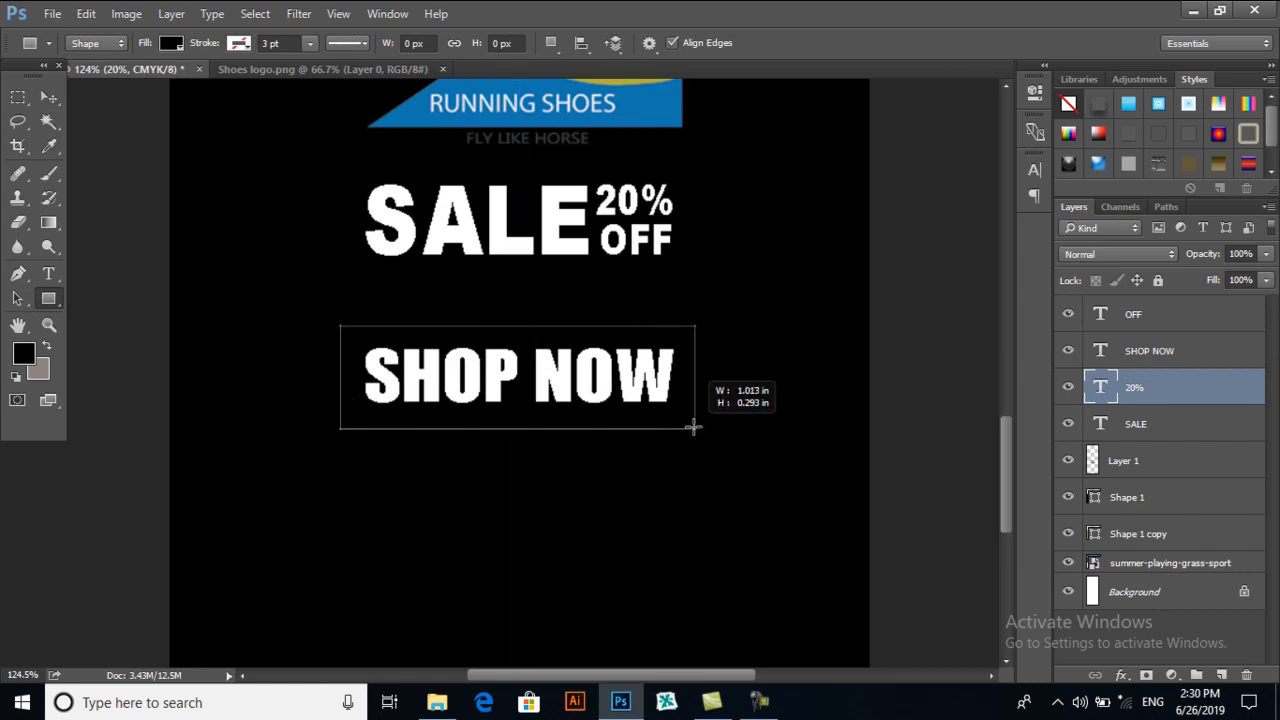
{"action": "left_click_drag", "start_coordinate": [692, 430], "coordinate": [684, 424]}
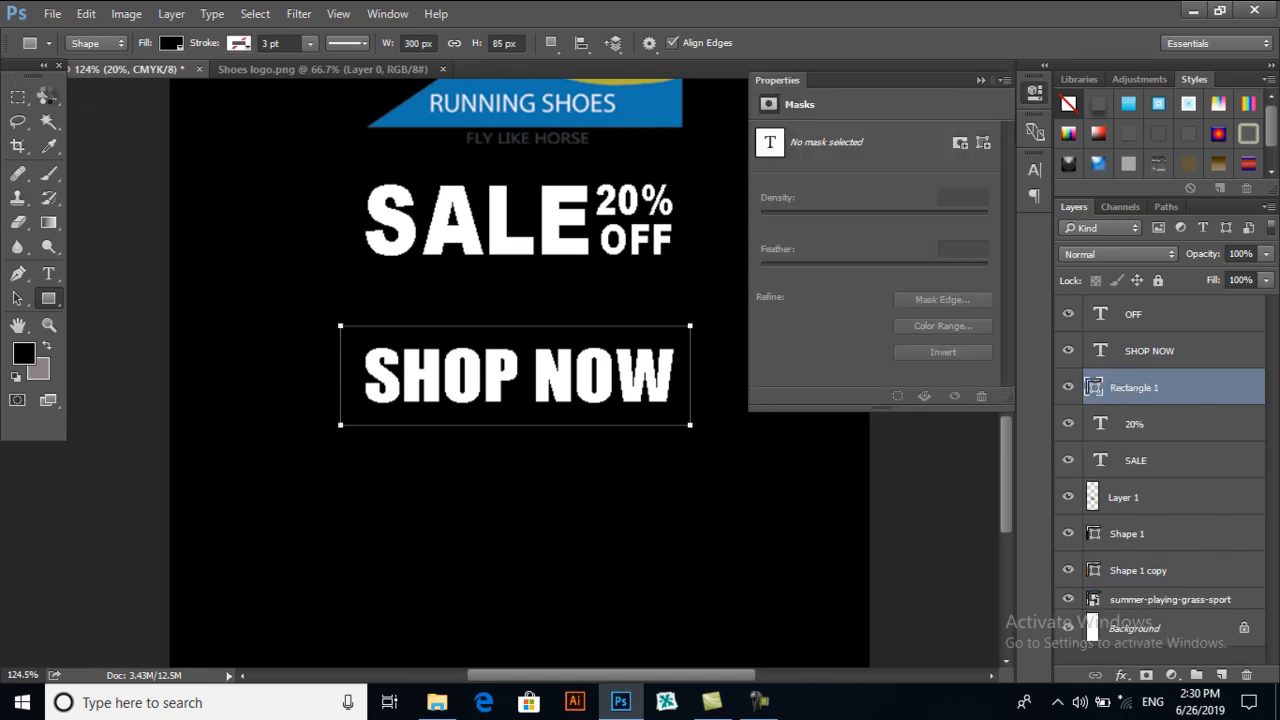
{"action": "left_click", "coordinate": [48, 96]}
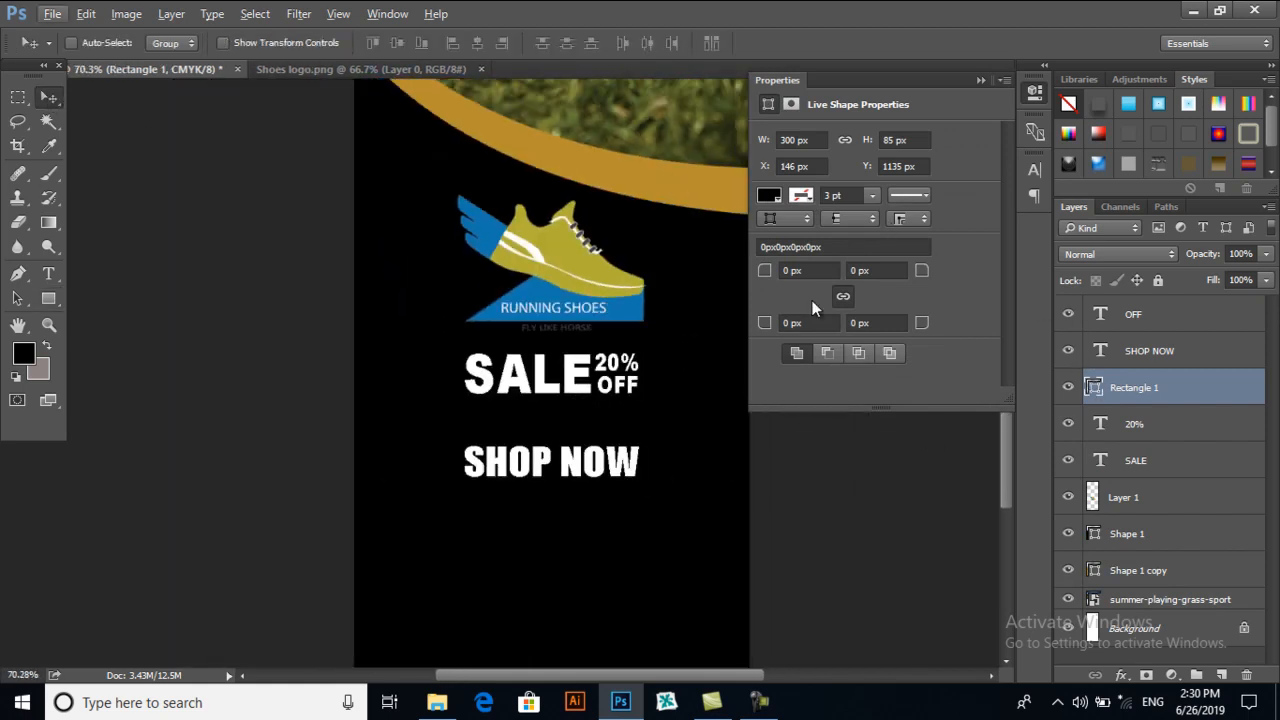
{"action": "left_click", "coordinate": [768, 196]}
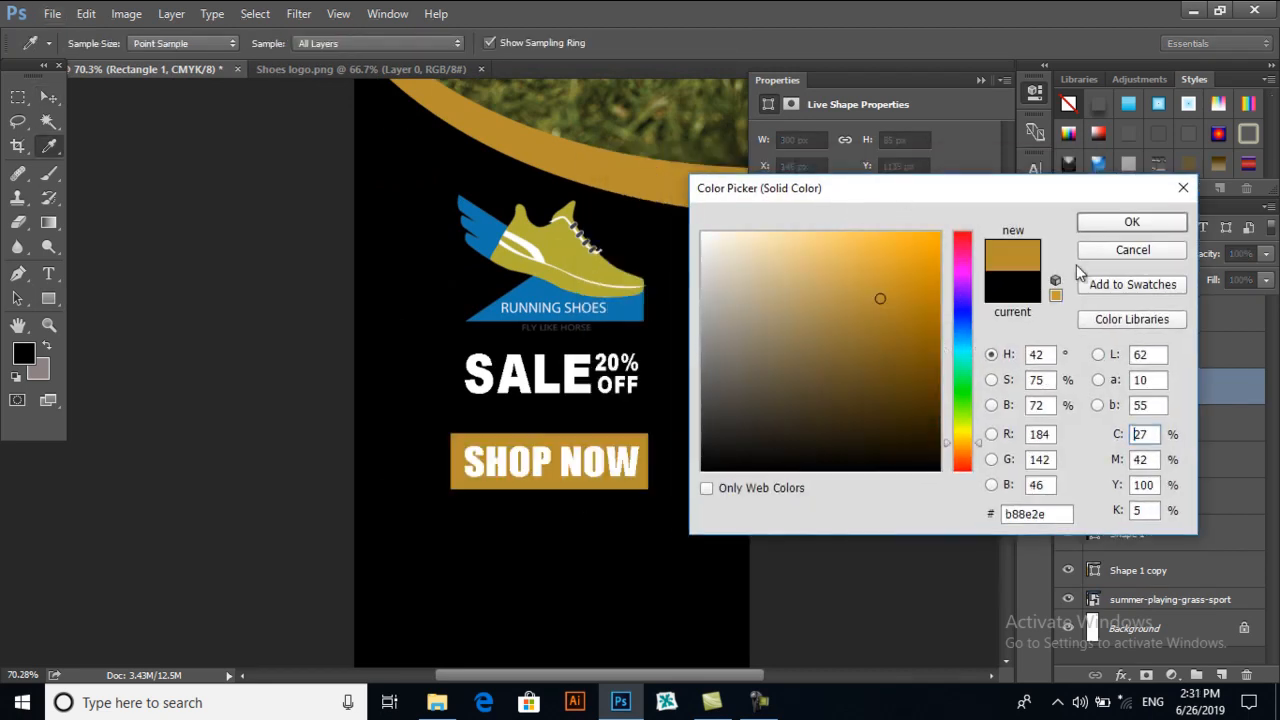
{"action": "left_click", "coordinate": [1132, 220]}
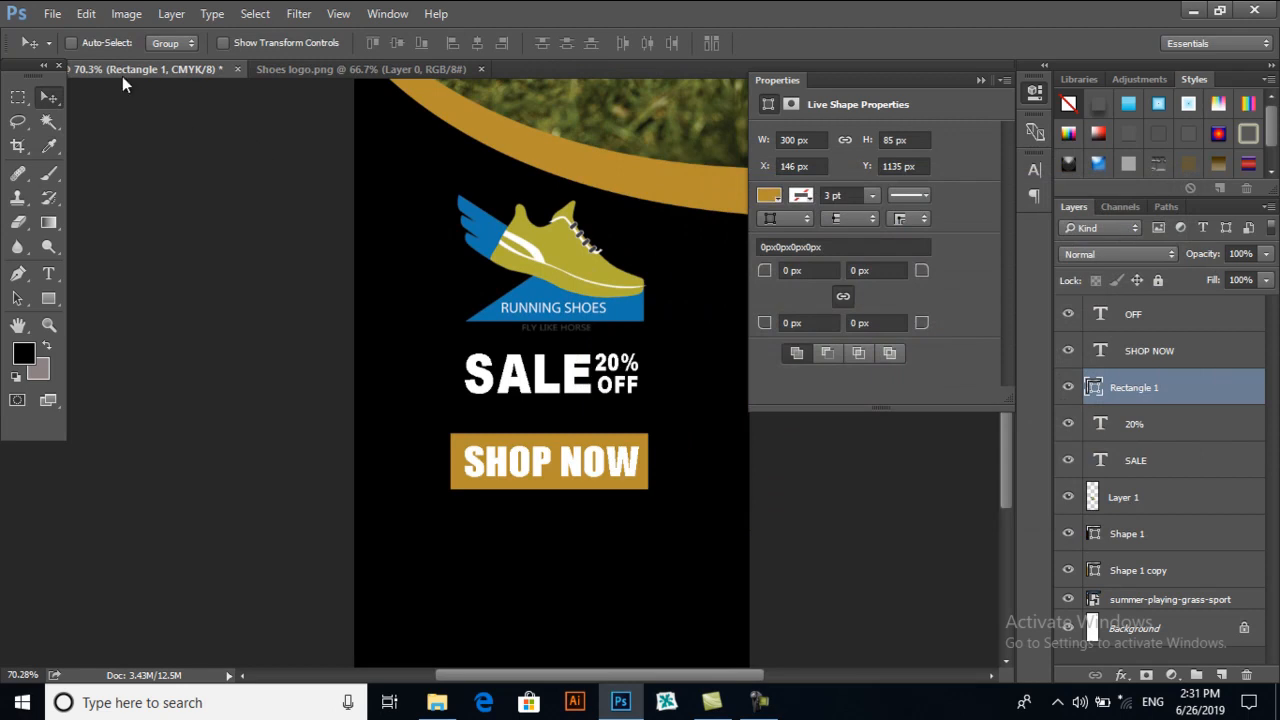
{"action": "mouse_move", "coordinate": [940, 56]}
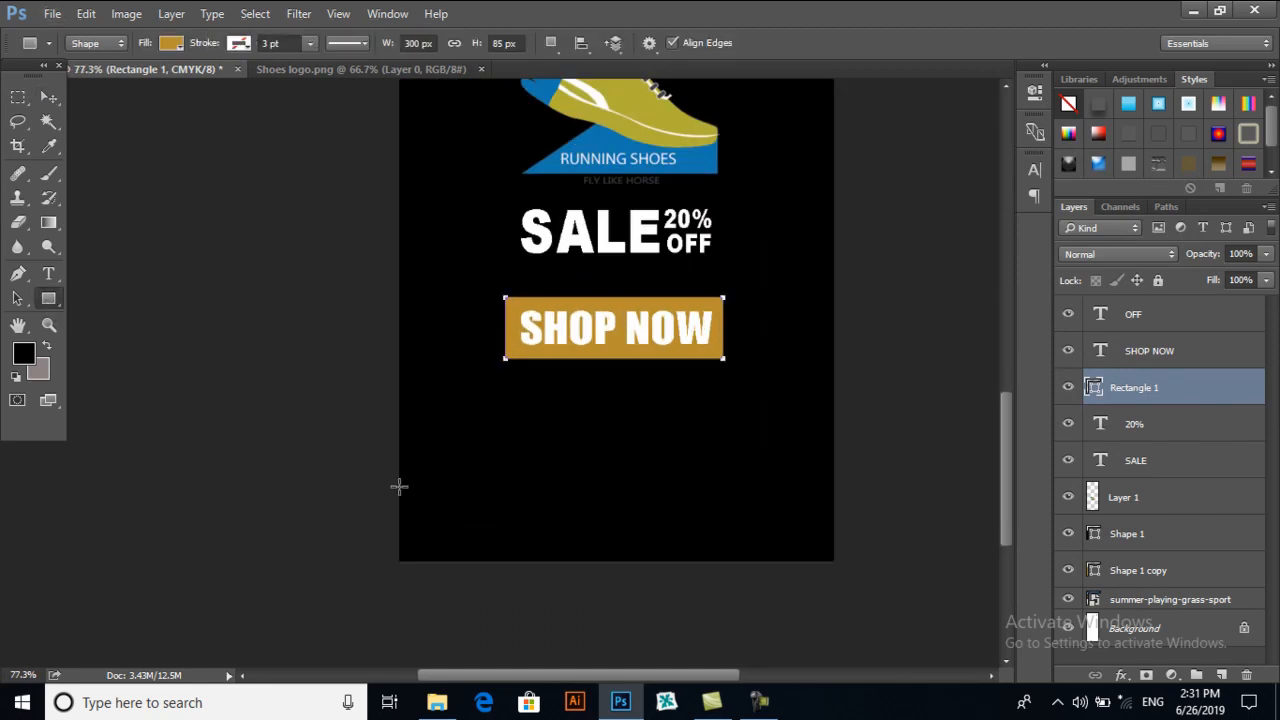
- Draw a full-width gold rectangle along the bottom of the banner below SHOP NOW
{"action": "left_click_drag", "start_coordinate": [400, 488], "coordinate": [820, 558]}
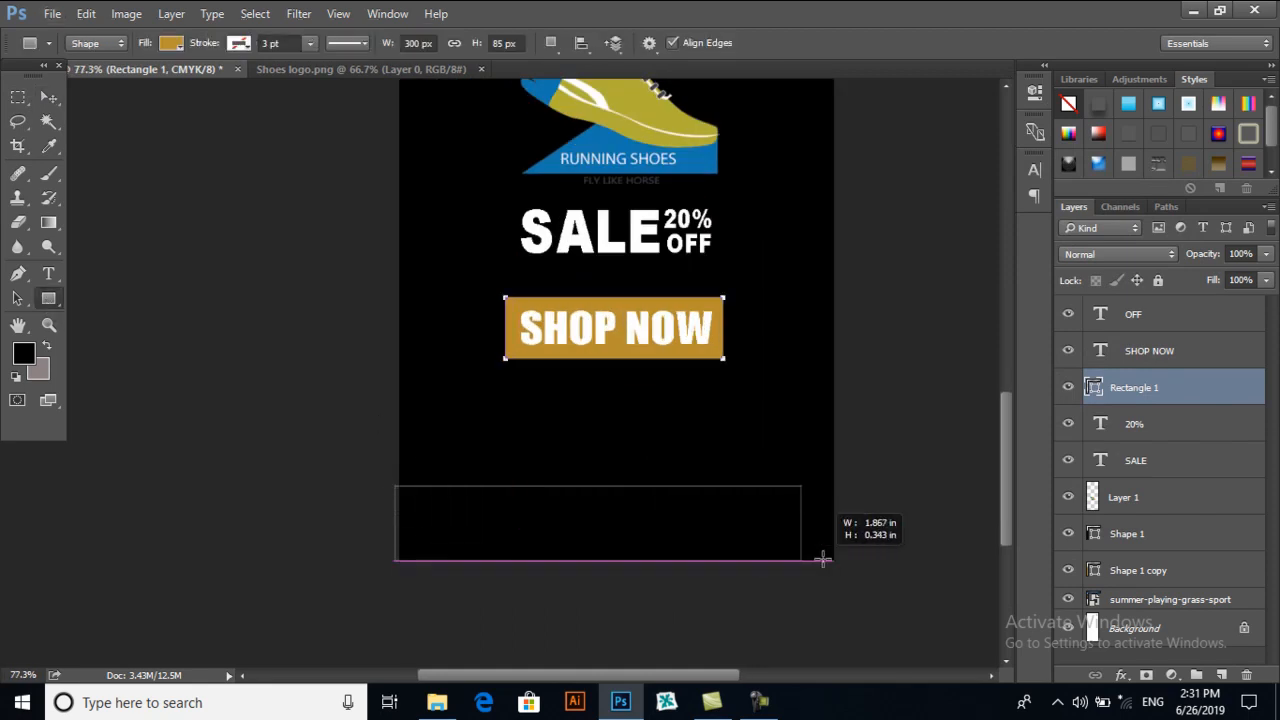
{"action": "left_click_drag", "start_coordinate": [822, 558], "coordinate": [836, 558]}
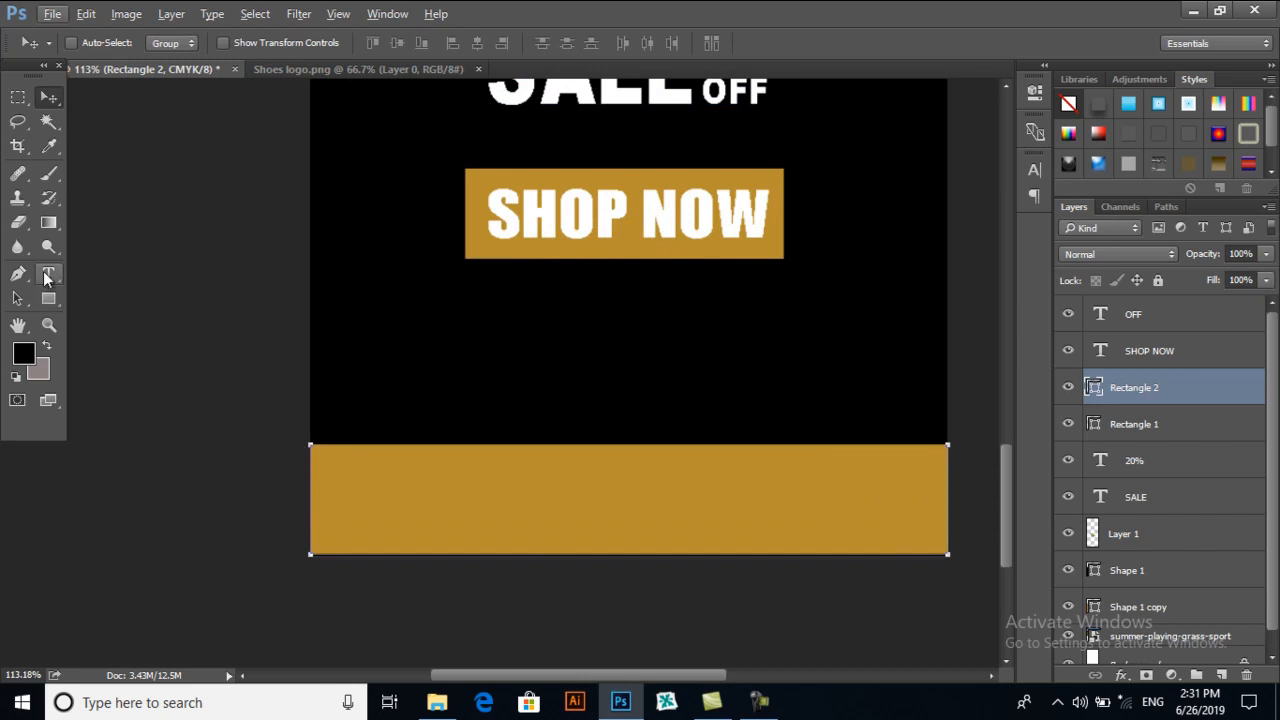
{"action": "left_click", "coordinate": [48, 274]}
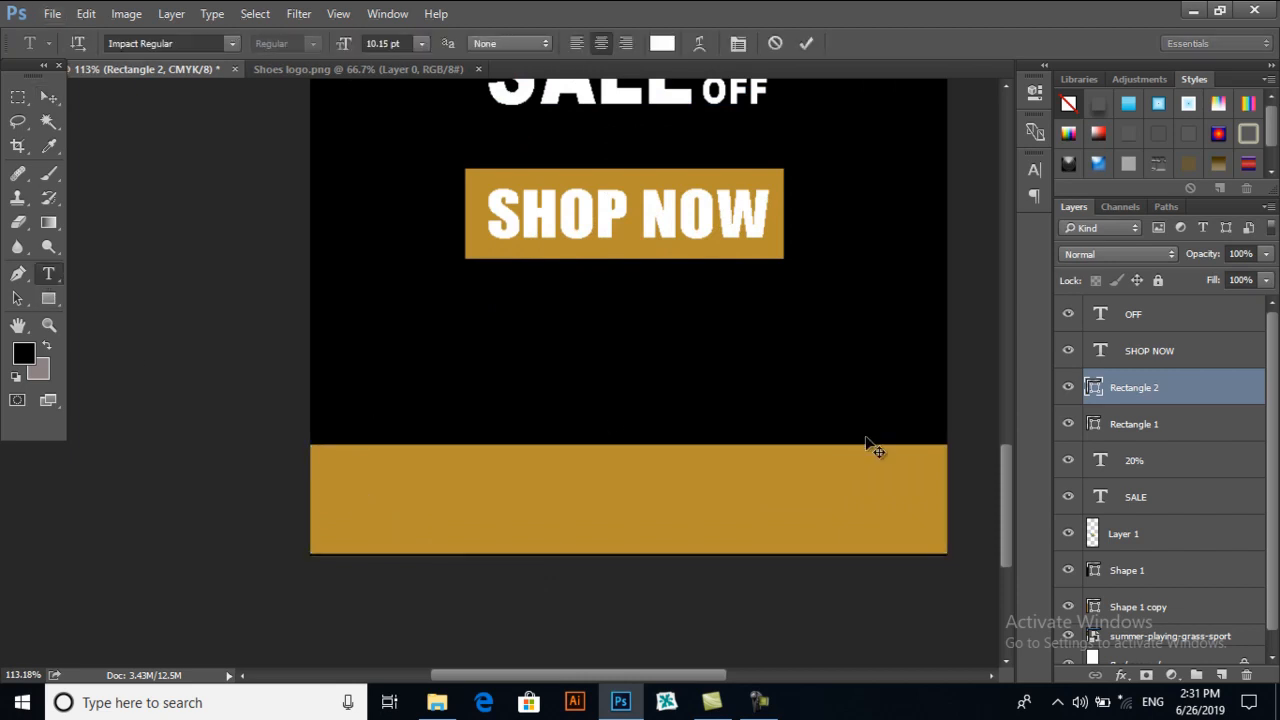
{"action": "type", "text": "111"}
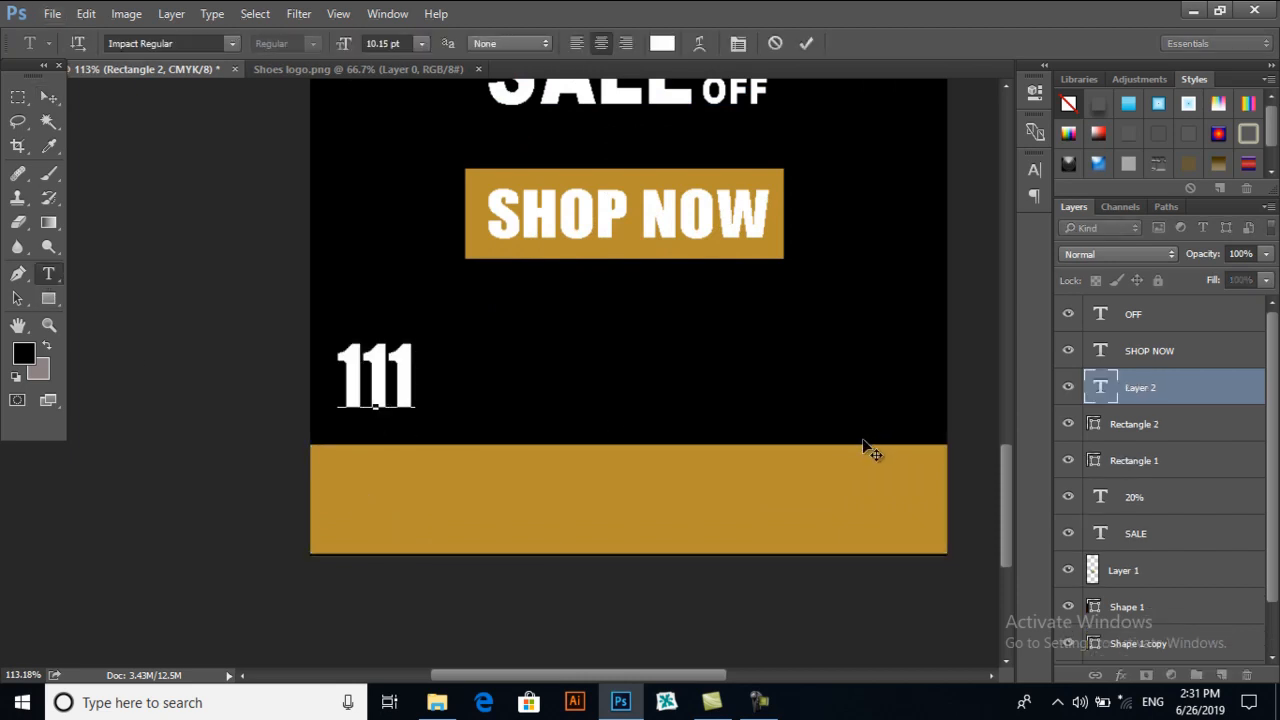
{"action": "type", "text": "-11111111"}
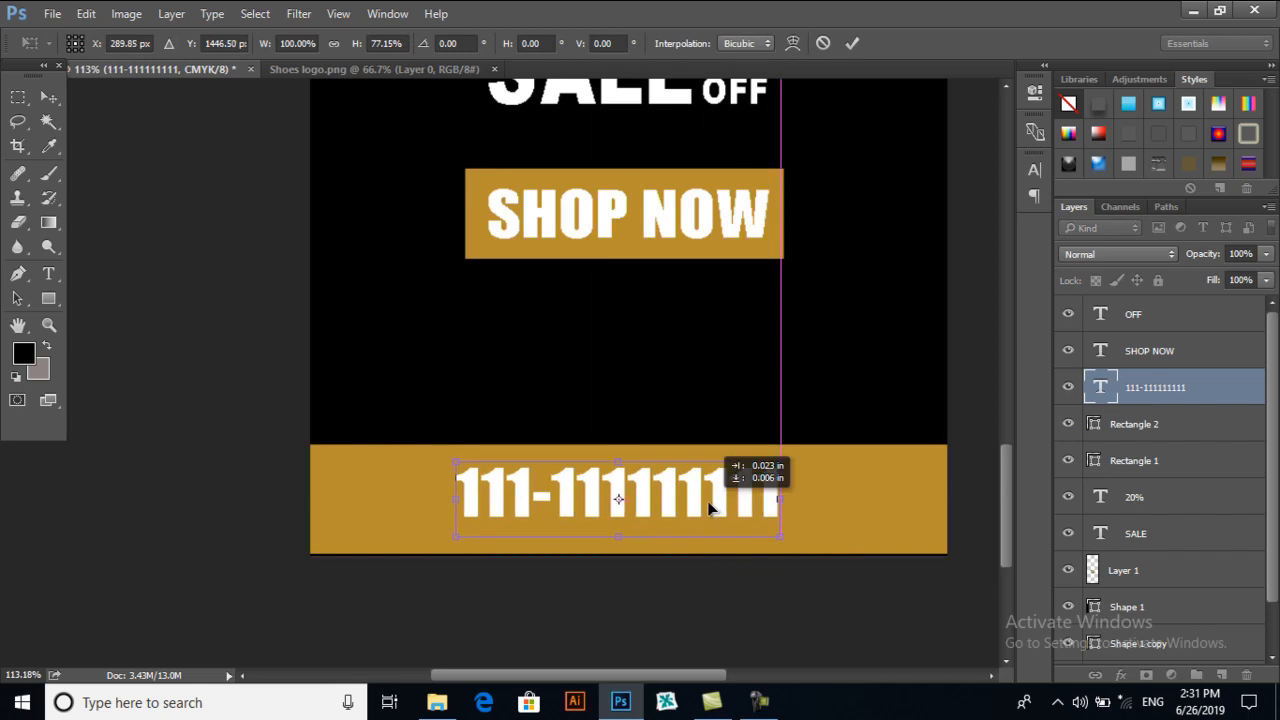
{"action": "left_click_drag", "start_coordinate": [618, 500], "coordinate": [628, 500]}
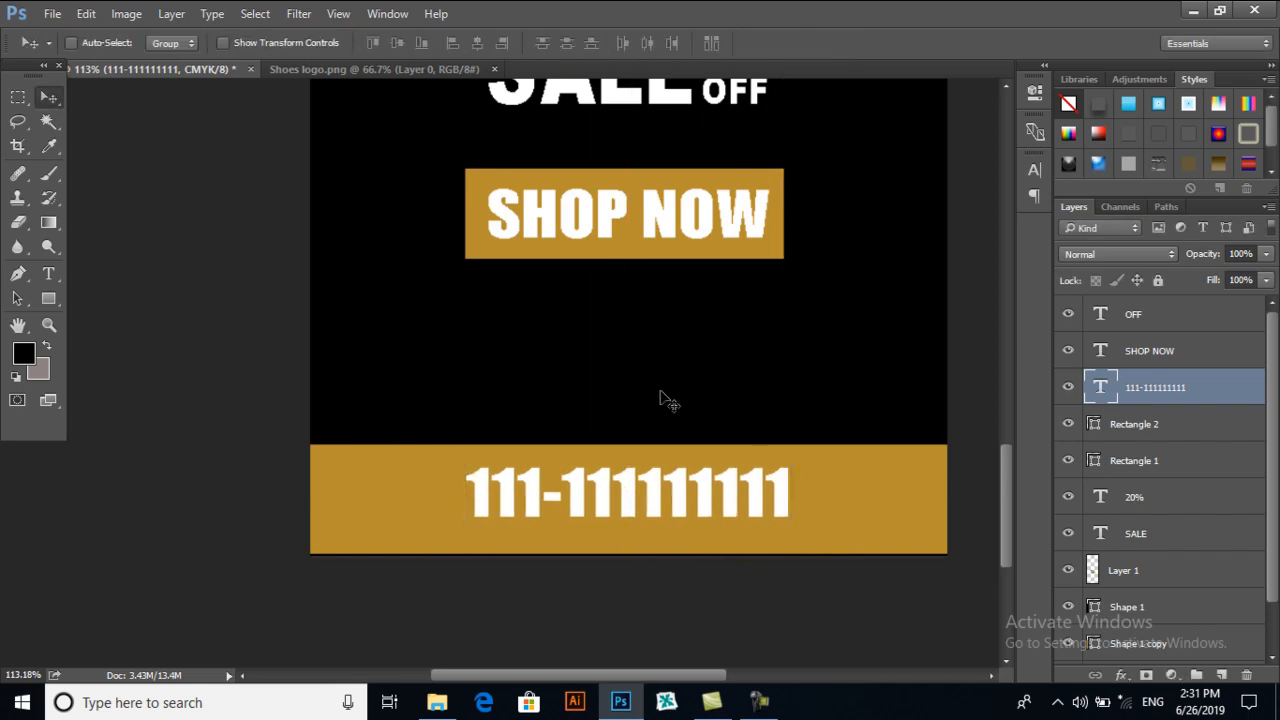
- Select the gold bottom bar layer, then the SHOP NOW text with its rectangle
{"action": "left_click", "coordinate": [1134, 424]}
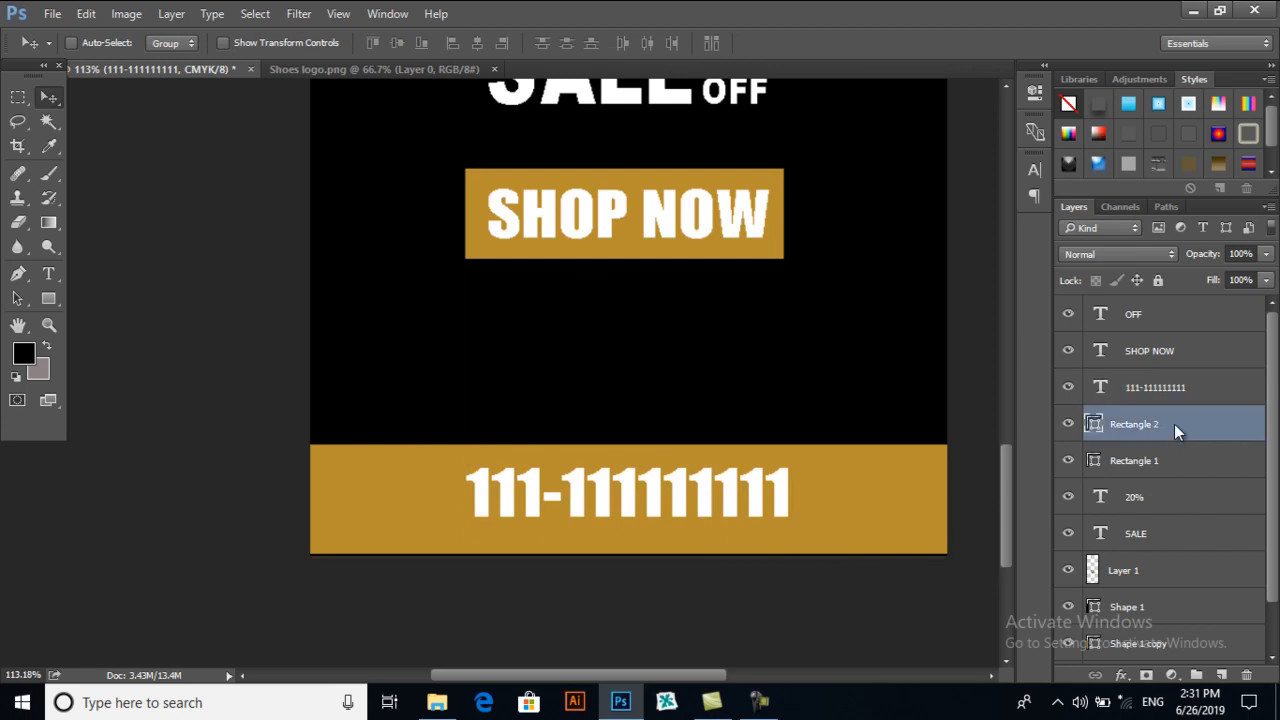
{"action": "left_click", "coordinate": [1148, 350]}
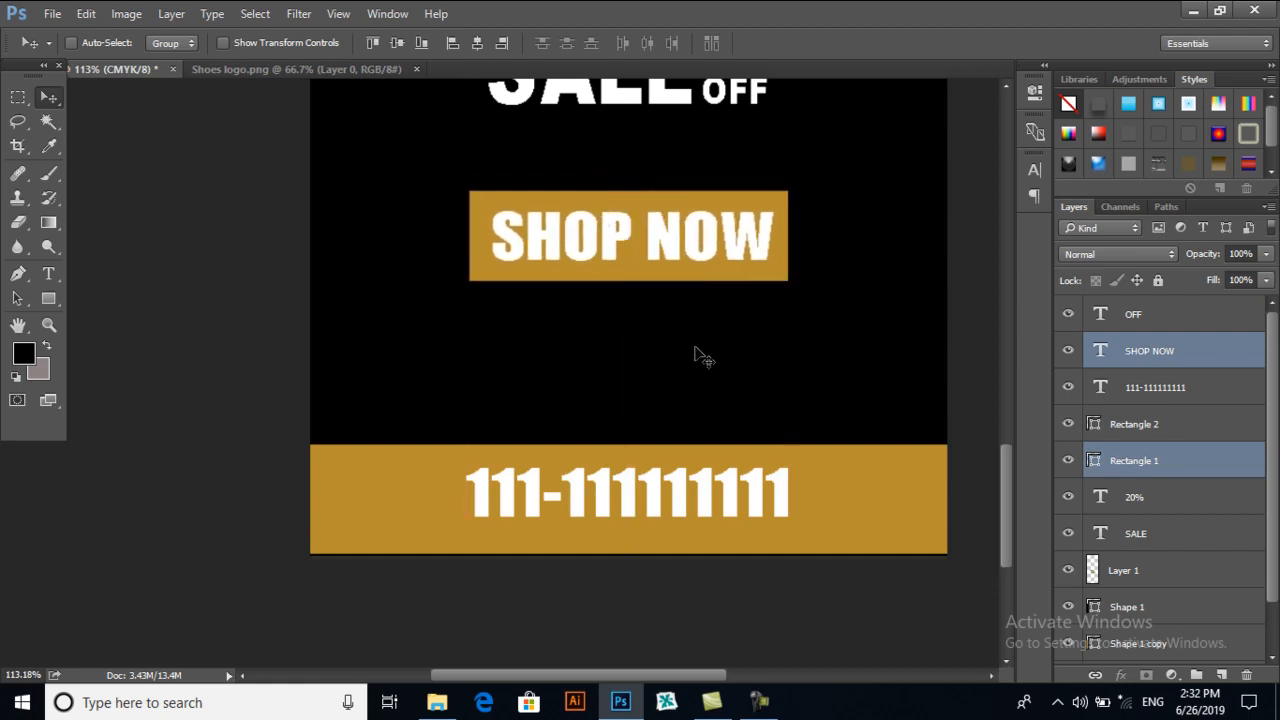
- Select the SALE and 20% text layers together to reposition the headline
{"action": "right_click", "coordinate": [630, 218]}
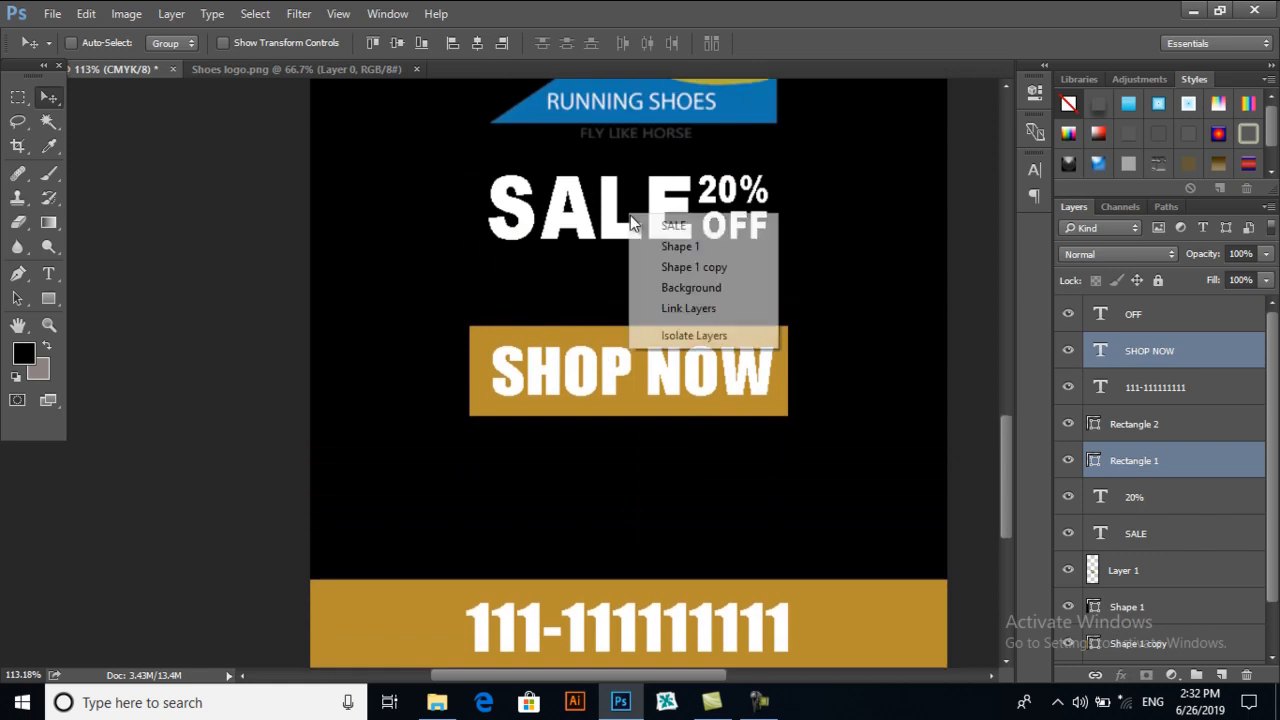
{"action": "left_click", "coordinate": [672, 224]}
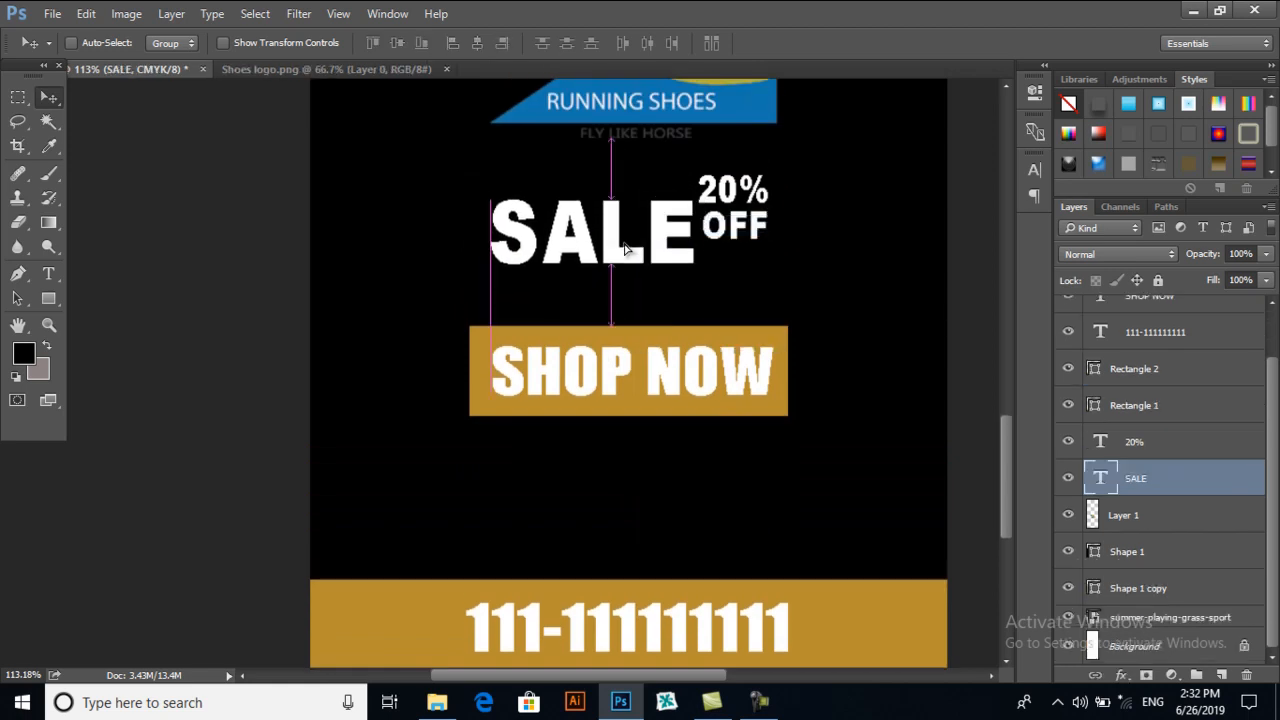
{"action": "left_click", "coordinate": [1132, 442]}
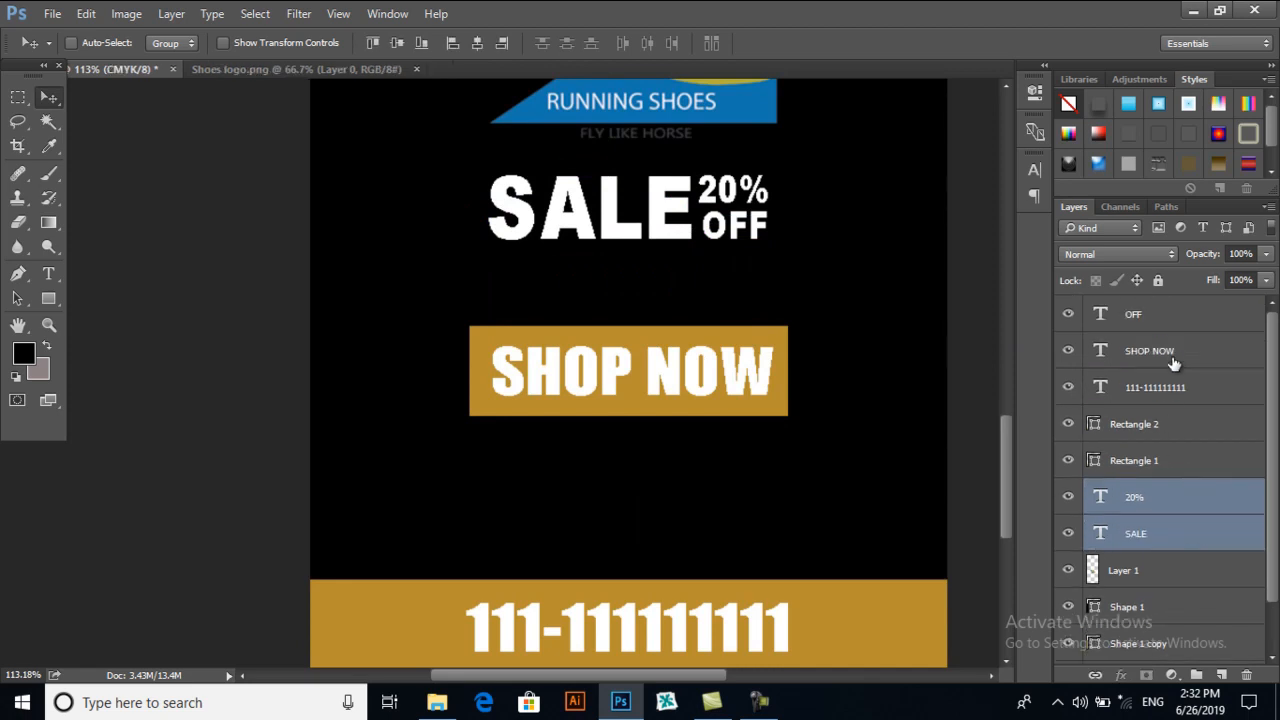
{"action": "mouse_move", "coordinate": [1172, 360]}
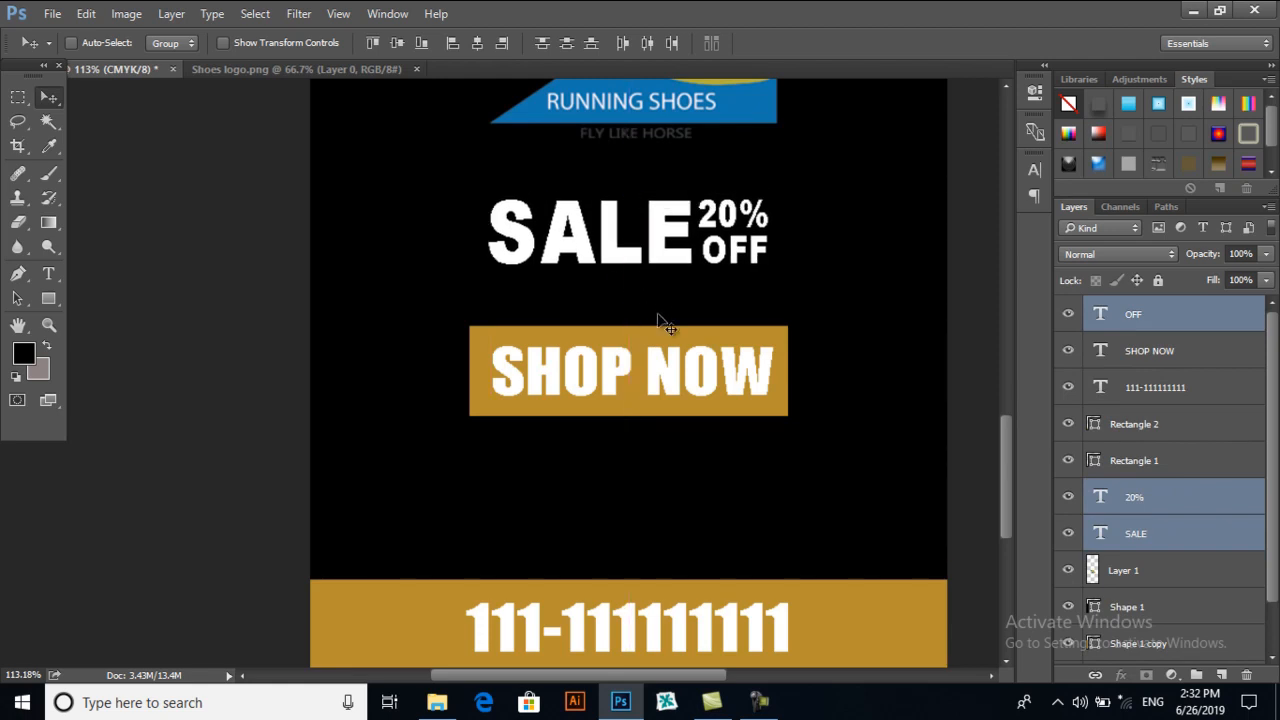
{"action": "scroll", "scroll_direction": "down", "scroll_amount": 3}
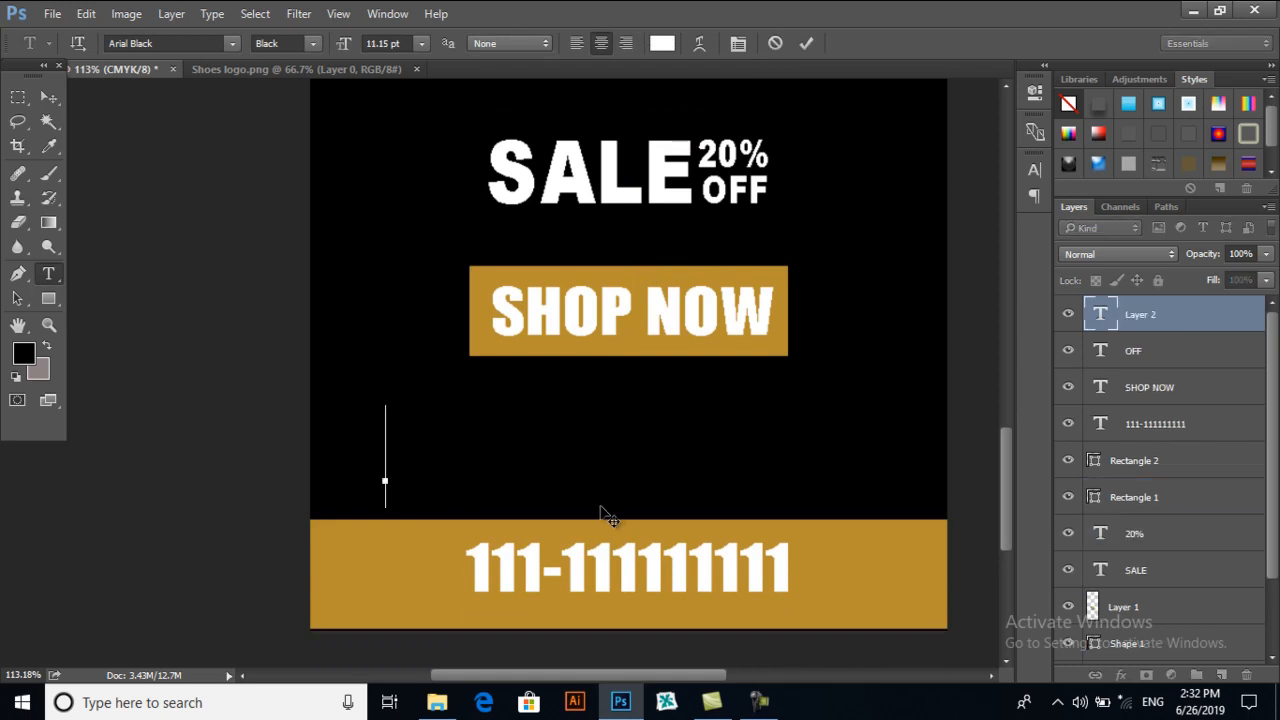
{"action": "type", "text": "WWW."}
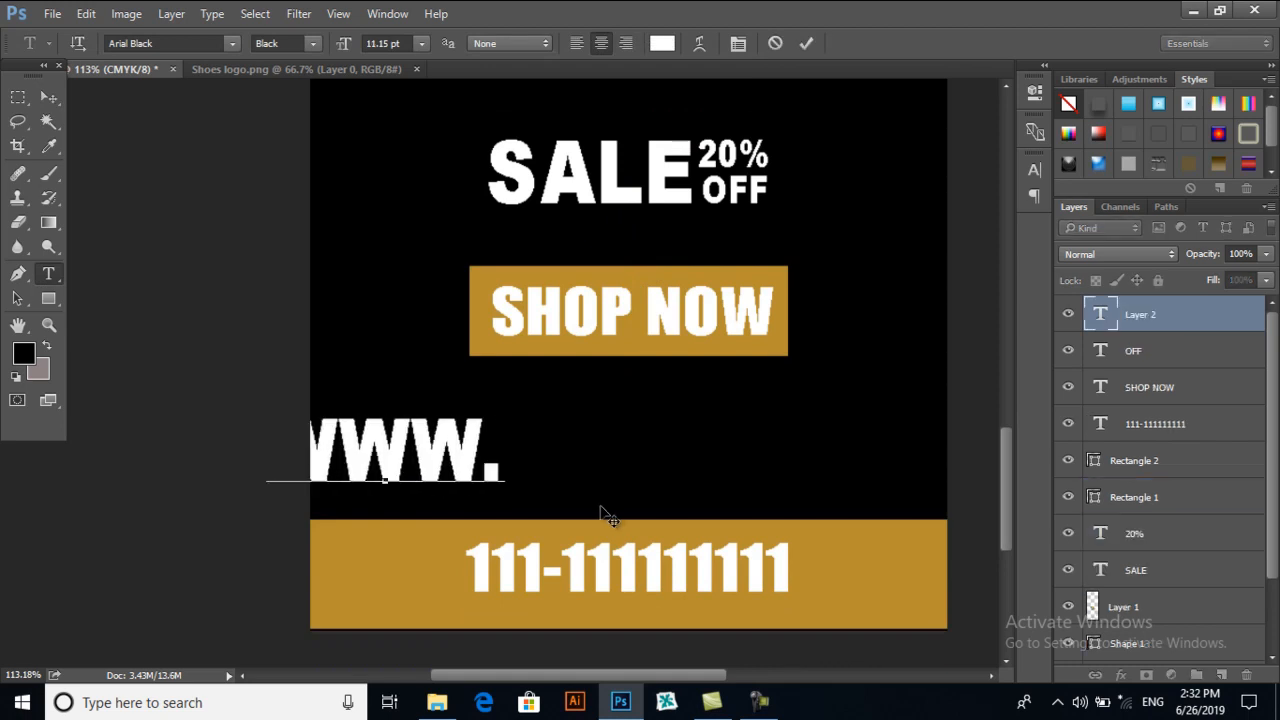
{"action": "type", "text": "SKTACADEMY.CO"}
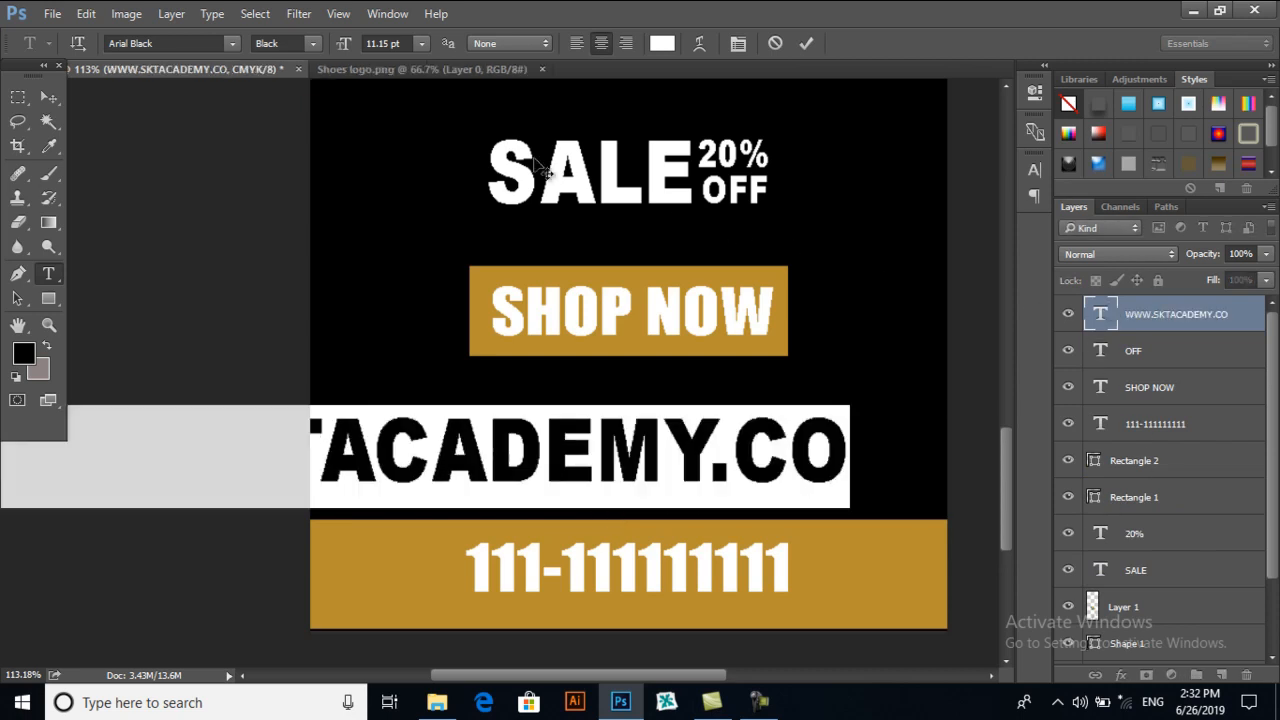
{"action": "type", "text": "CALIB"}
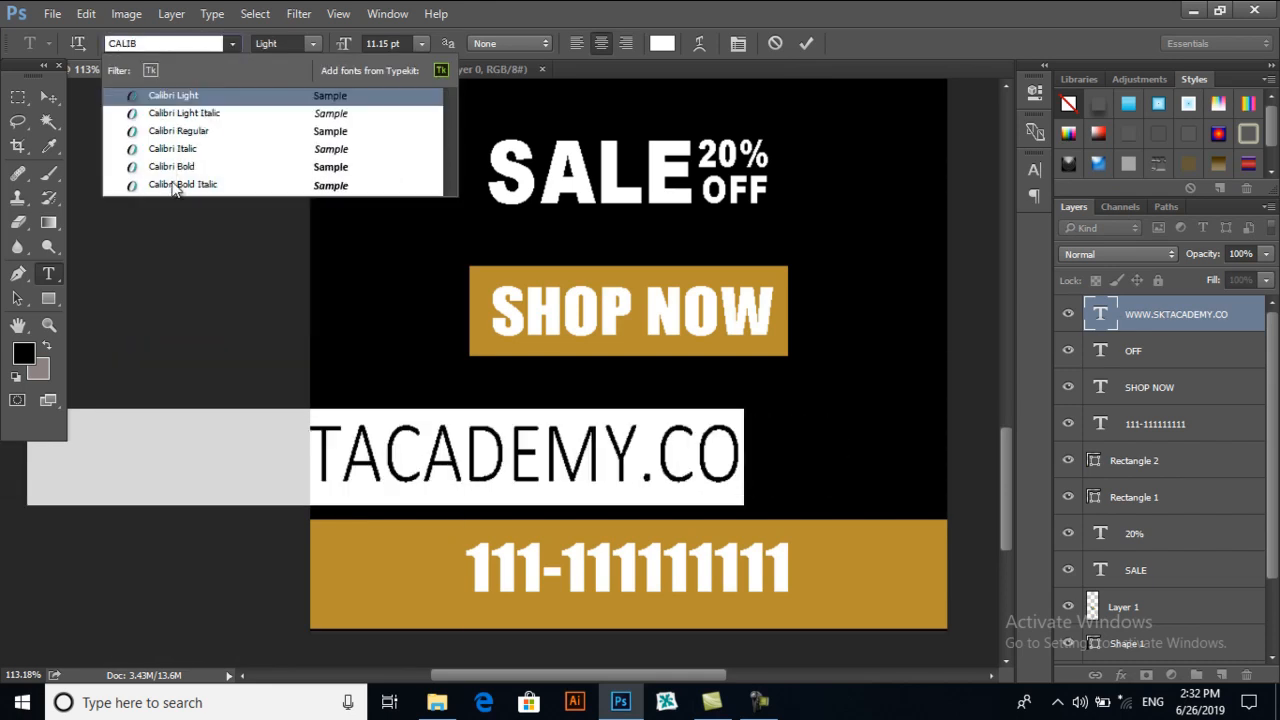
{"action": "left_click", "coordinate": [172, 166]}
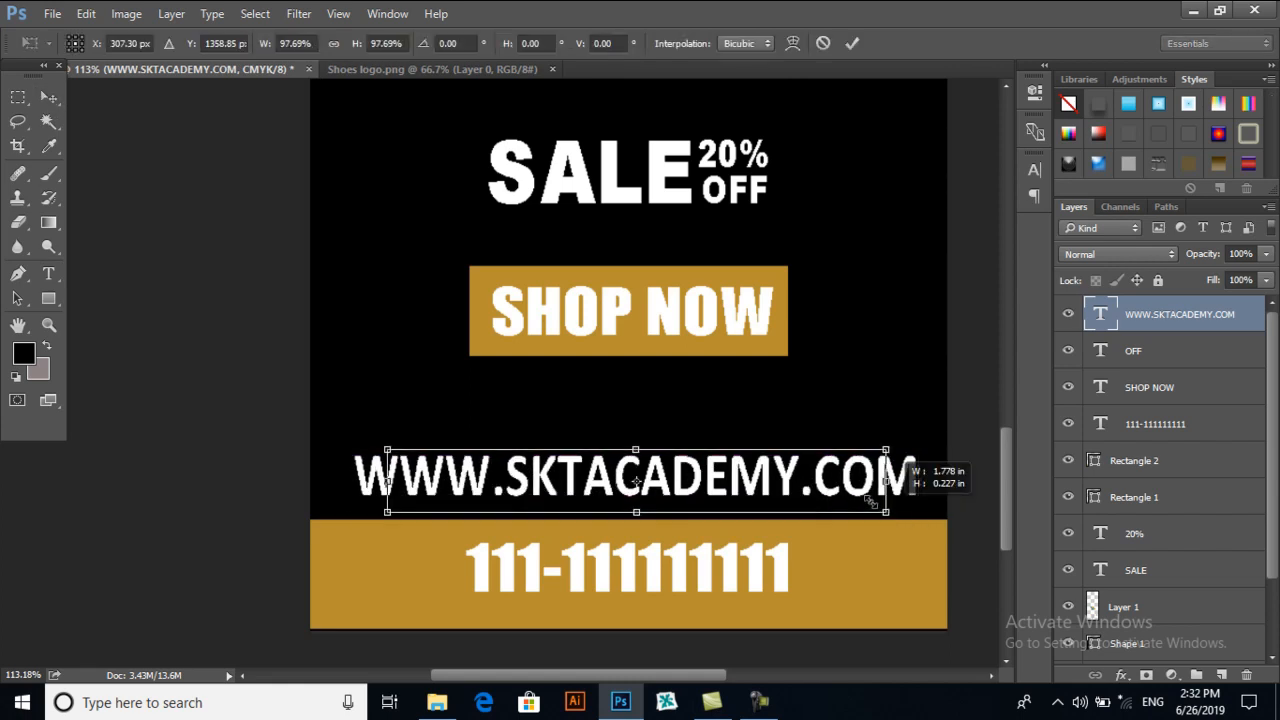
- Scale the website text down and settle it just above the gold phone bar
{"action": "left_click_drag", "start_coordinate": [886, 510], "coordinate": [808, 500]}
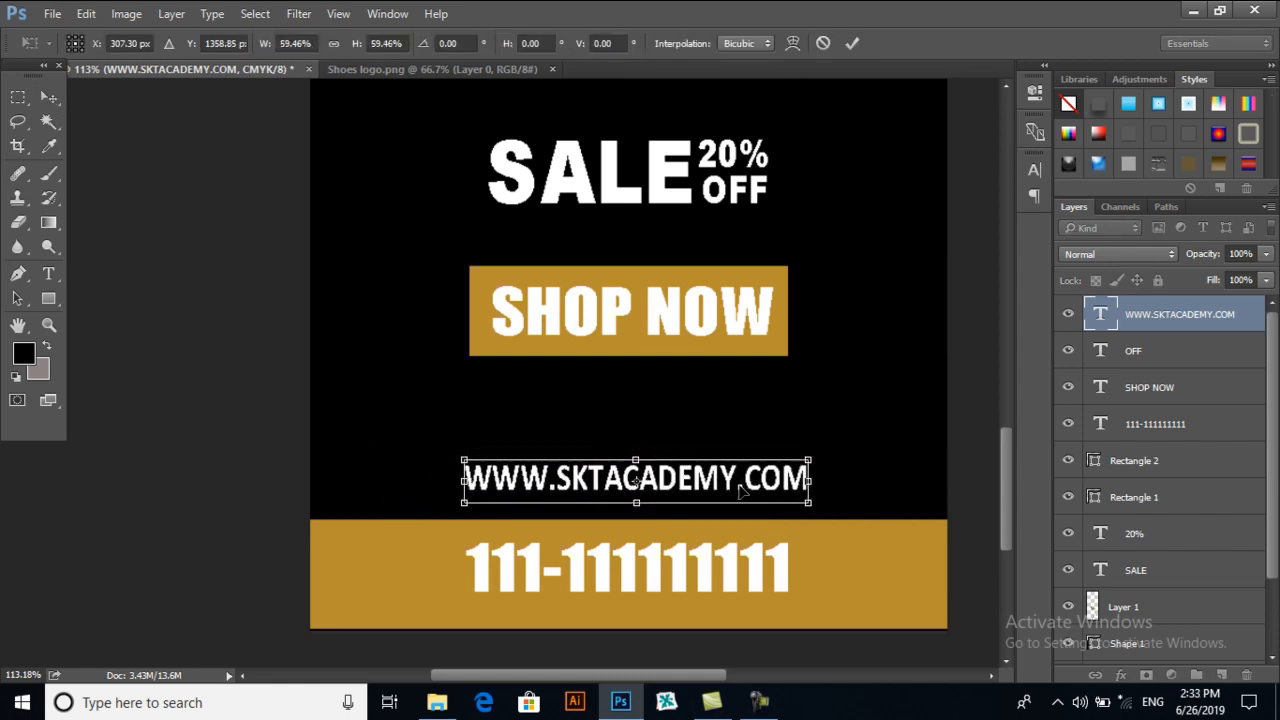
{"action": "left_click_drag", "start_coordinate": [636, 480], "coordinate": [636, 490]}
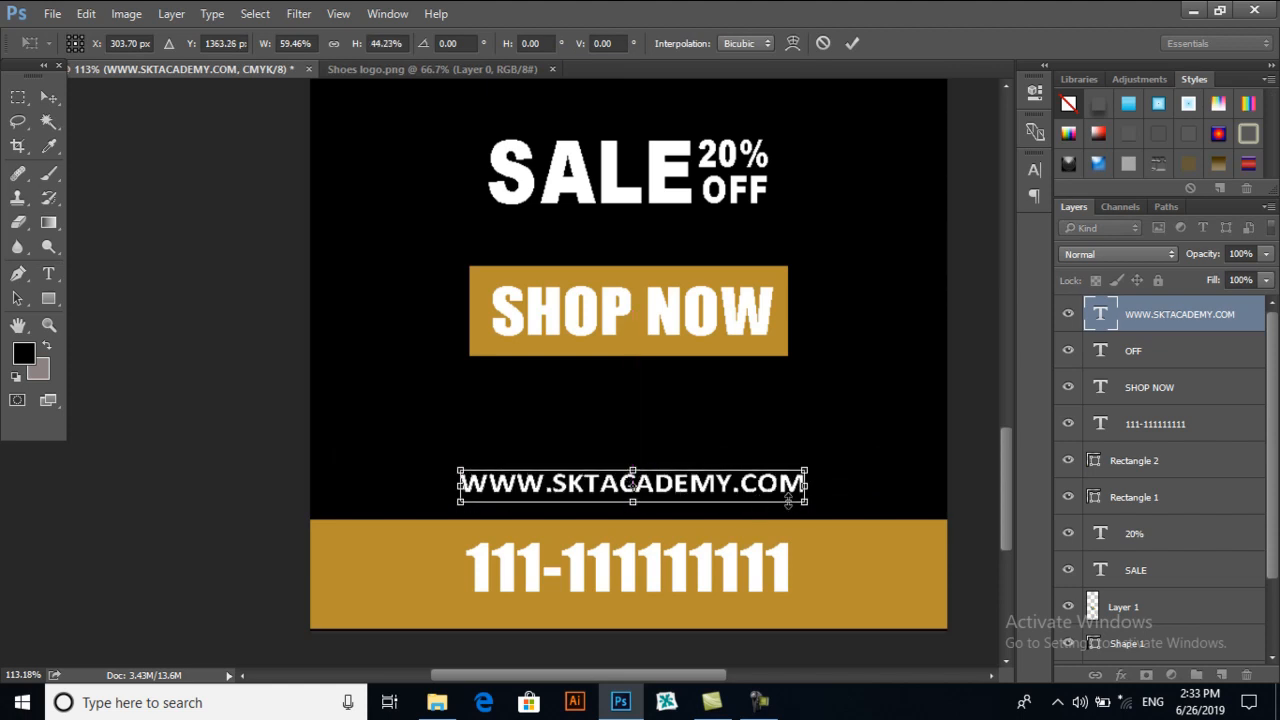
{"action": "left_click_drag", "start_coordinate": [804, 504], "coordinate": [788, 504]}
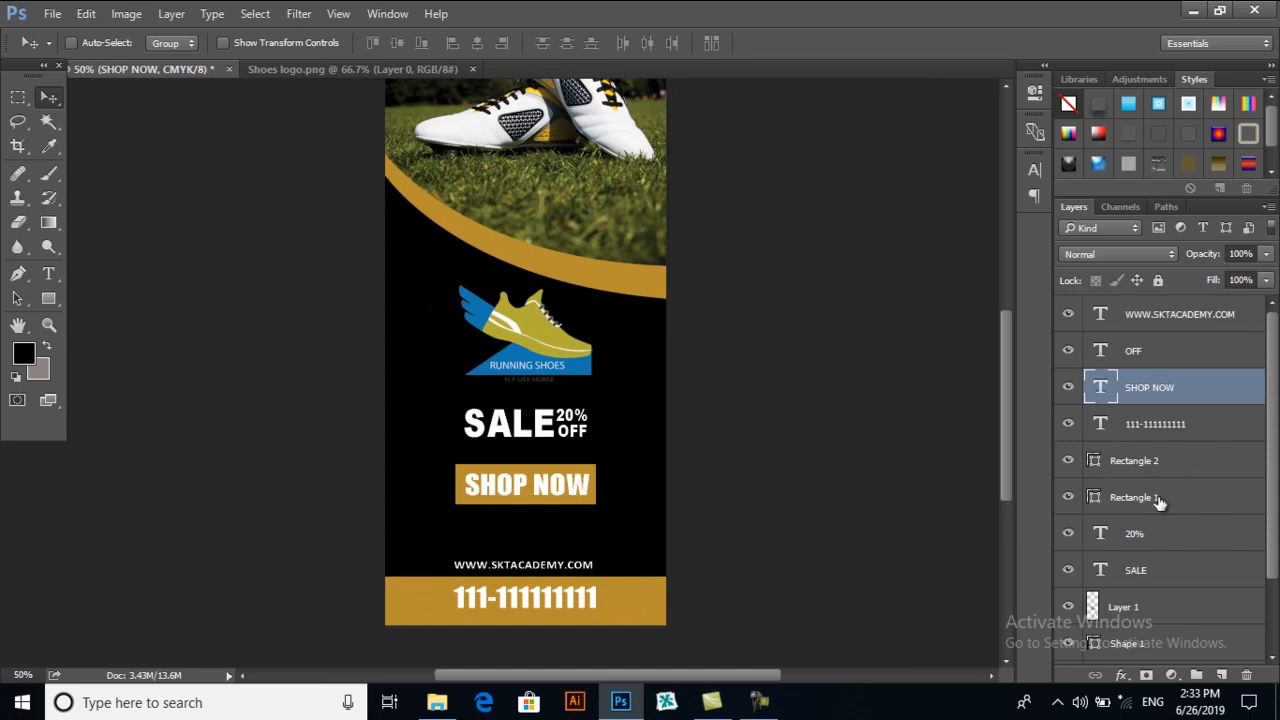
- Replace Rectangle 1 with a new SHOP NOW rectangle filled with gold sampled from the phone bar
{"action": "left_click", "coordinate": [1136, 496]}
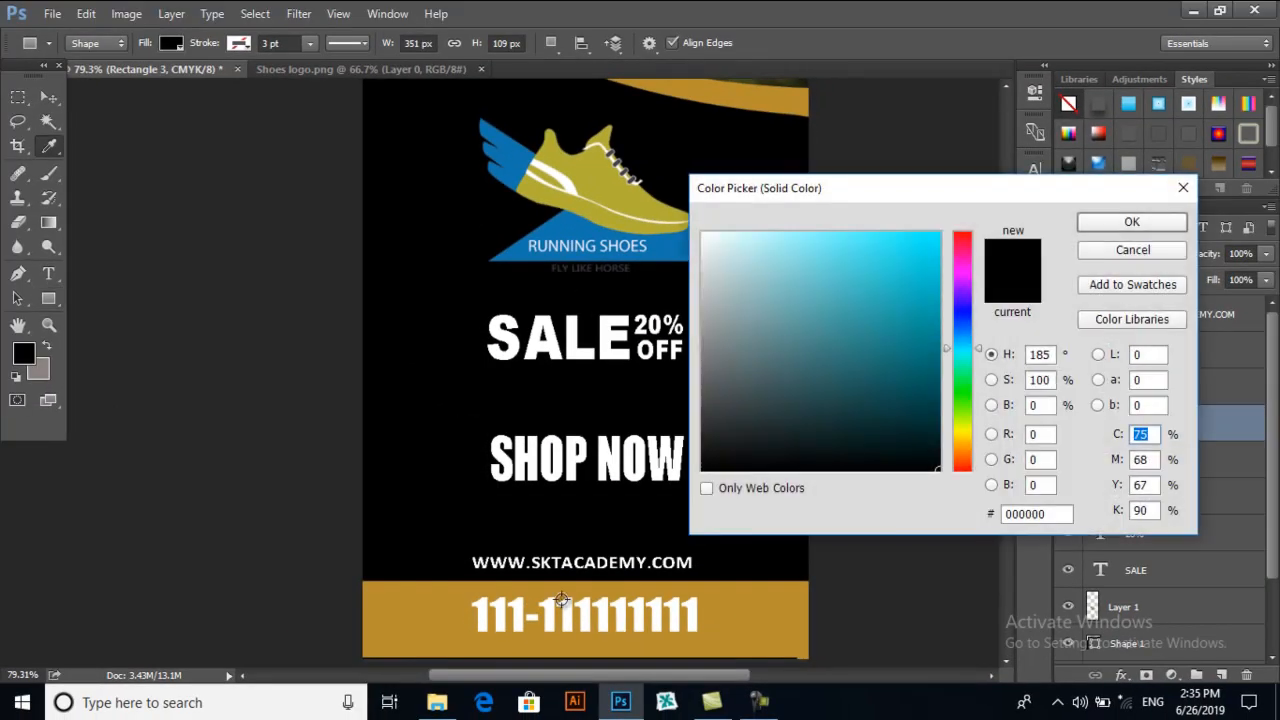
{"action": "left_click", "coordinate": [880, 298]}
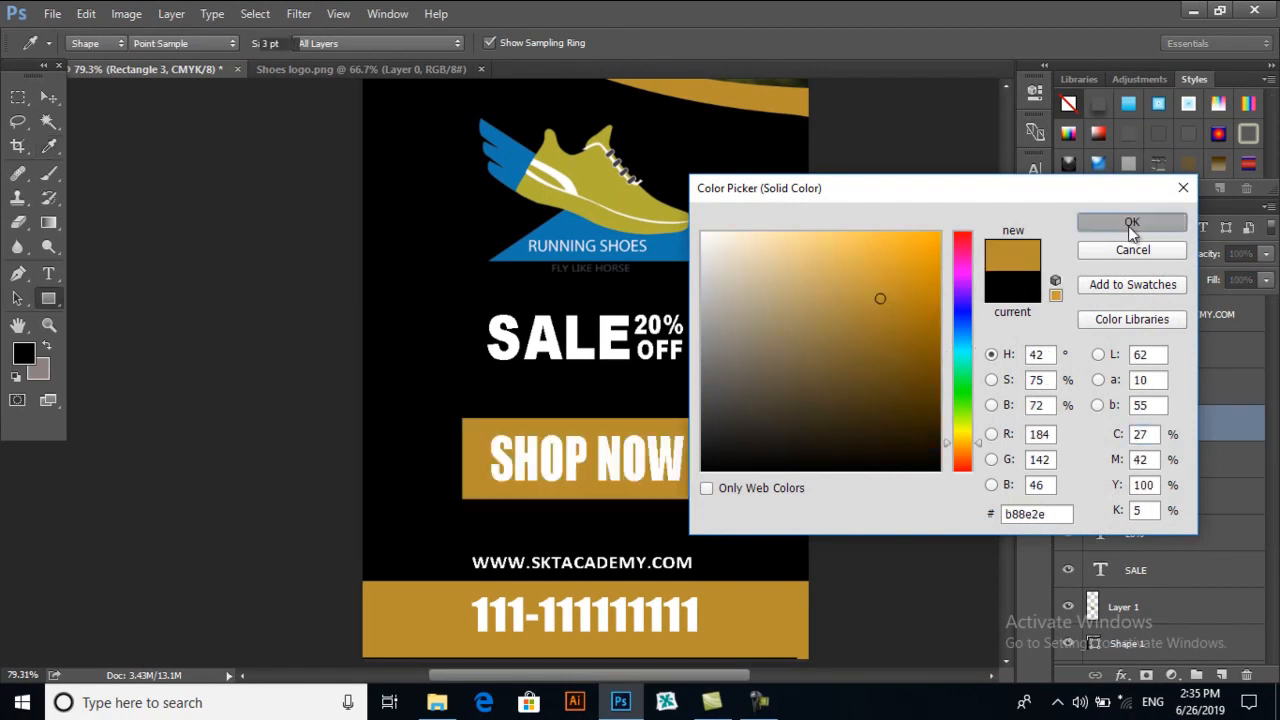
{"action": "left_click", "coordinate": [1132, 222]}
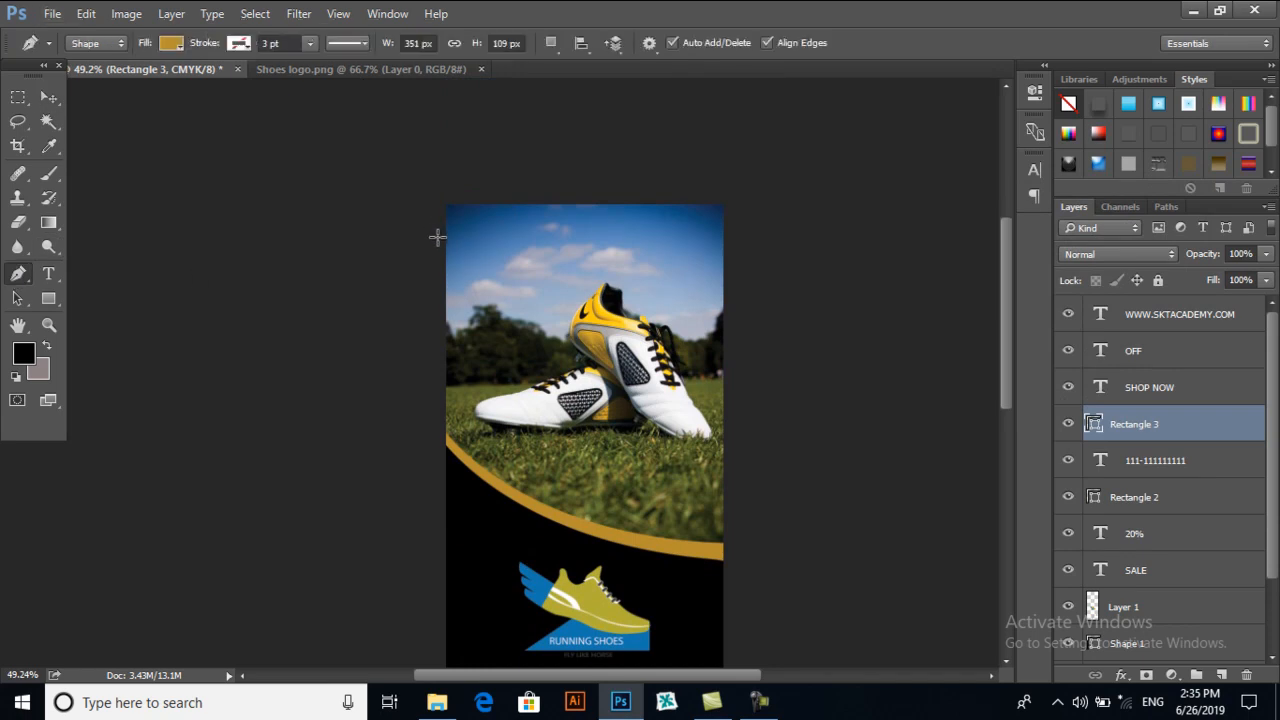
{"action": "mouse_move", "coordinate": [440, 256]}
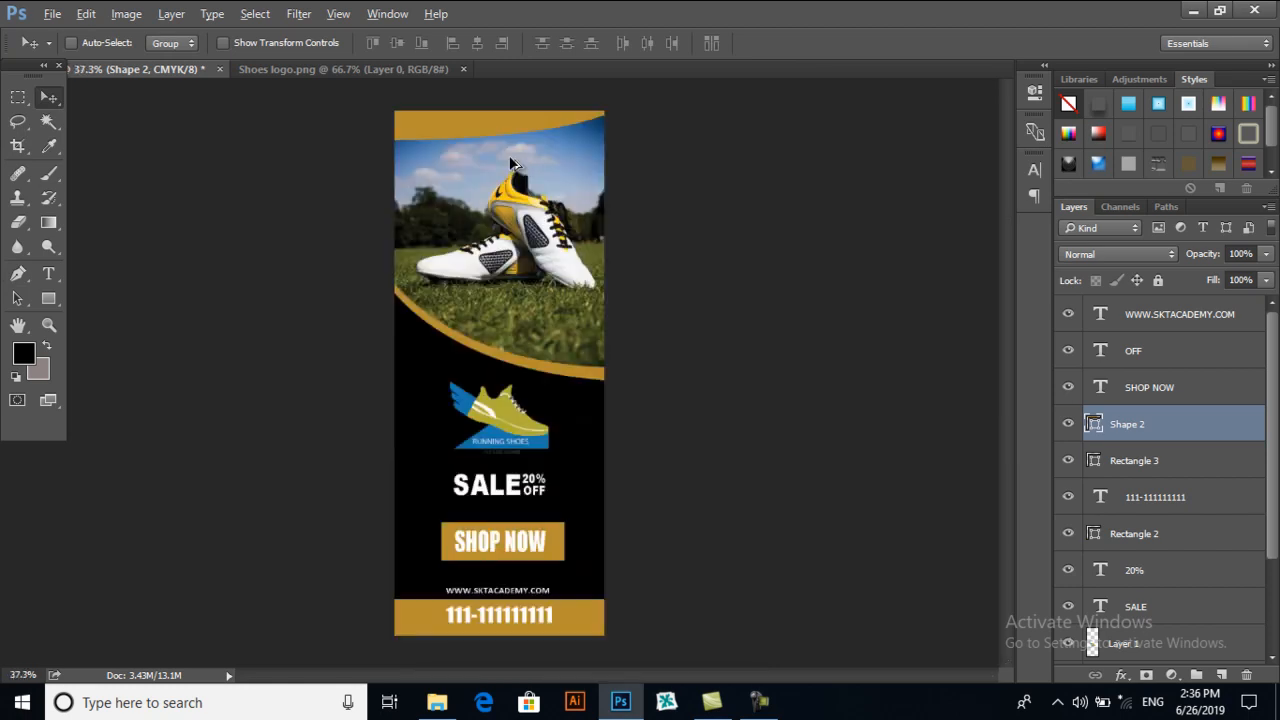
{"action": "mouse_move", "coordinate": [644, 272]}
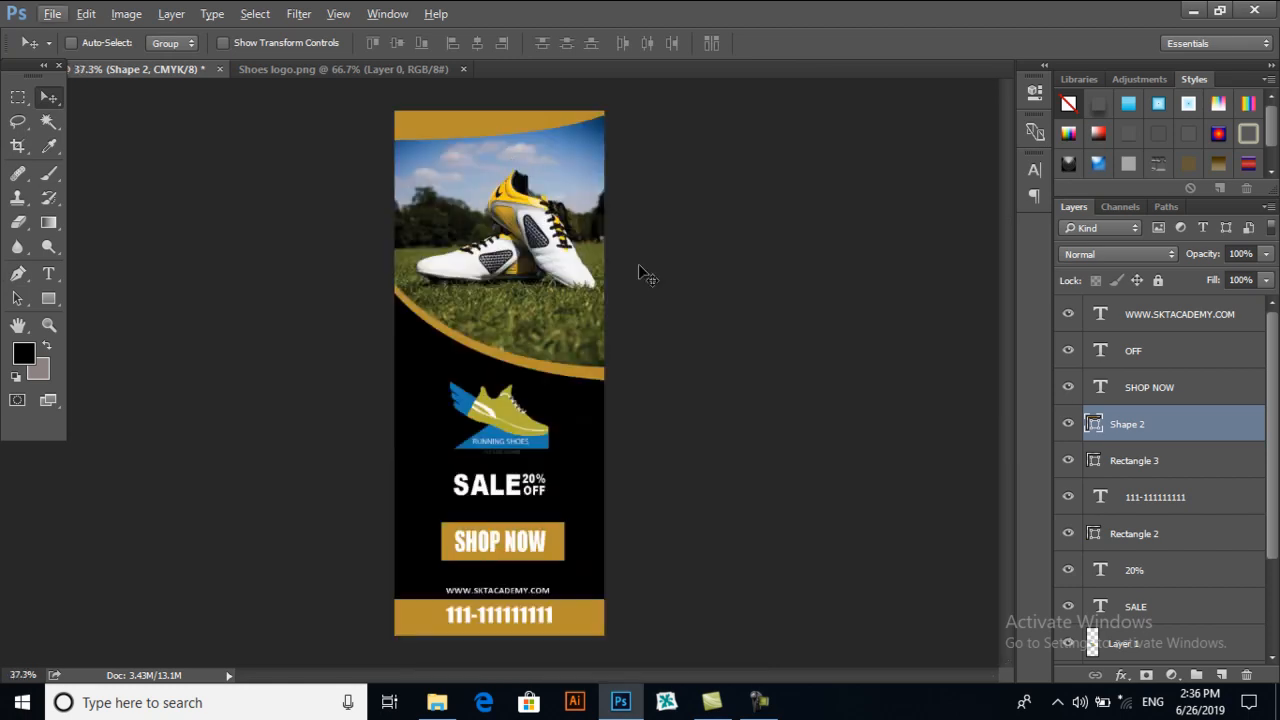